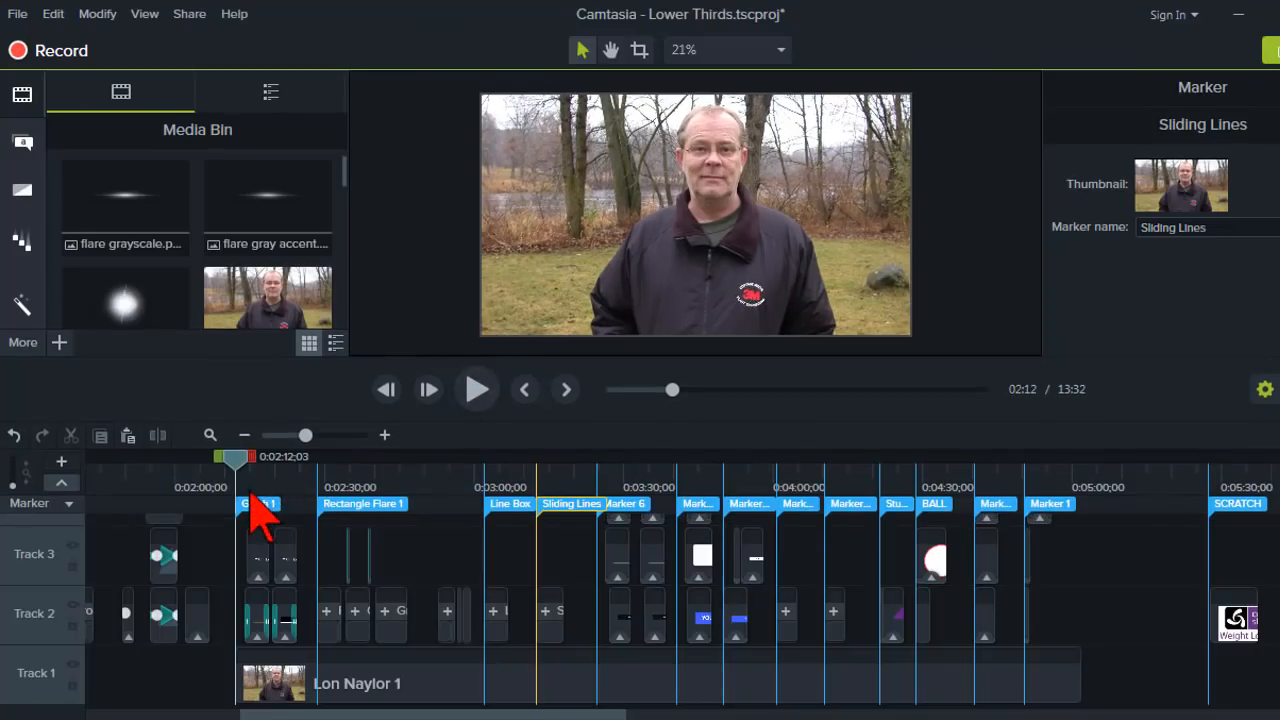
# Jump the playhead to the Glitch 1 marker on the timeline
pyautogui.click(248, 503)
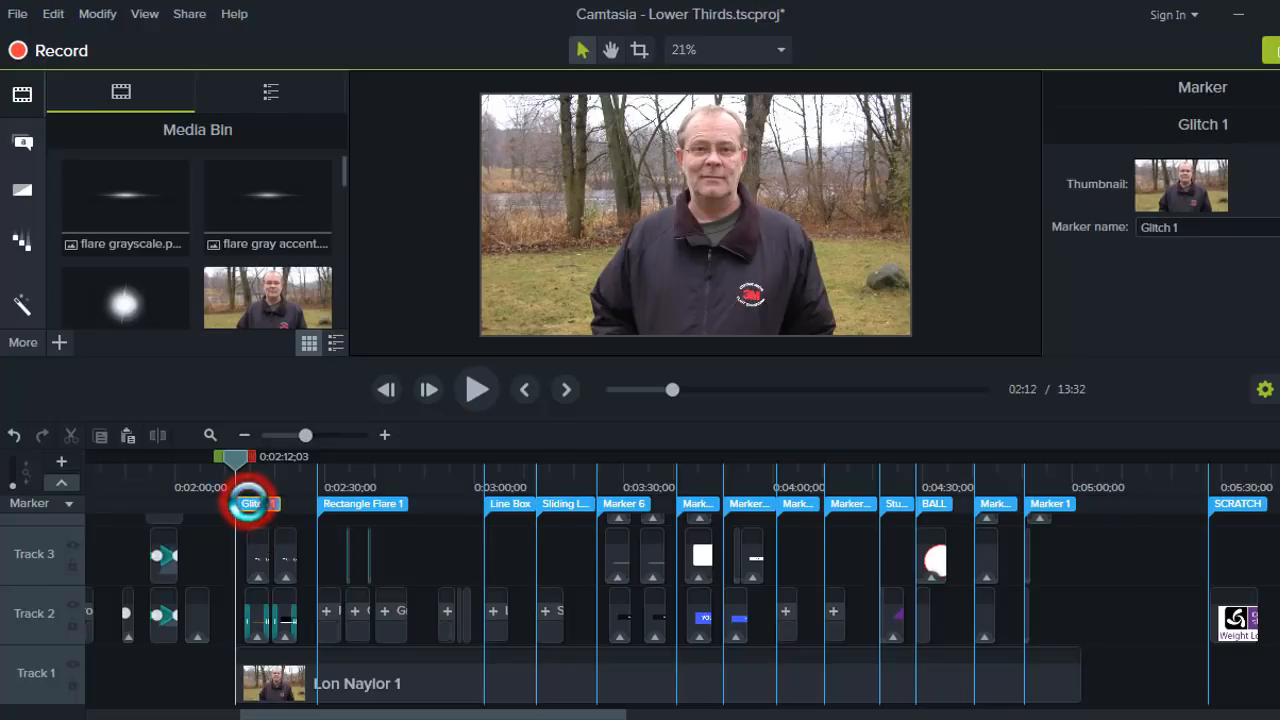
pyautogui.click(250, 503)
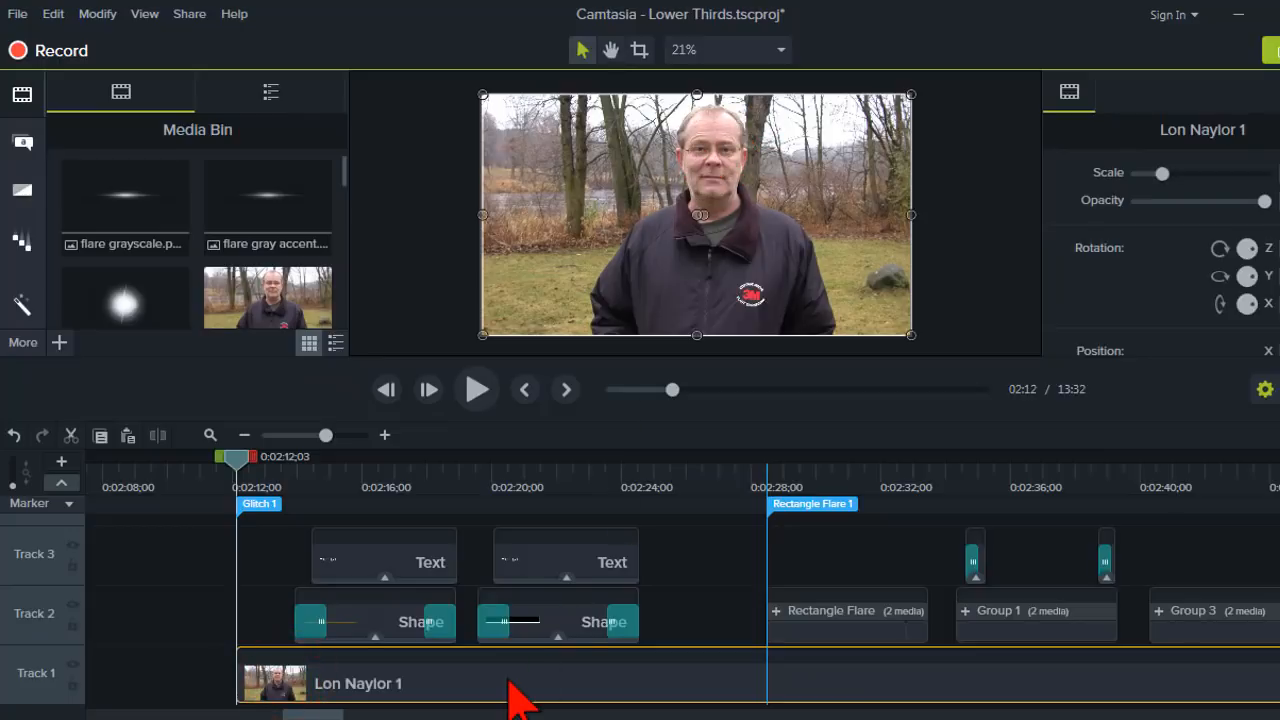
pyautogui.moveTo(355, 685)
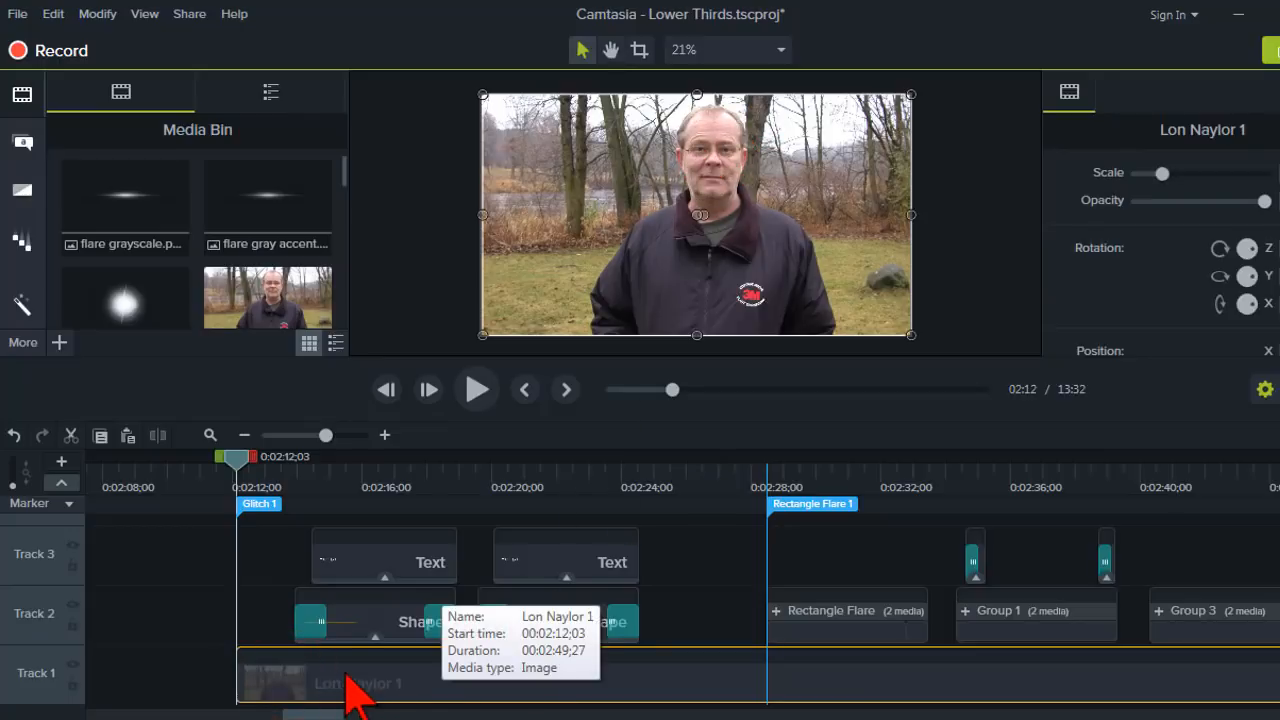
pyautogui.moveTo(322, 690)
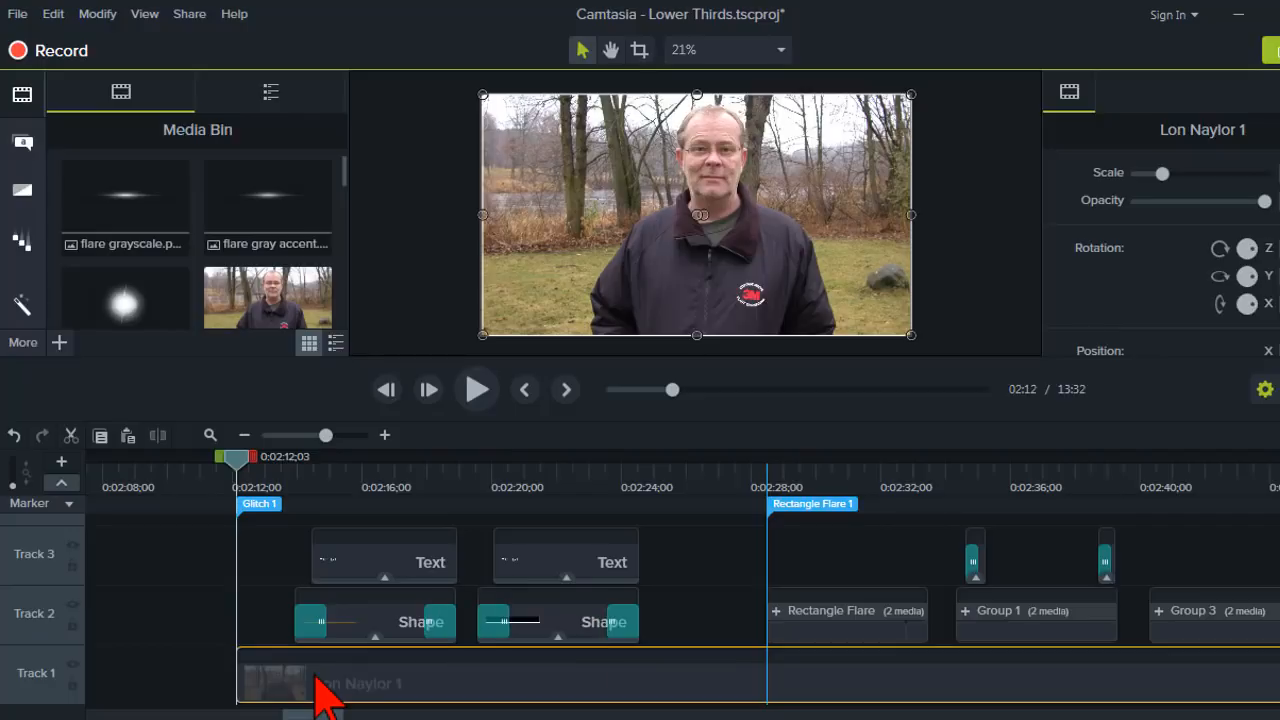
pyautogui.moveTo(803, 150)
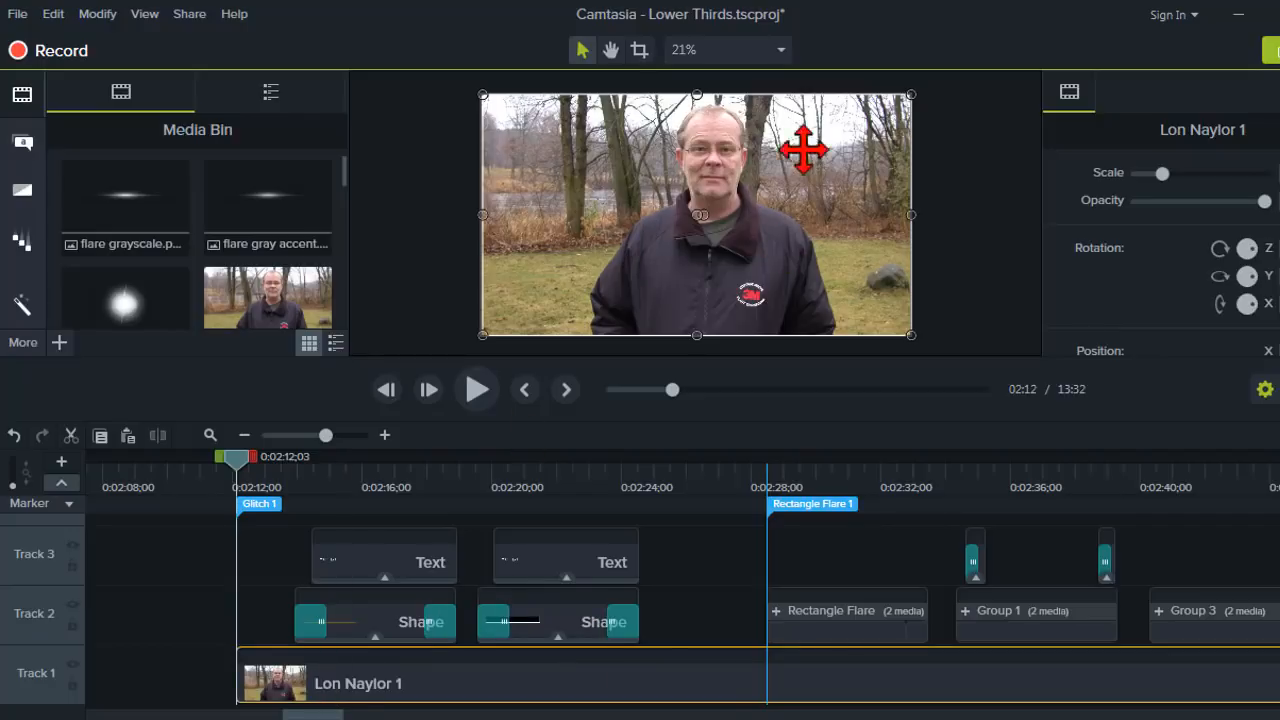
pyautogui.moveTo(440, 265)
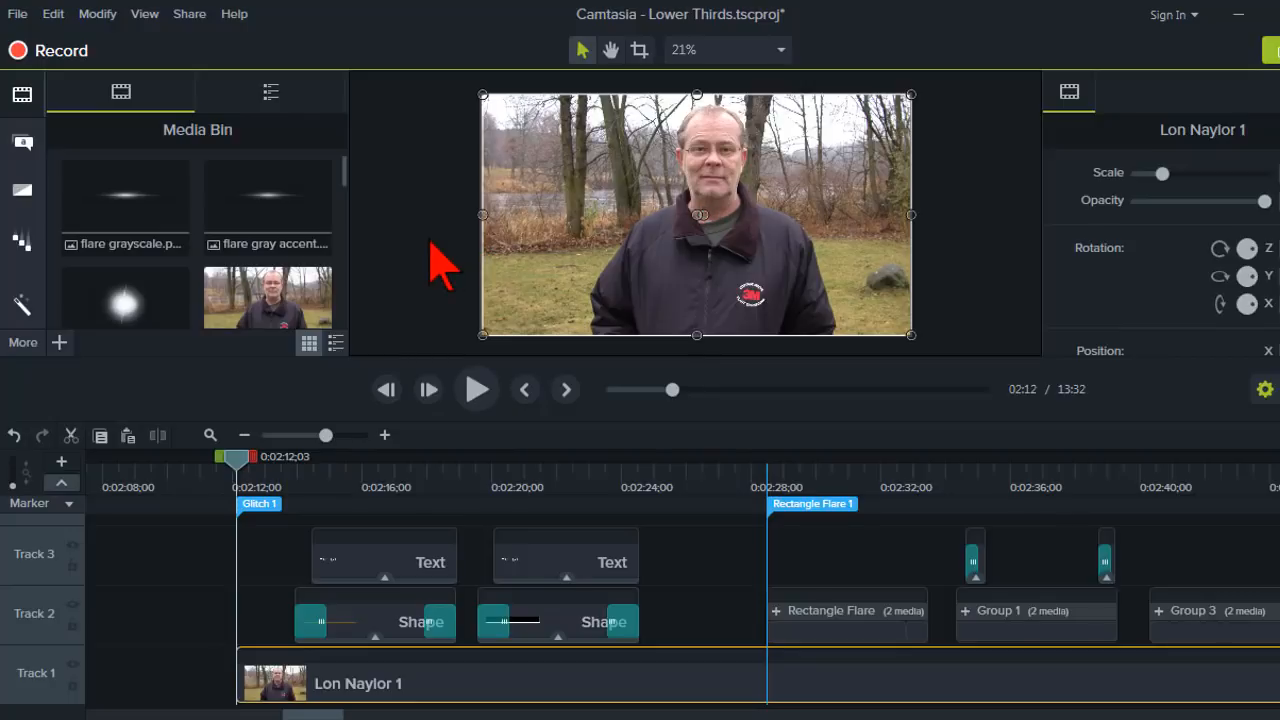
pyautogui.moveTo(485, 280)
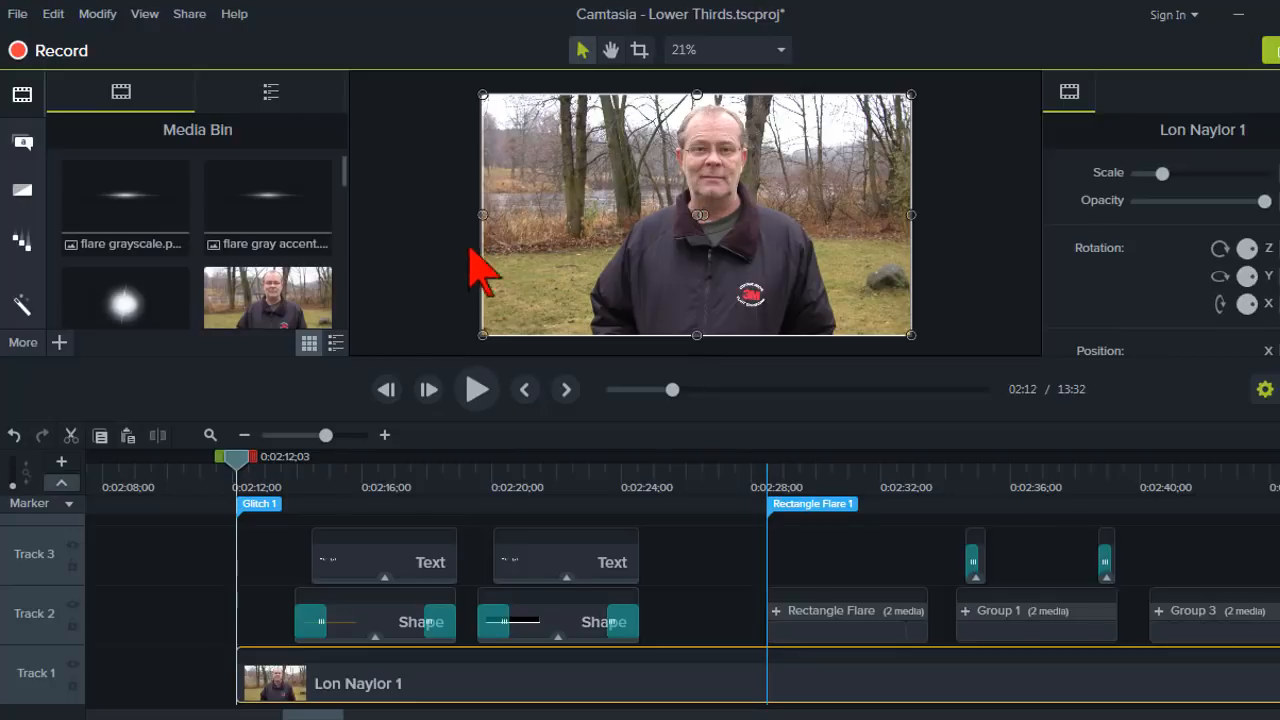
pyautogui.moveTo(300, 490)
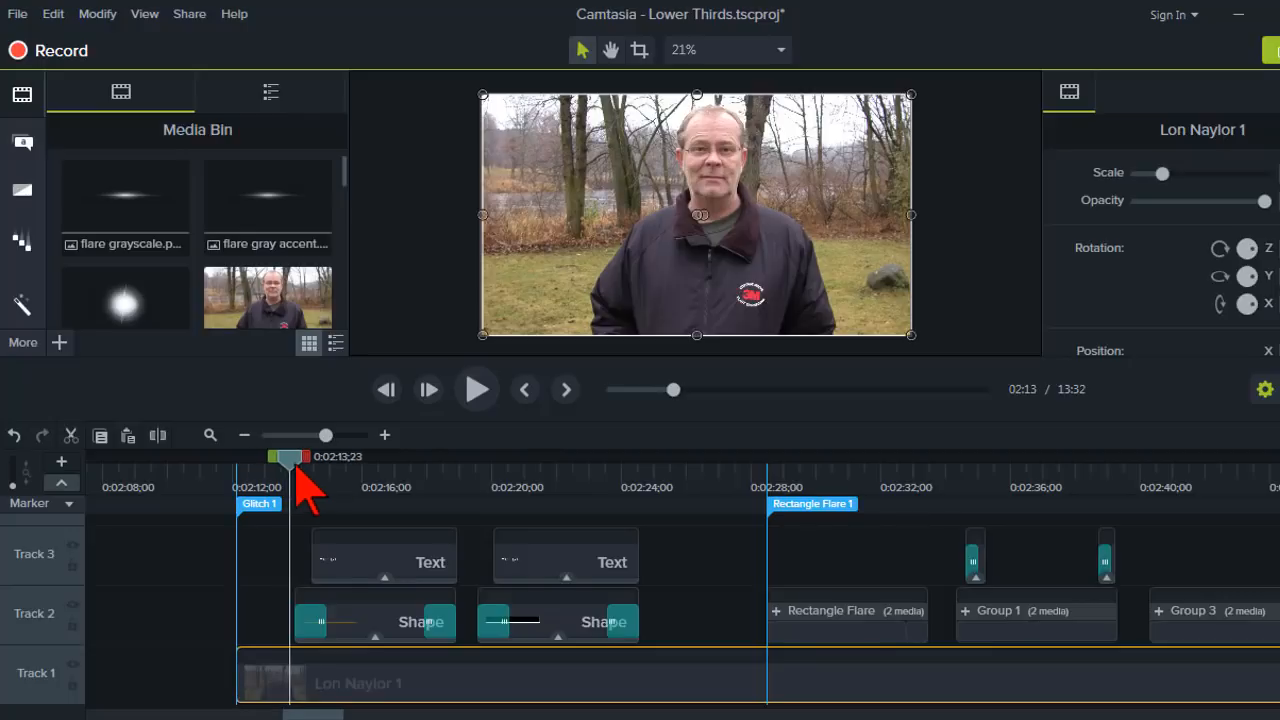
pyautogui.moveTo(476, 389)
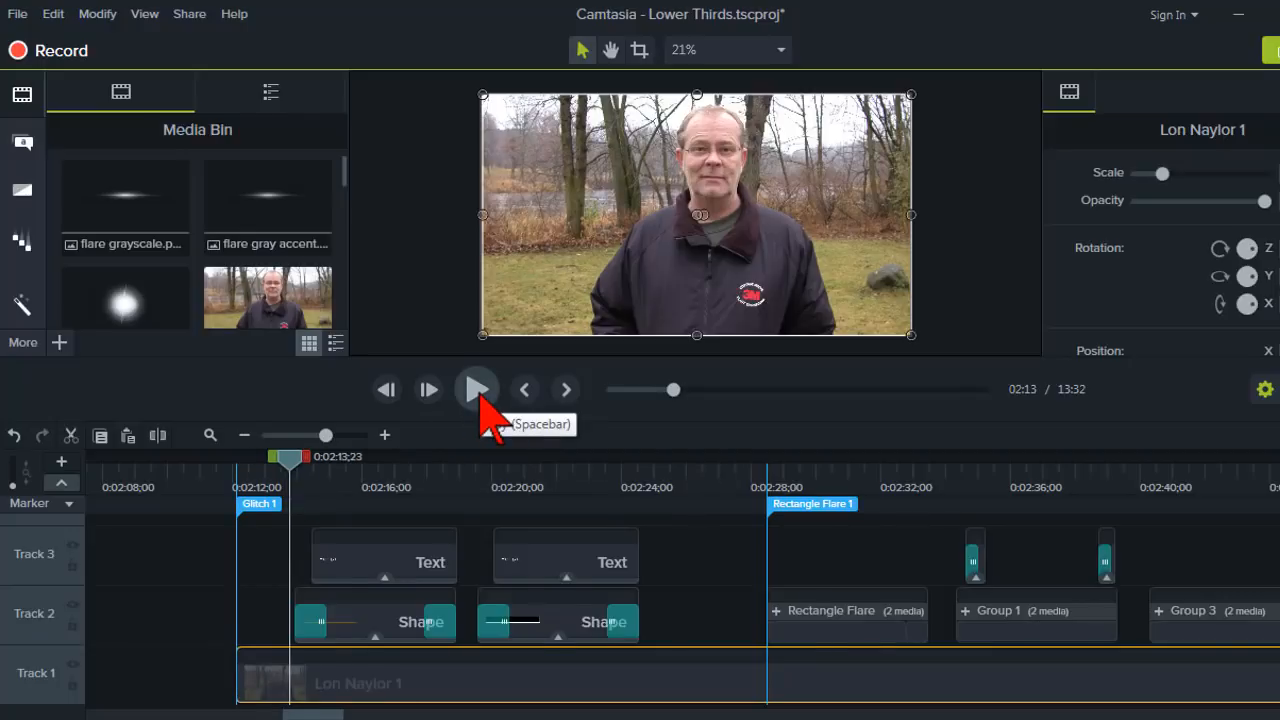
# Play the video to preview the 'YOUR TEXT' lower third
pyautogui.click(476, 389)
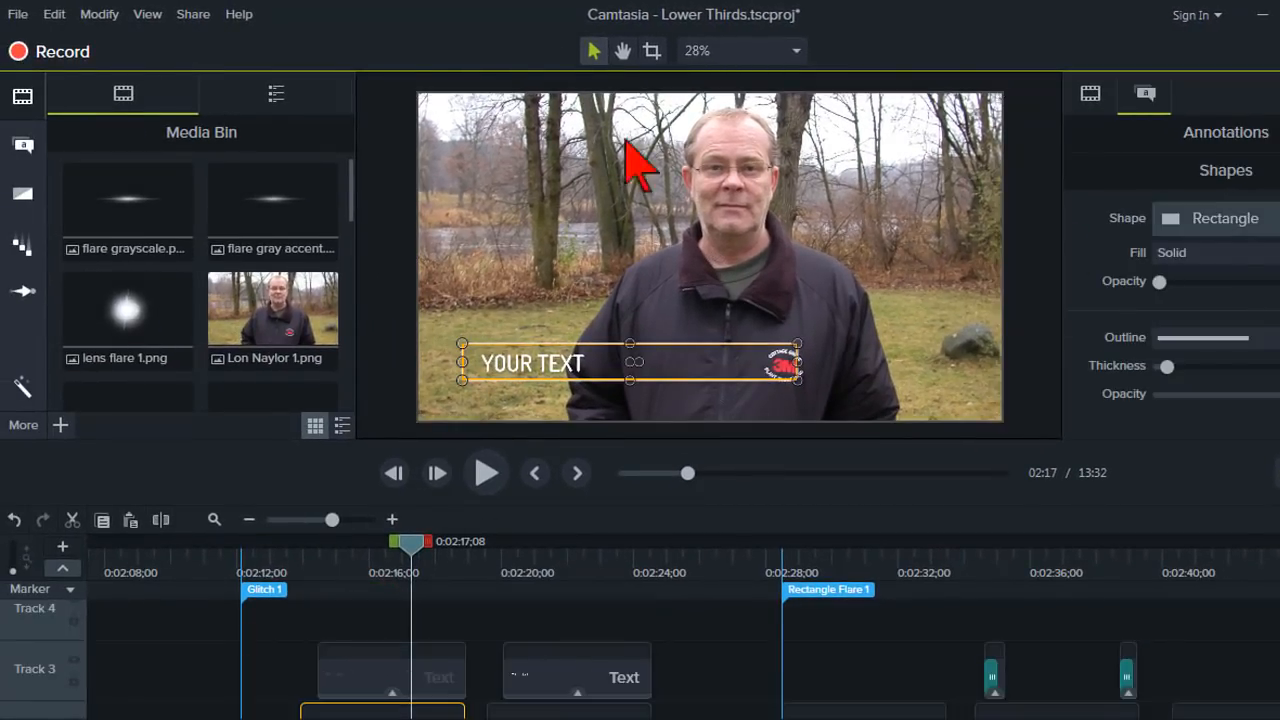
pyautogui.moveTo(30, 155)
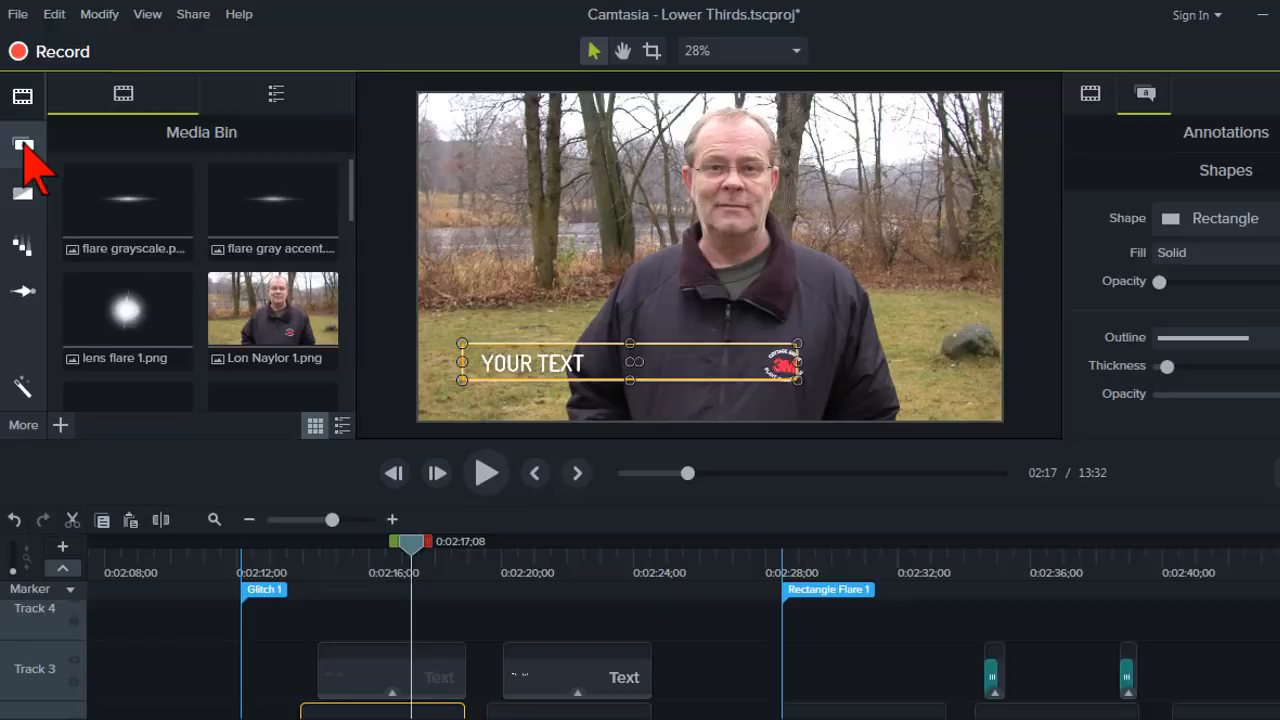
pyautogui.moveTo(23, 145)
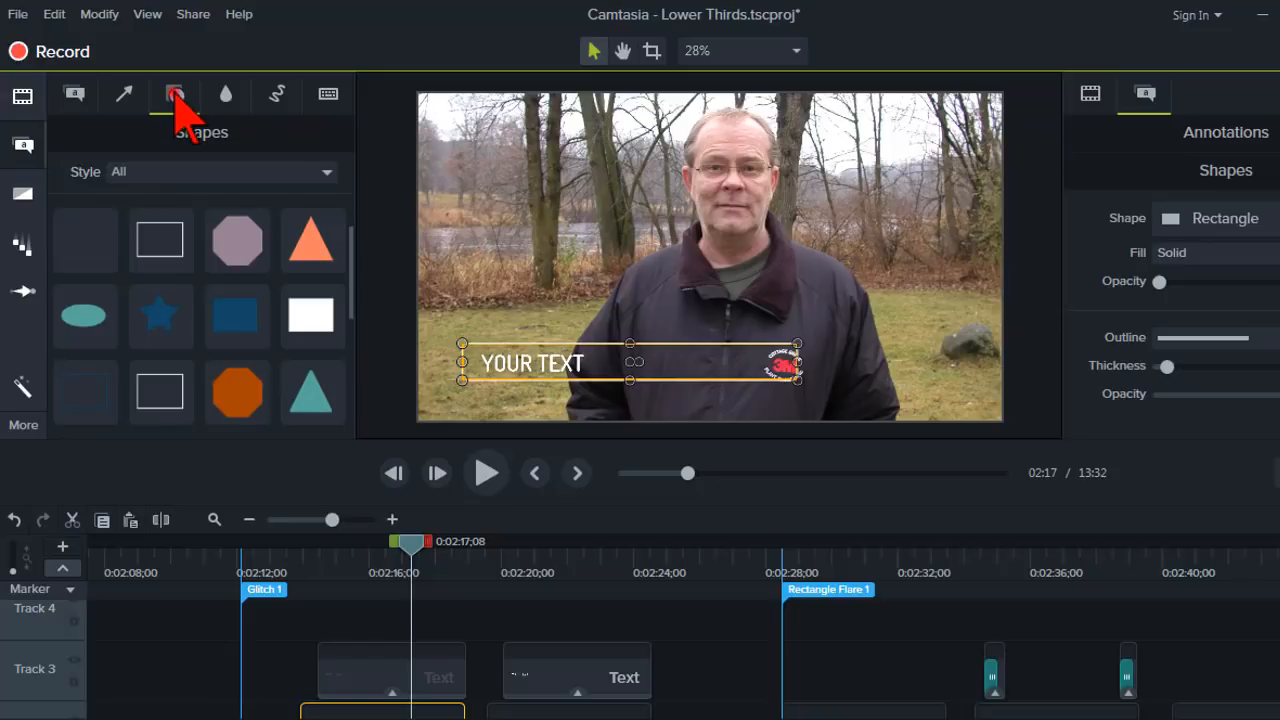
pyautogui.click(160, 240)
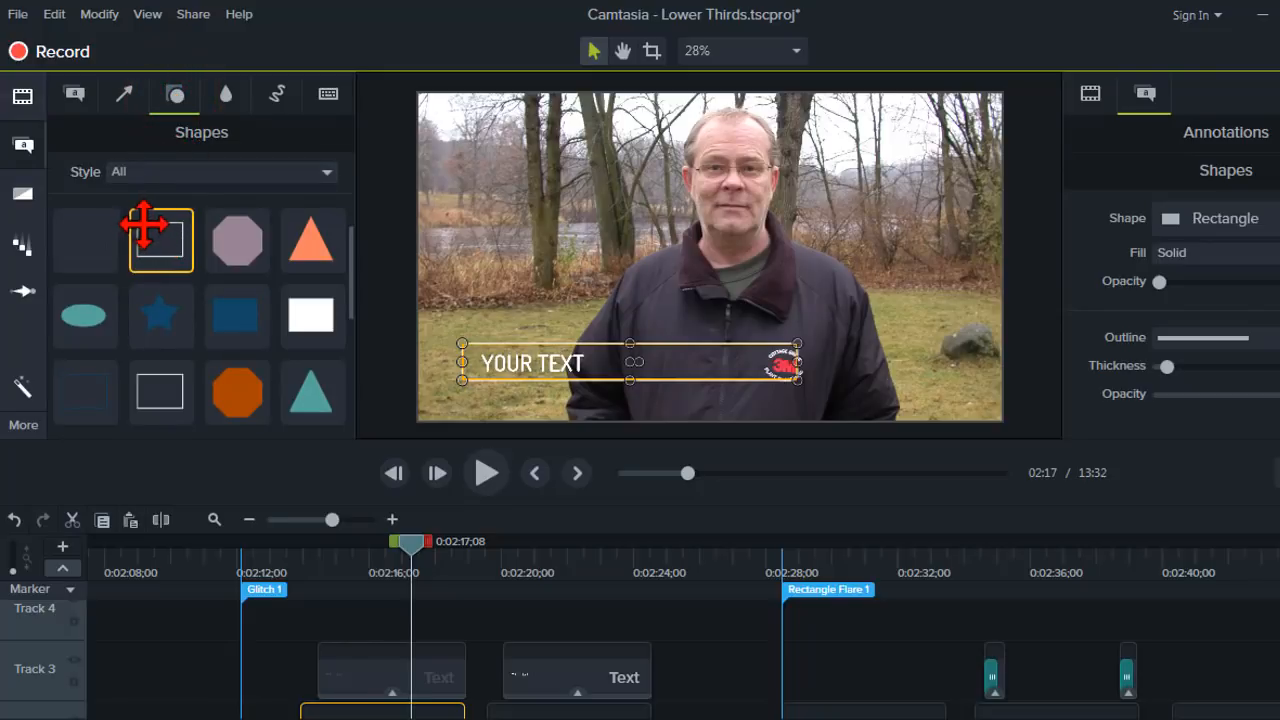
pyautogui.click(237, 315)
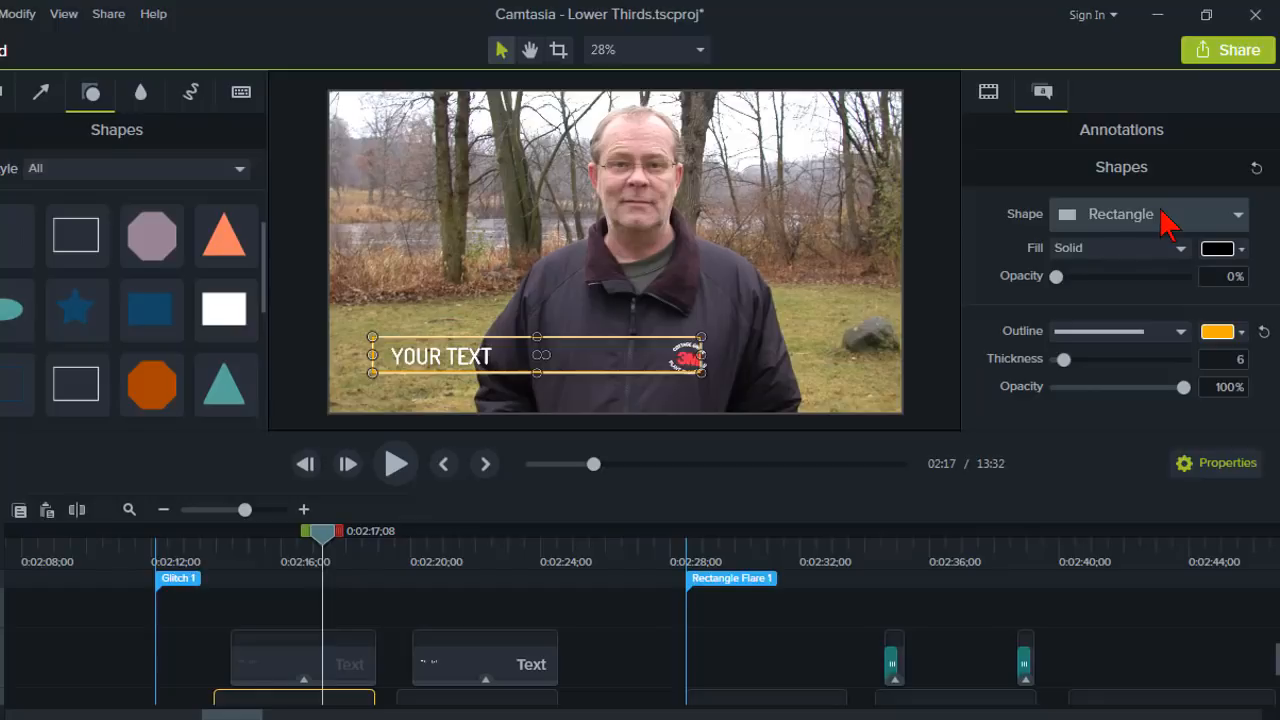
pyautogui.moveTo(1090, 245)
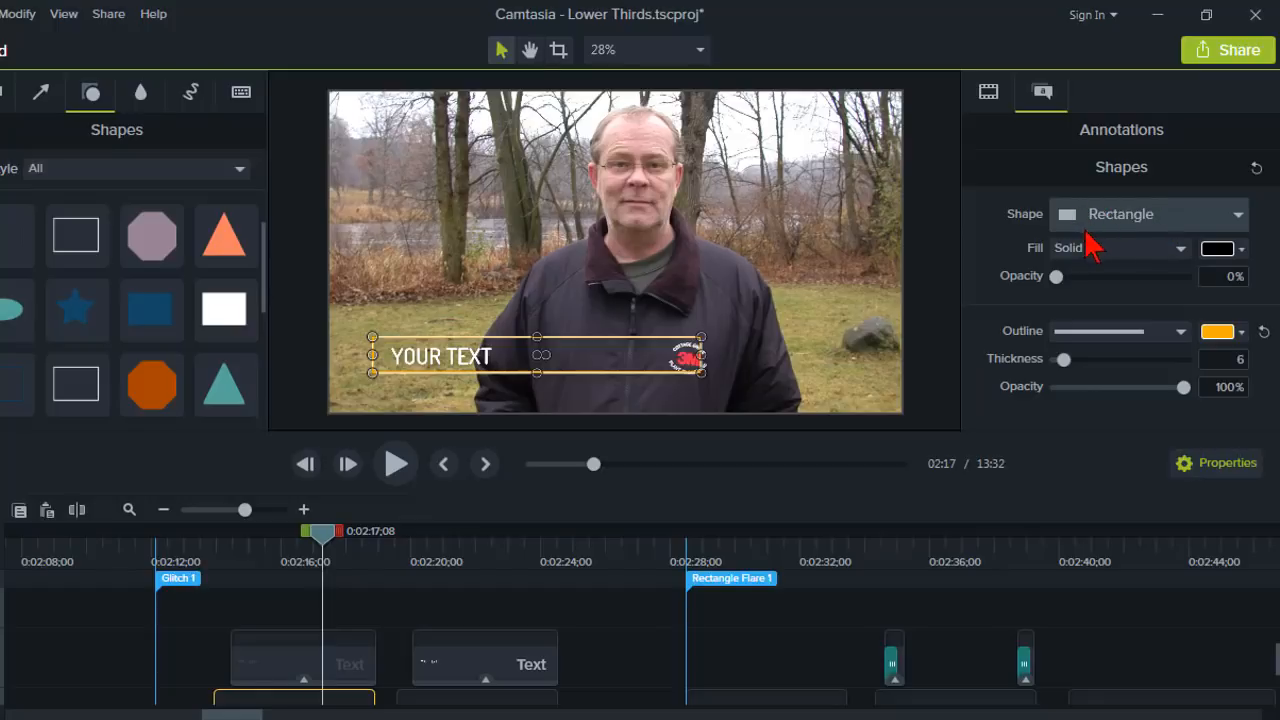
pyautogui.moveTo(1058, 285)
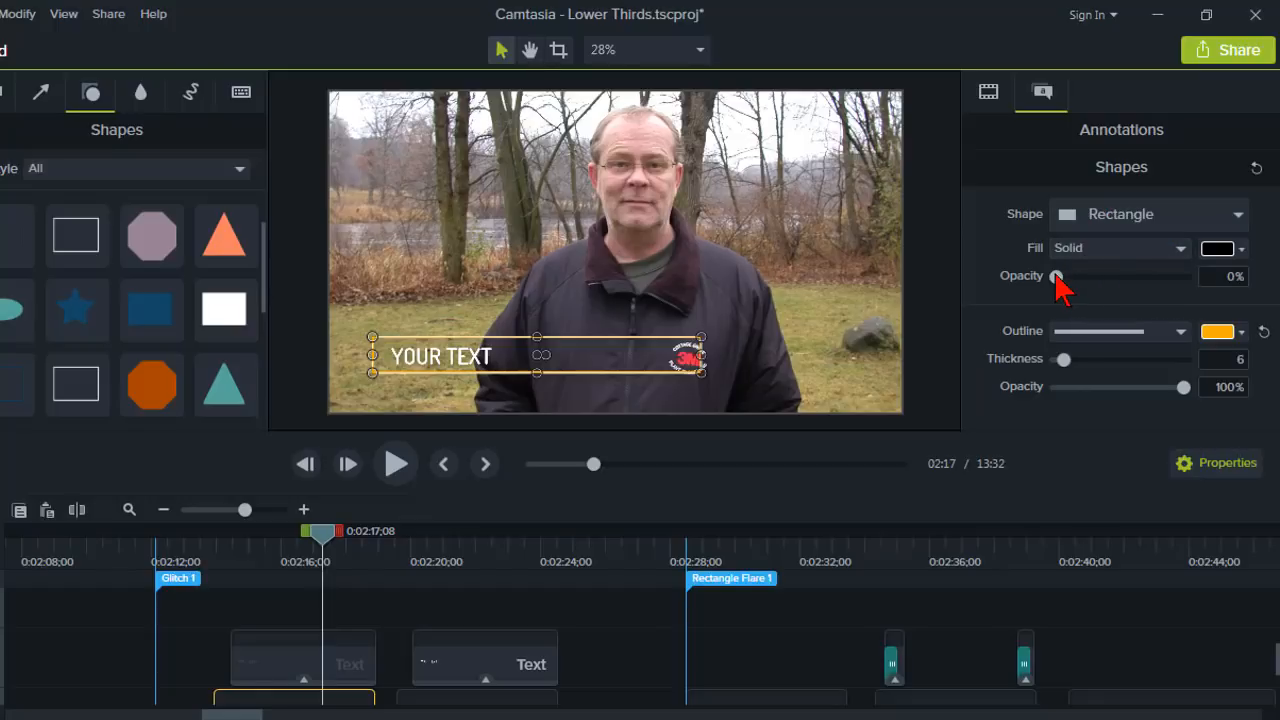
pyautogui.moveTo(1058, 276); pyautogui.dragTo(1128, 276)
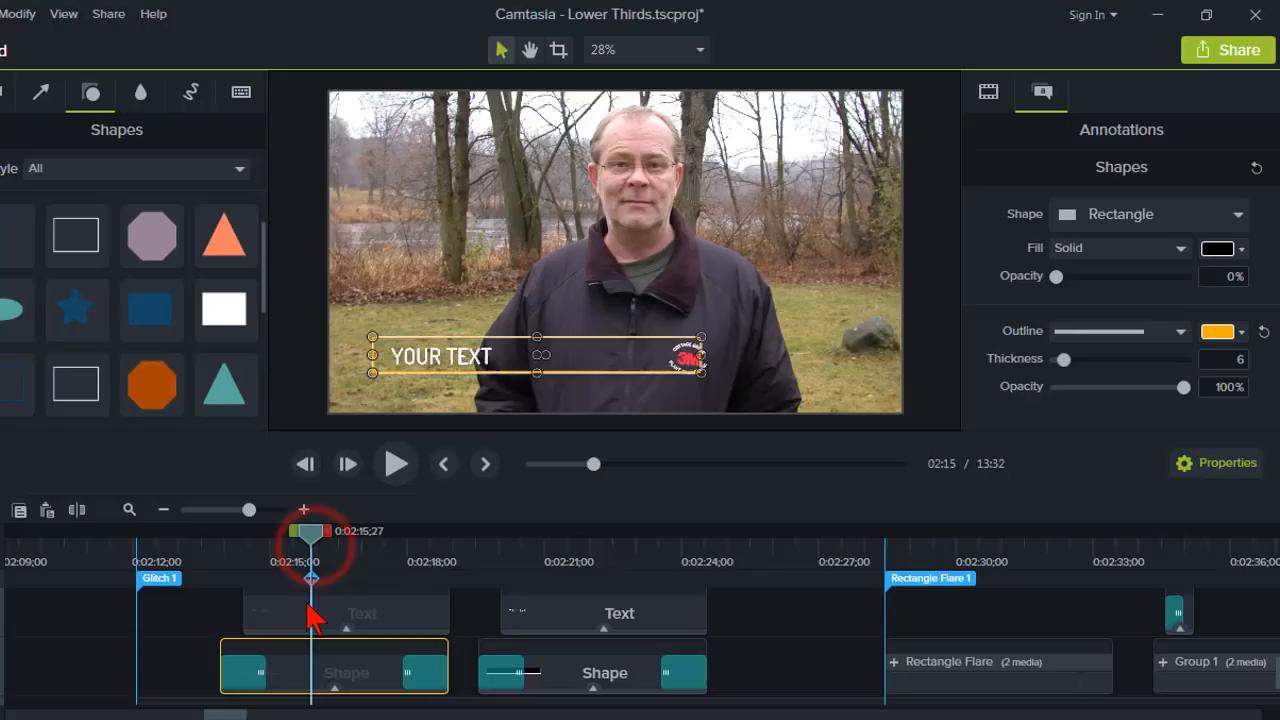
# Move the playhead to 2:13 and select the Shape clip's opening Pixelate transition
pyautogui.click(345, 613)
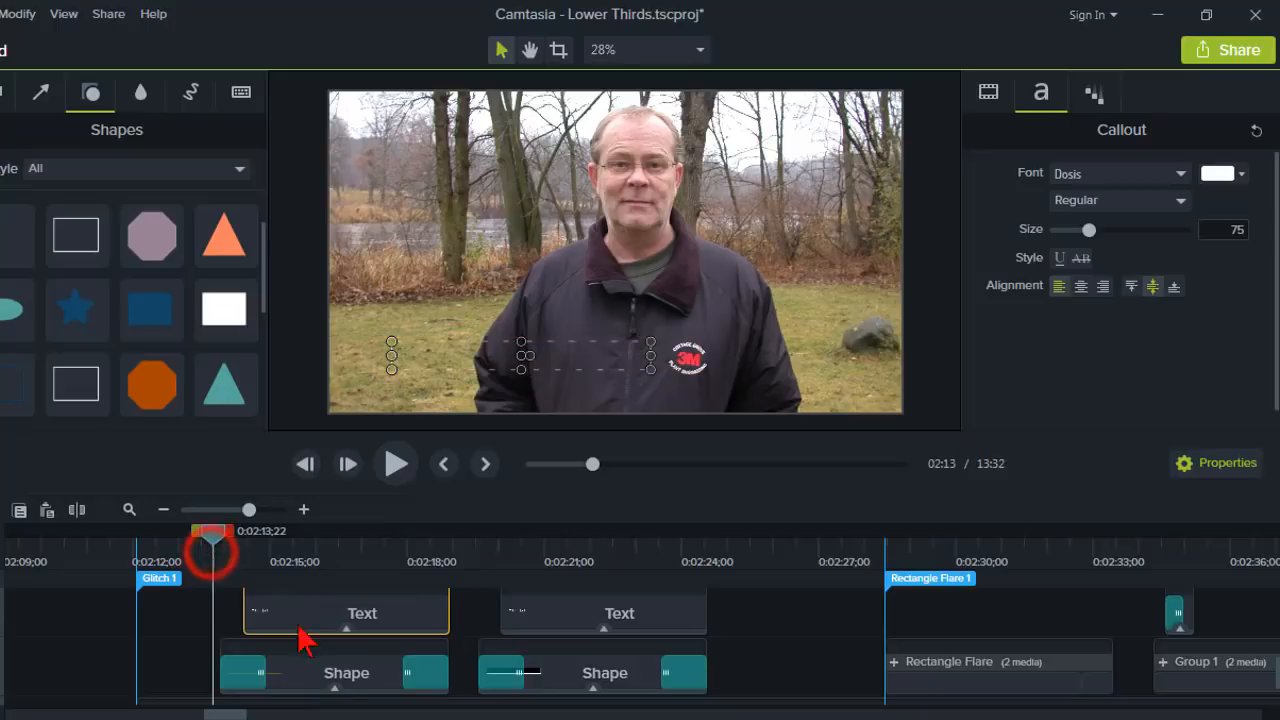
pyautogui.click(333, 672)
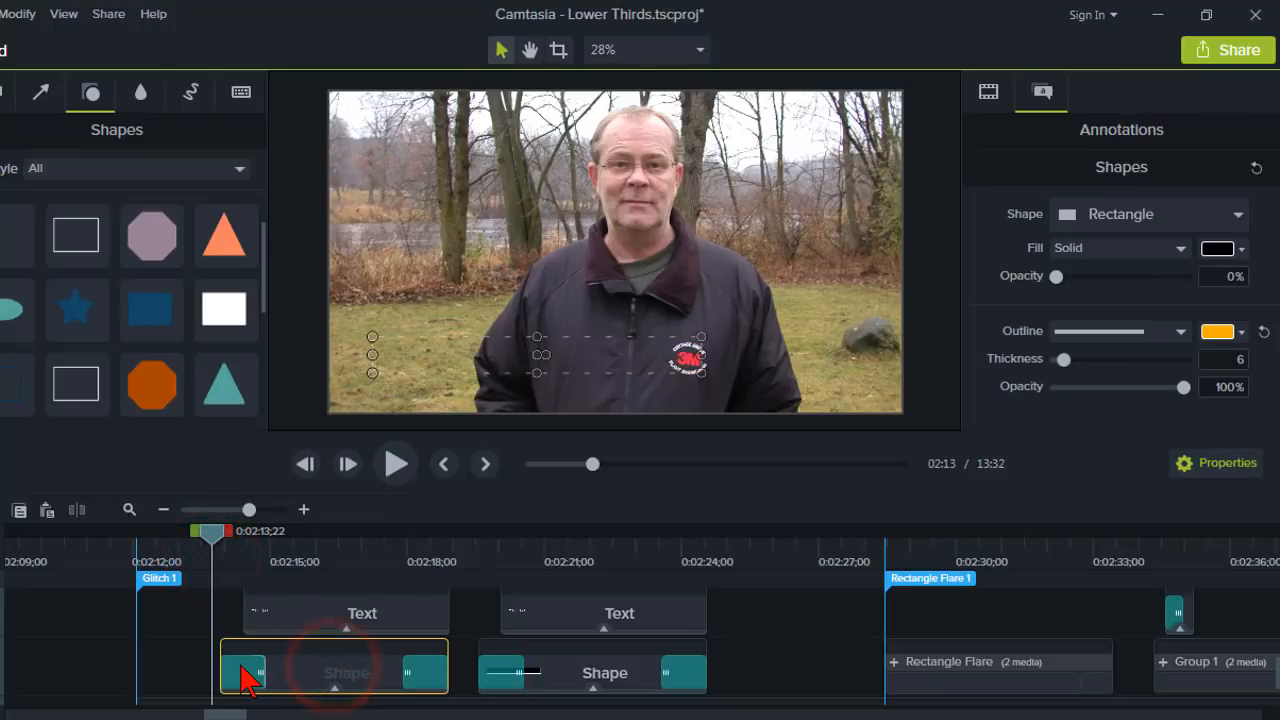
pyautogui.click(243, 672)
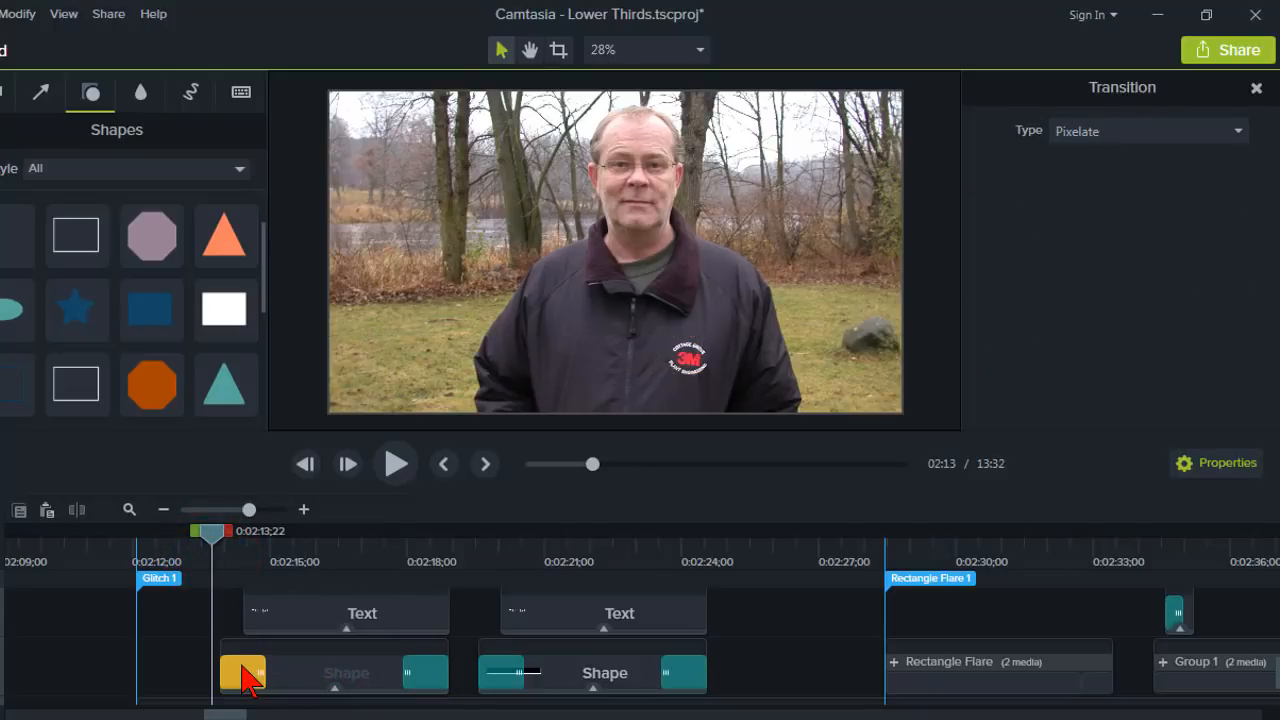
pyautogui.moveTo(243, 672)
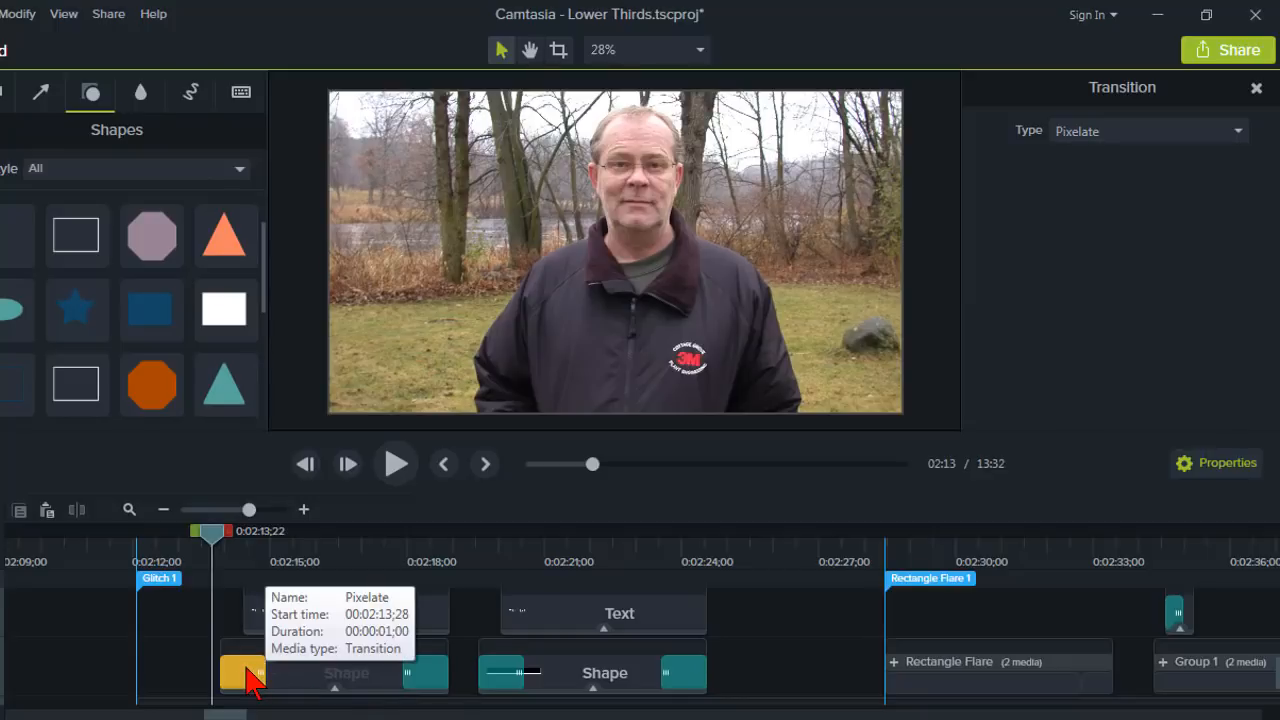
pyautogui.click(22, 200)
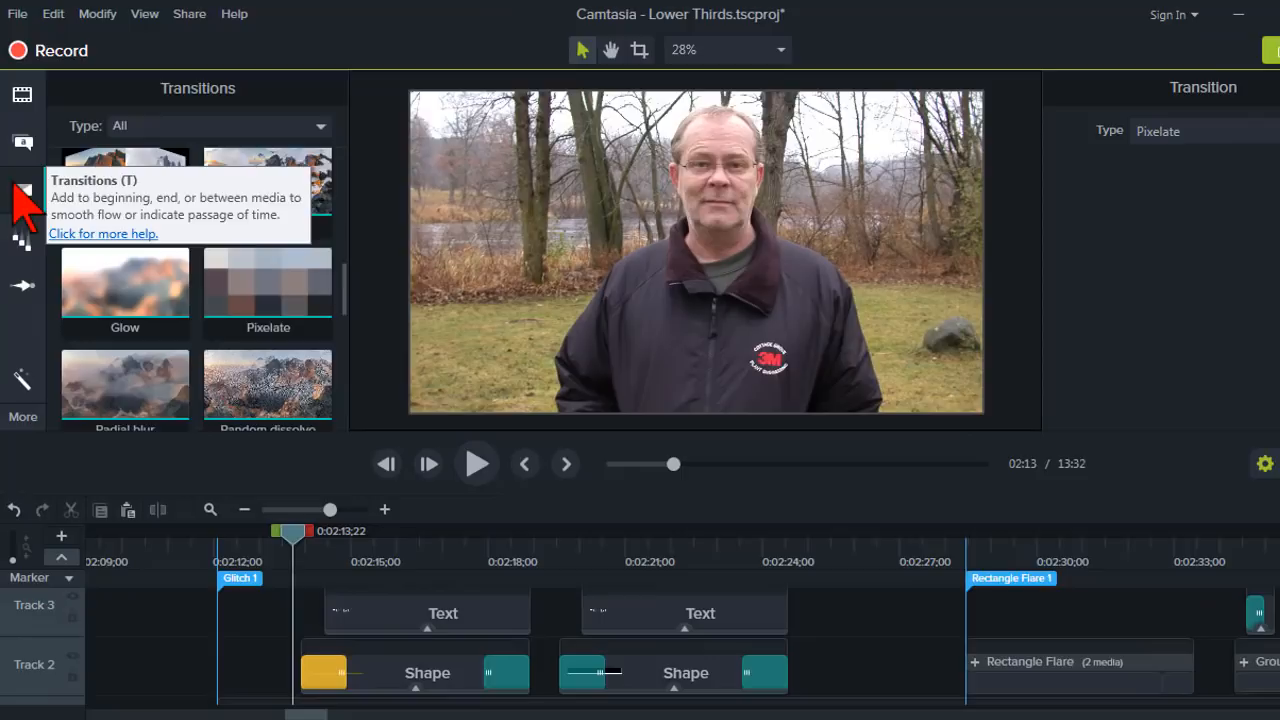
pyautogui.moveTo(185, 105)
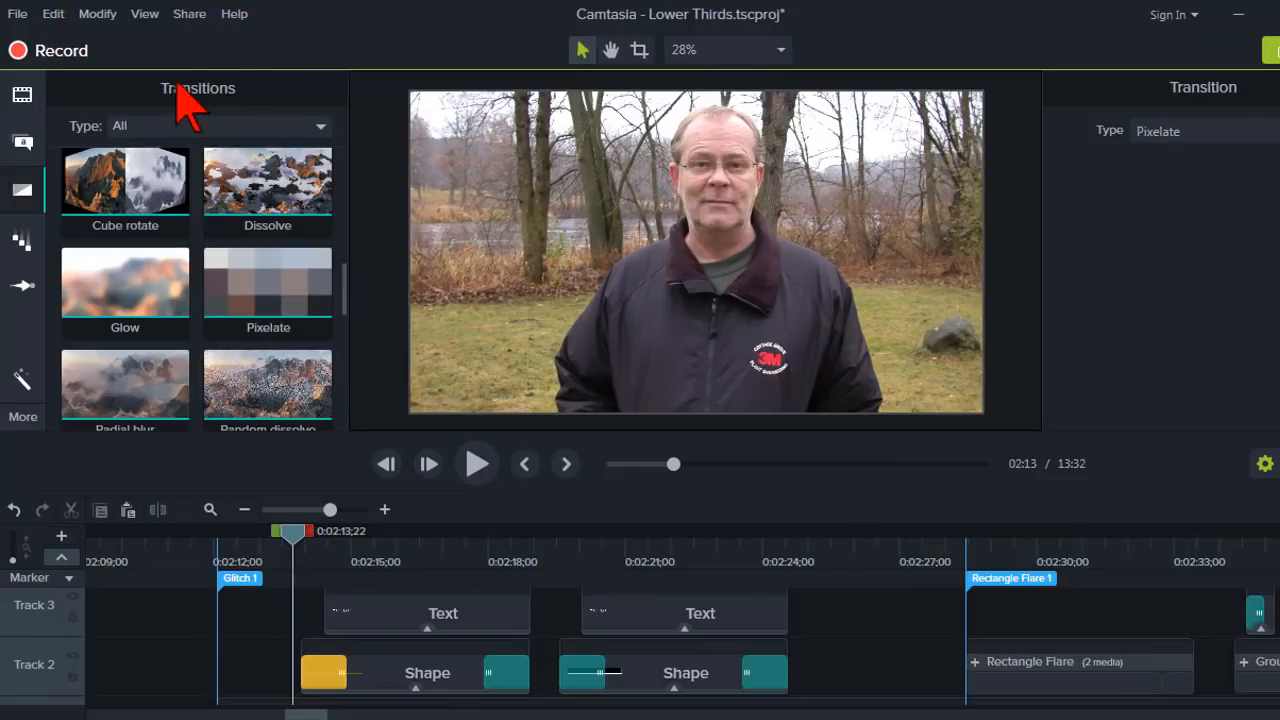
pyautogui.moveTo(350, 205)
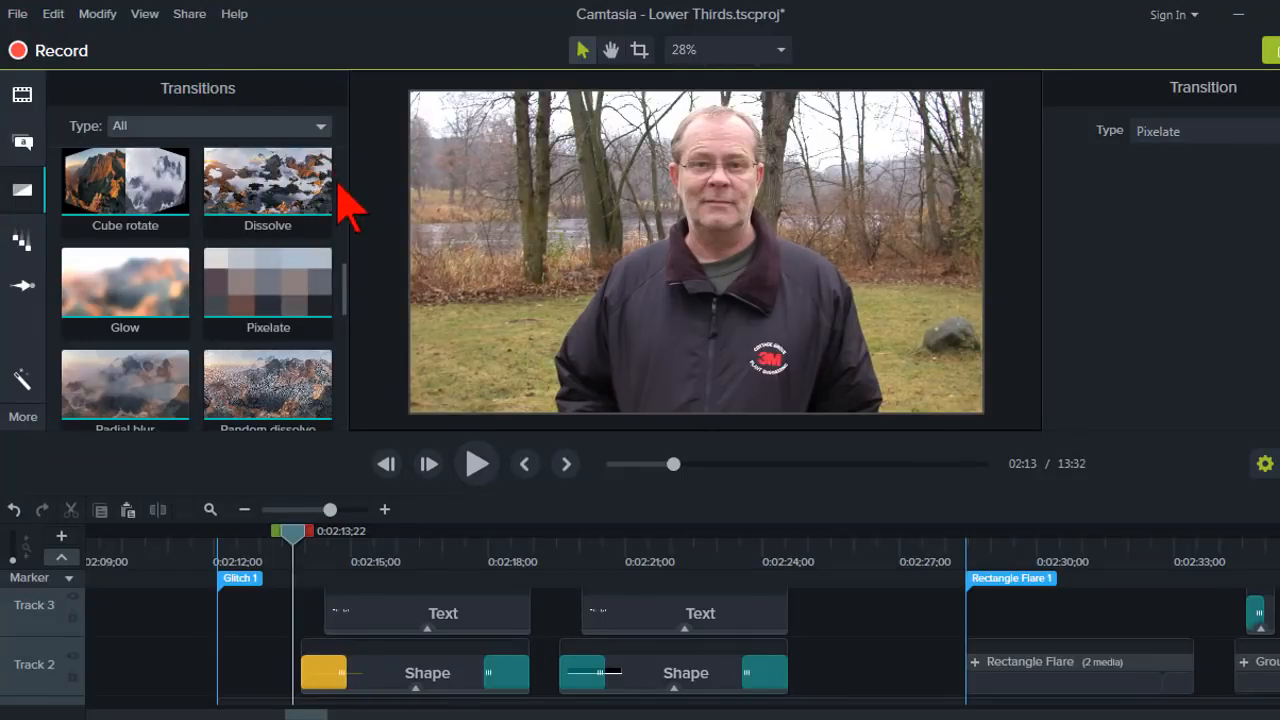
pyautogui.scroll(-3)
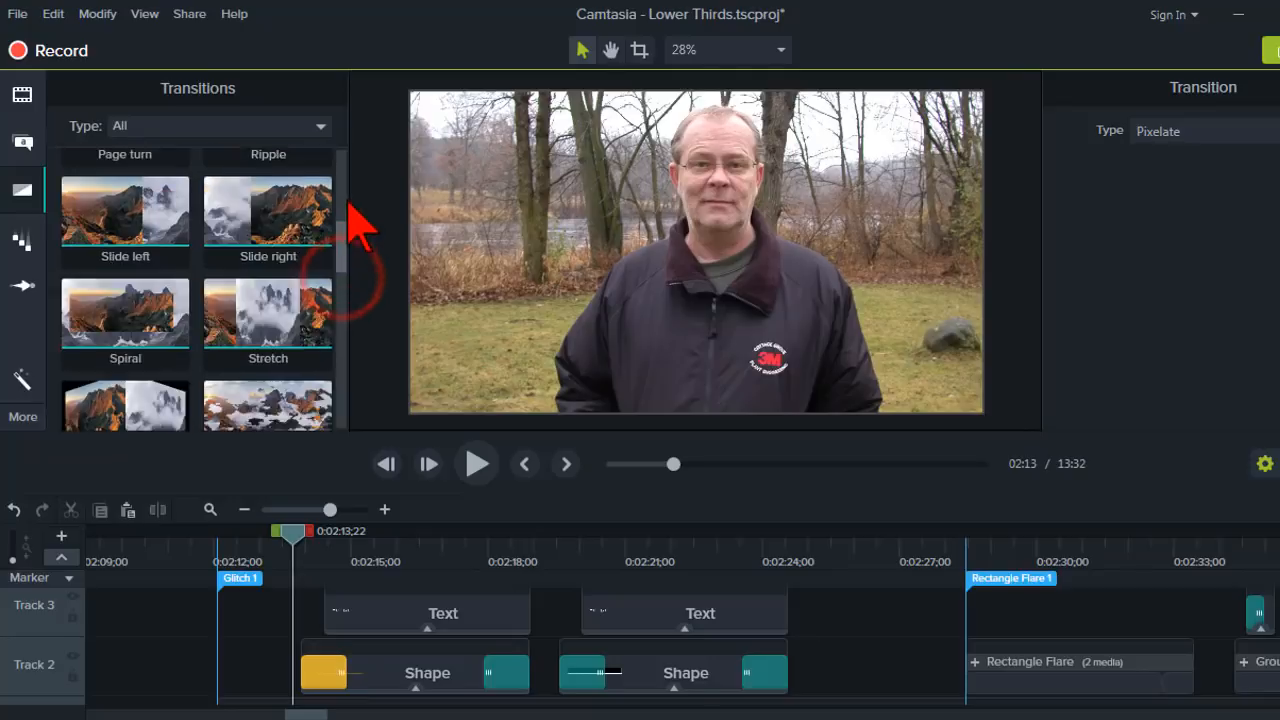
pyautogui.scroll(3)
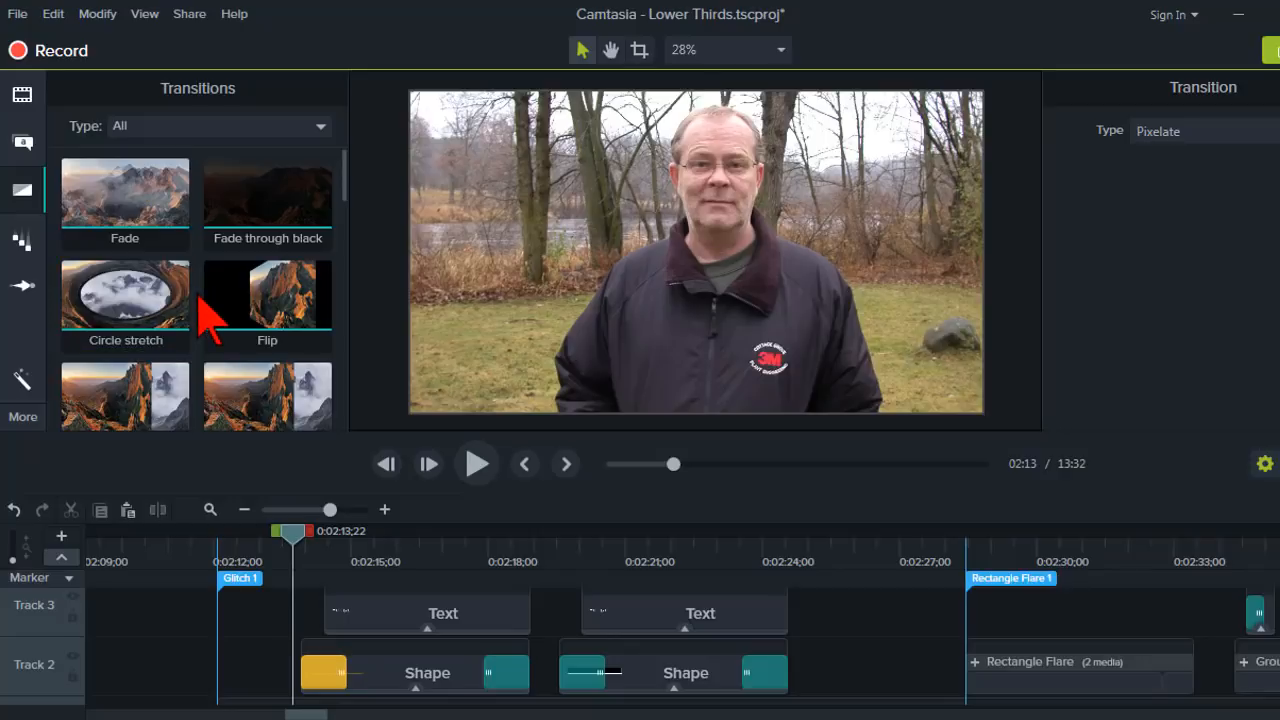
pyautogui.scroll(-3)
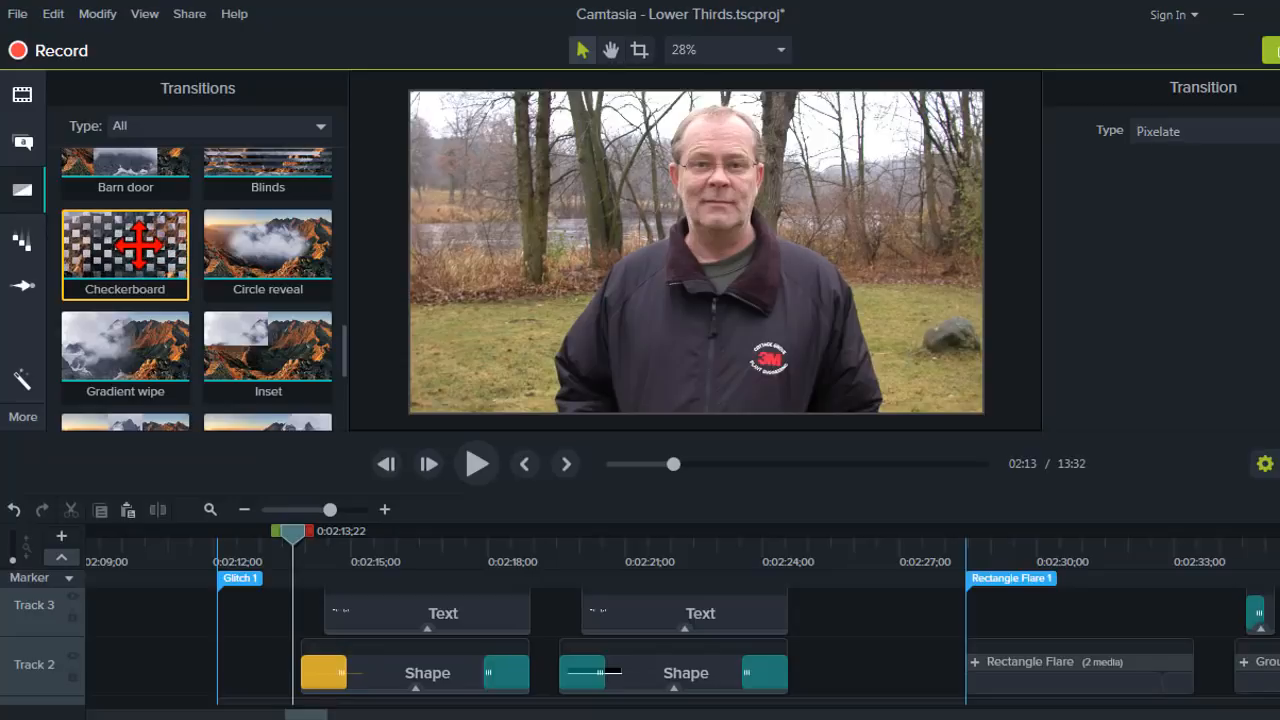
pyautogui.moveTo(360, 370)
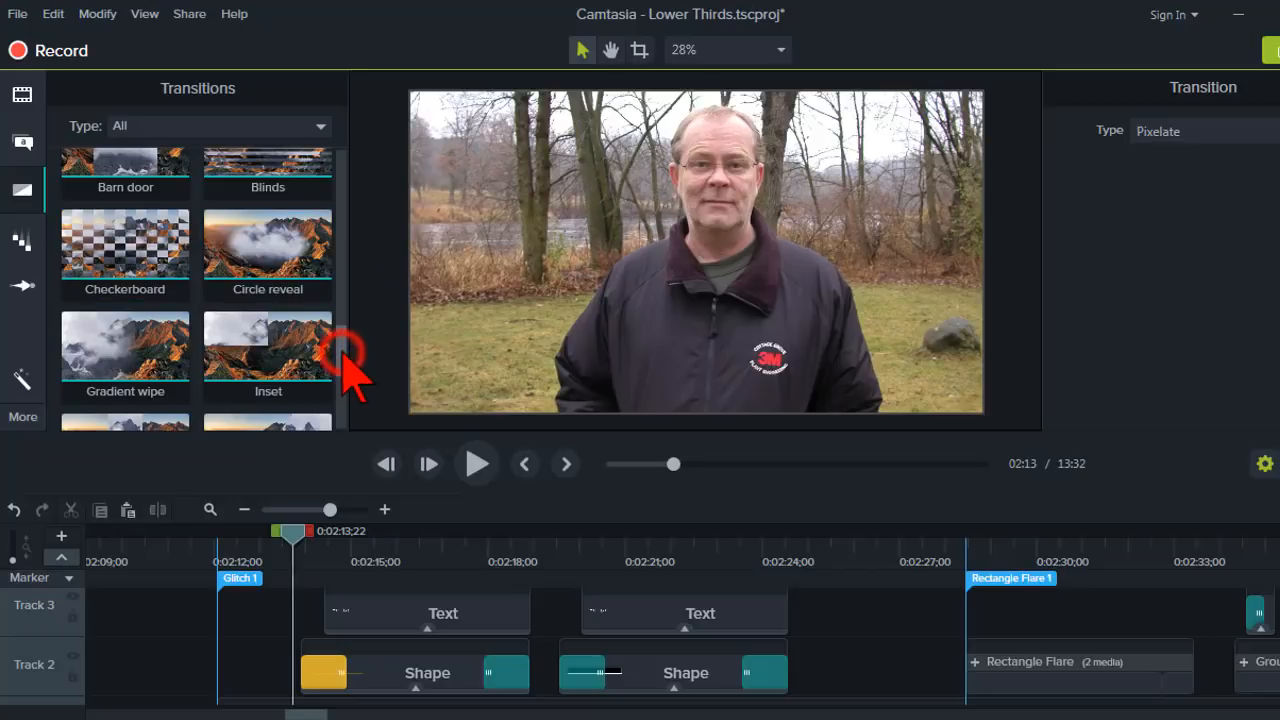
pyautogui.scroll(-3)
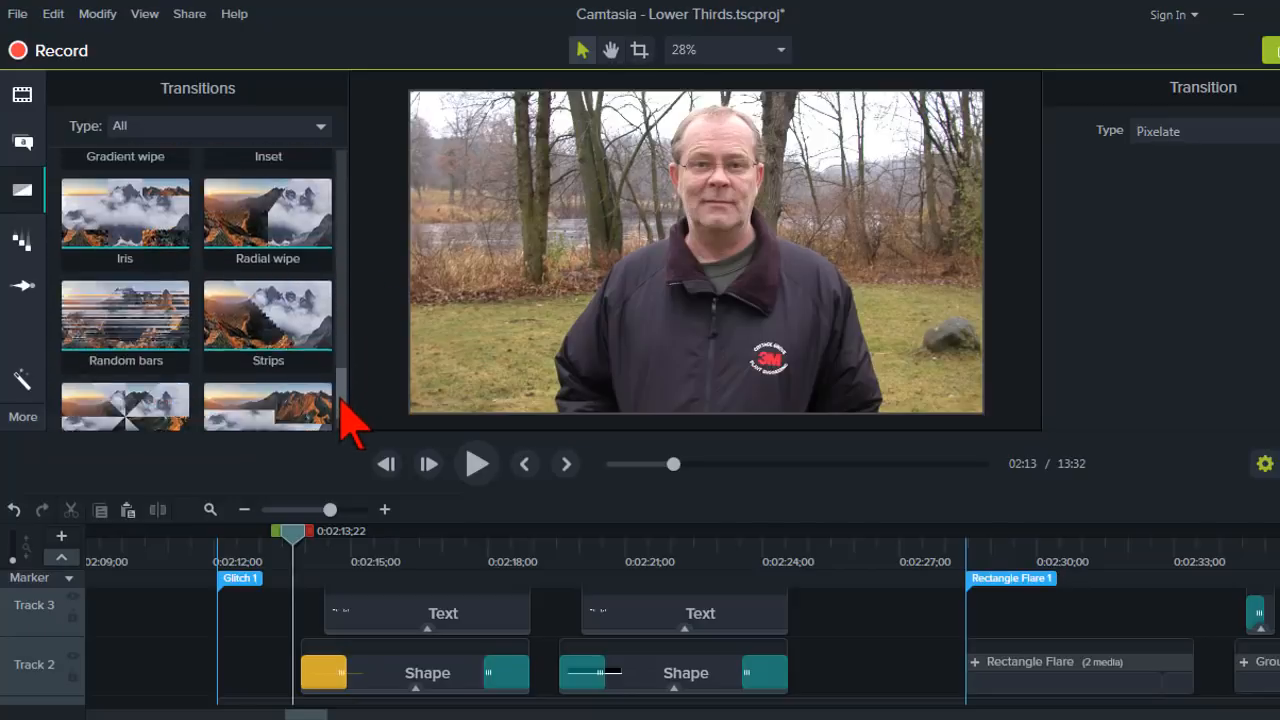
pyautogui.scroll(-3)
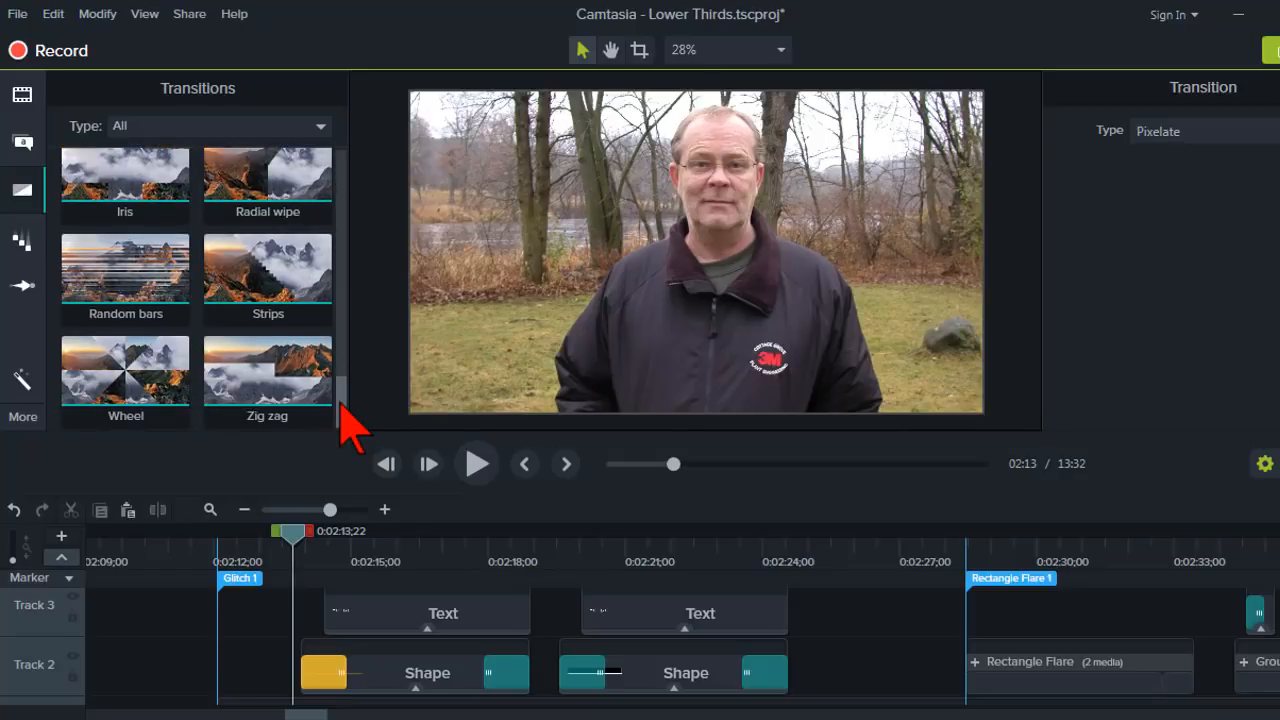
pyautogui.scroll(3)
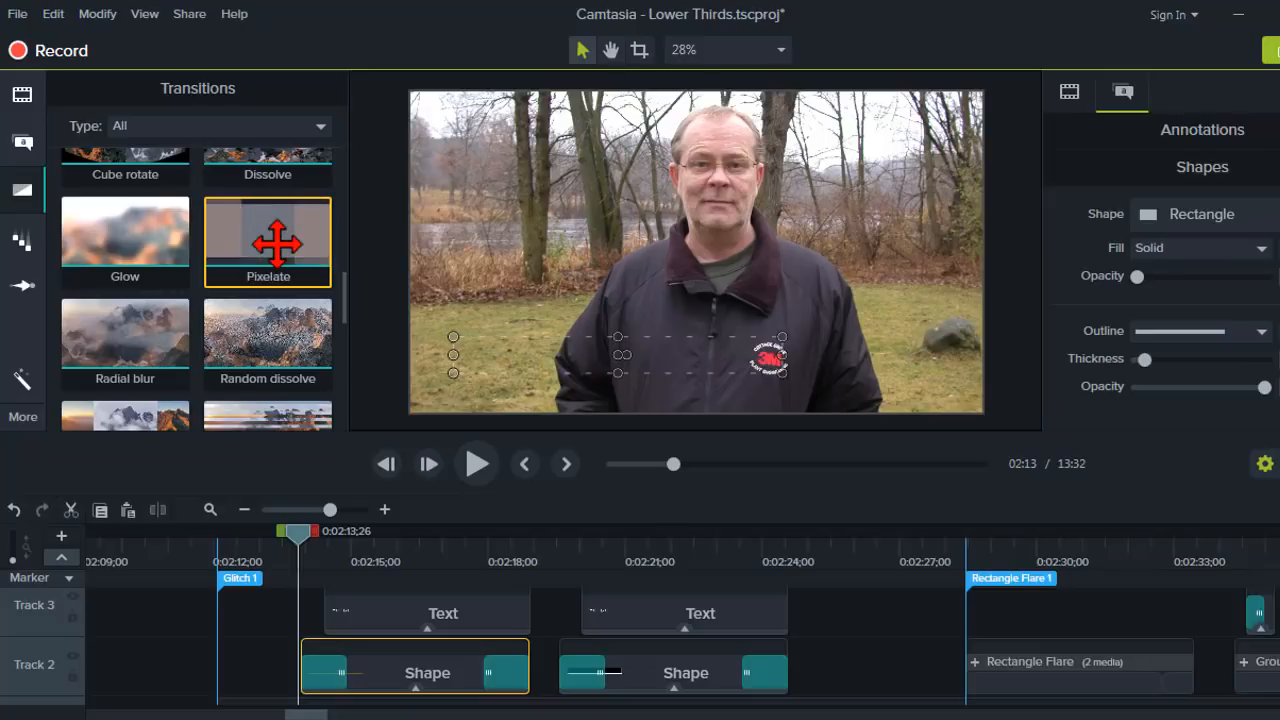
pyautogui.moveTo(320, 525)
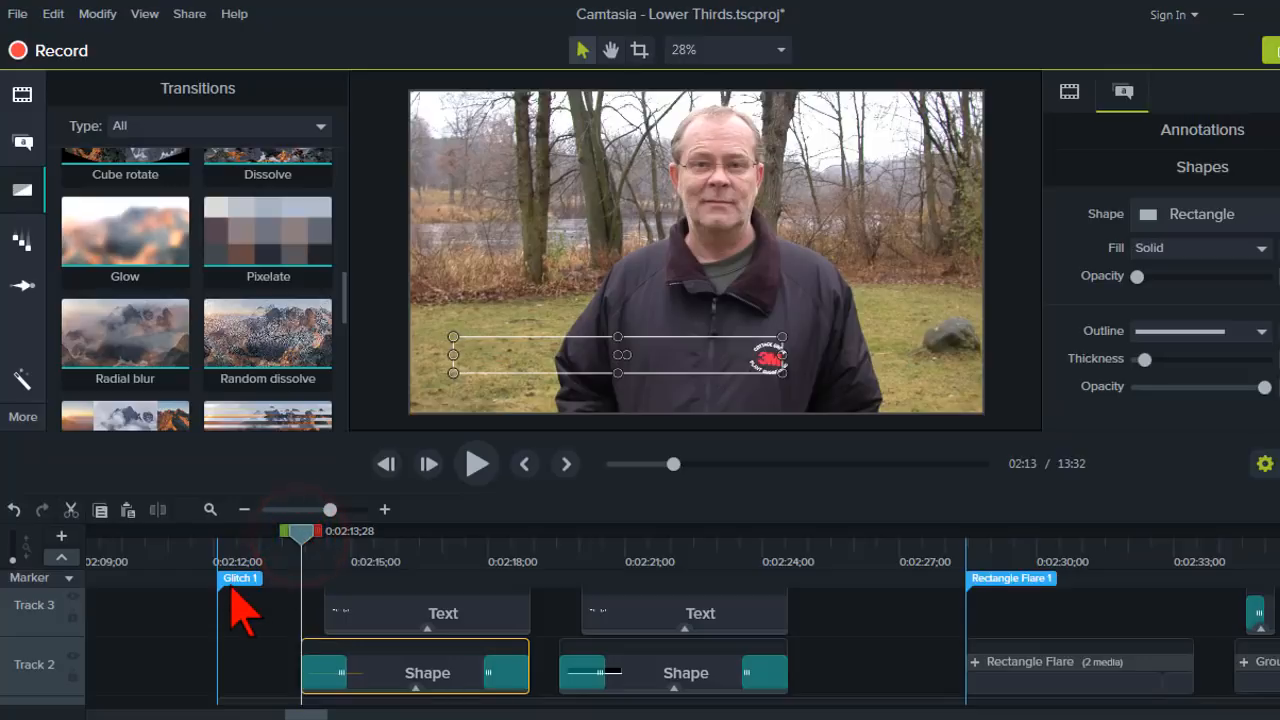
pyautogui.moveTo(265, 625)
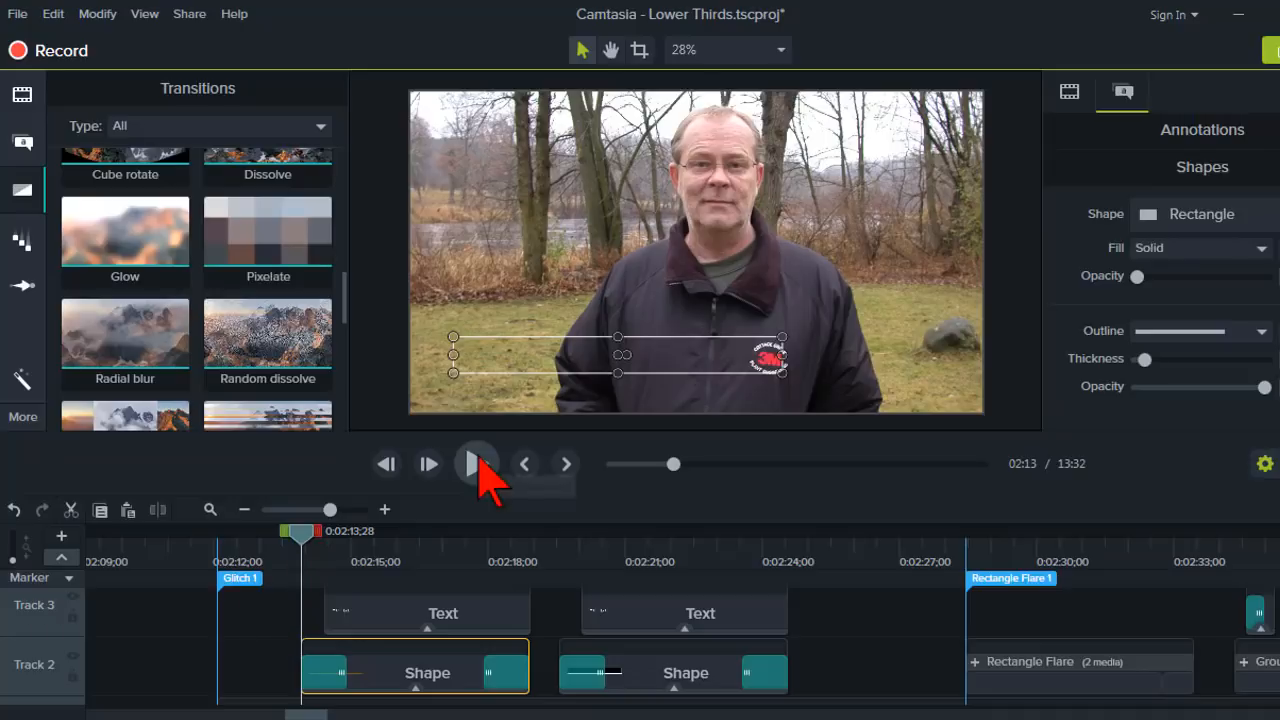
pyautogui.moveTo(477, 463)
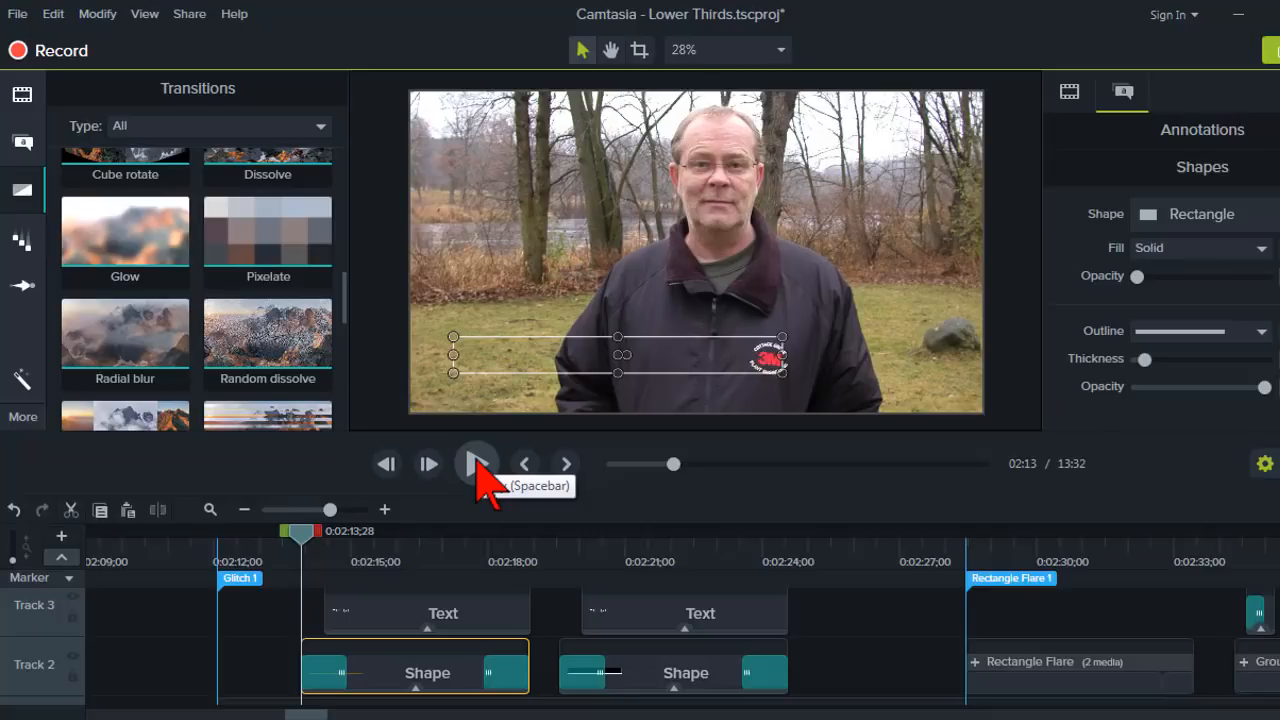
pyautogui.moveTo(337, 568)
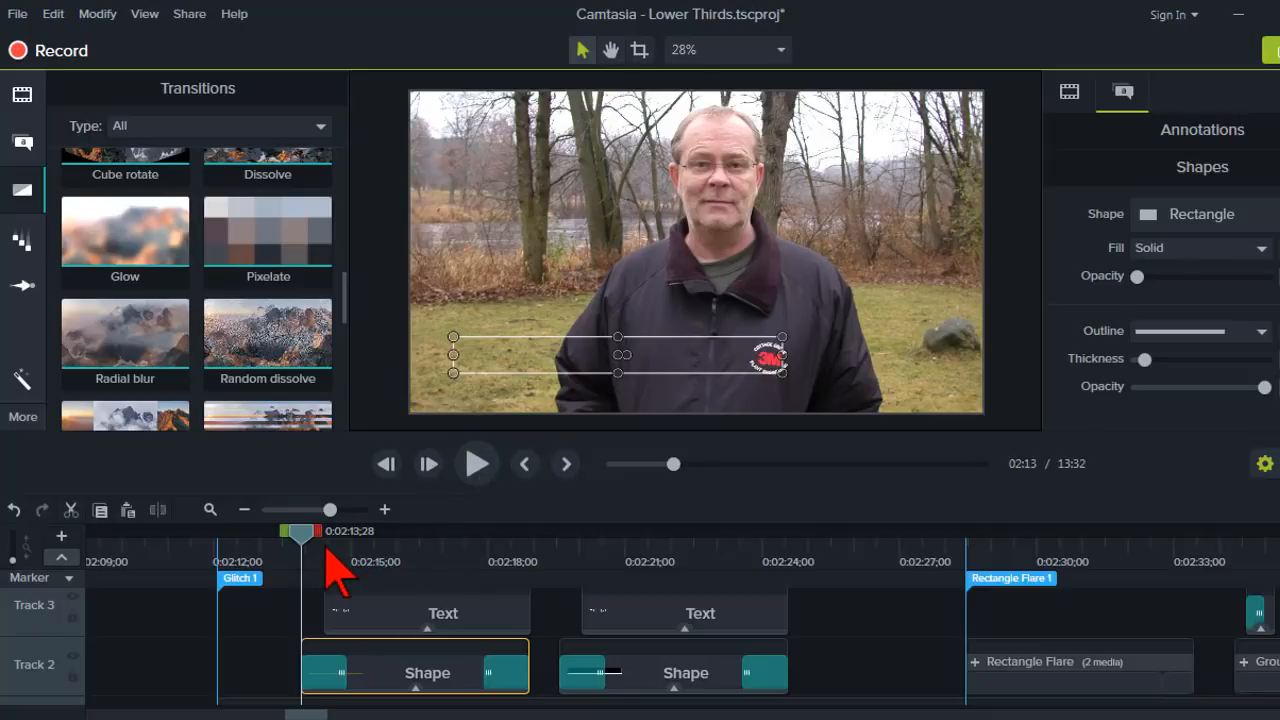
pyautogui.moveTo(340, 575)
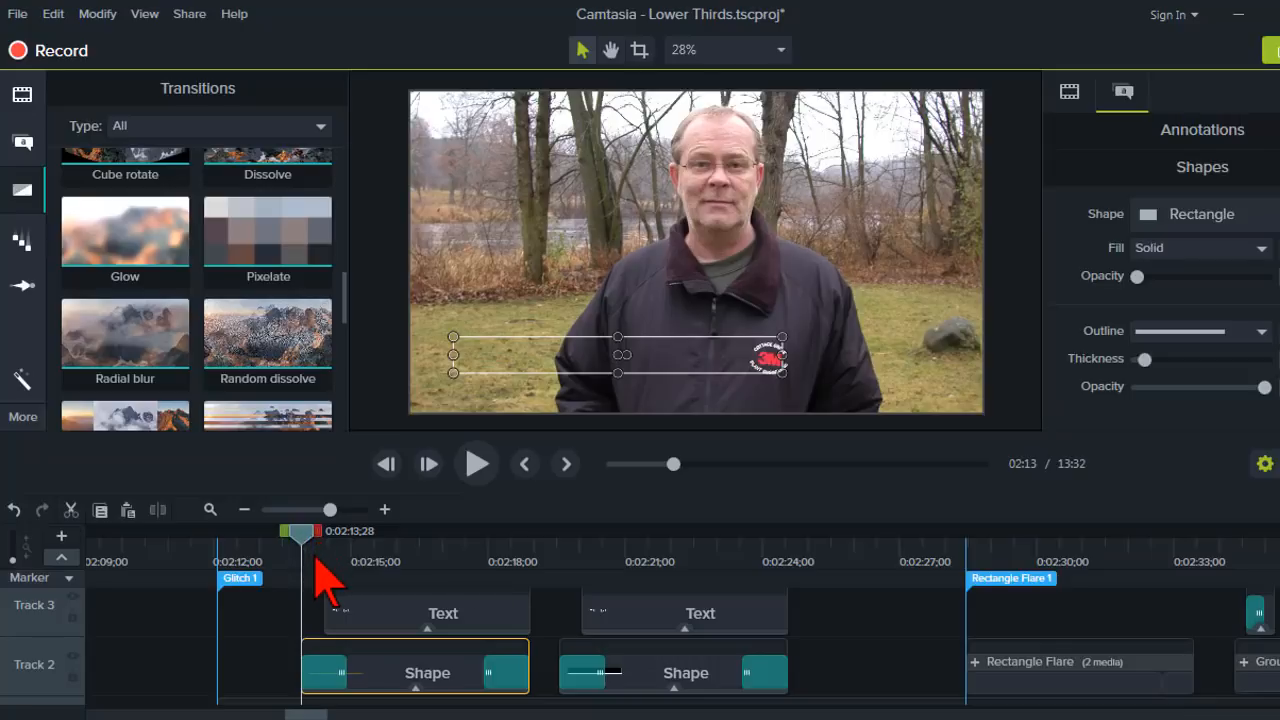
pyautogui.moveTo(380, 575)
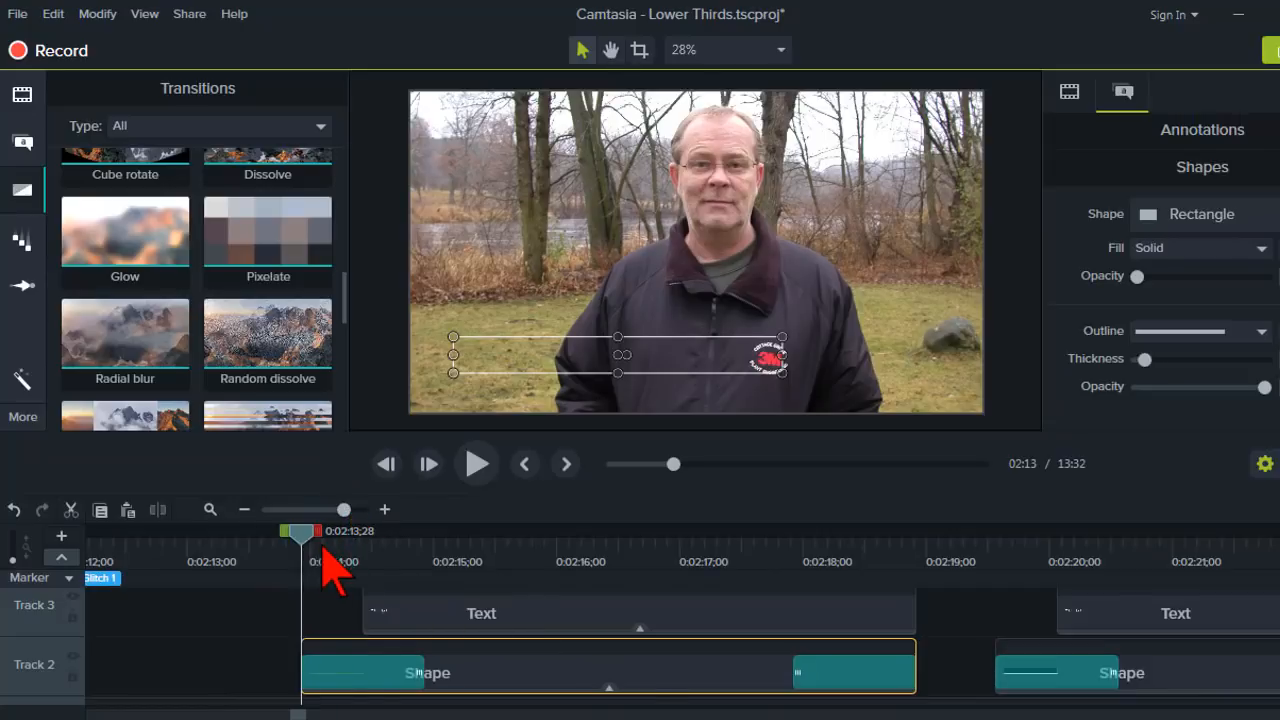
pyautogui.moveTo(420, 570)
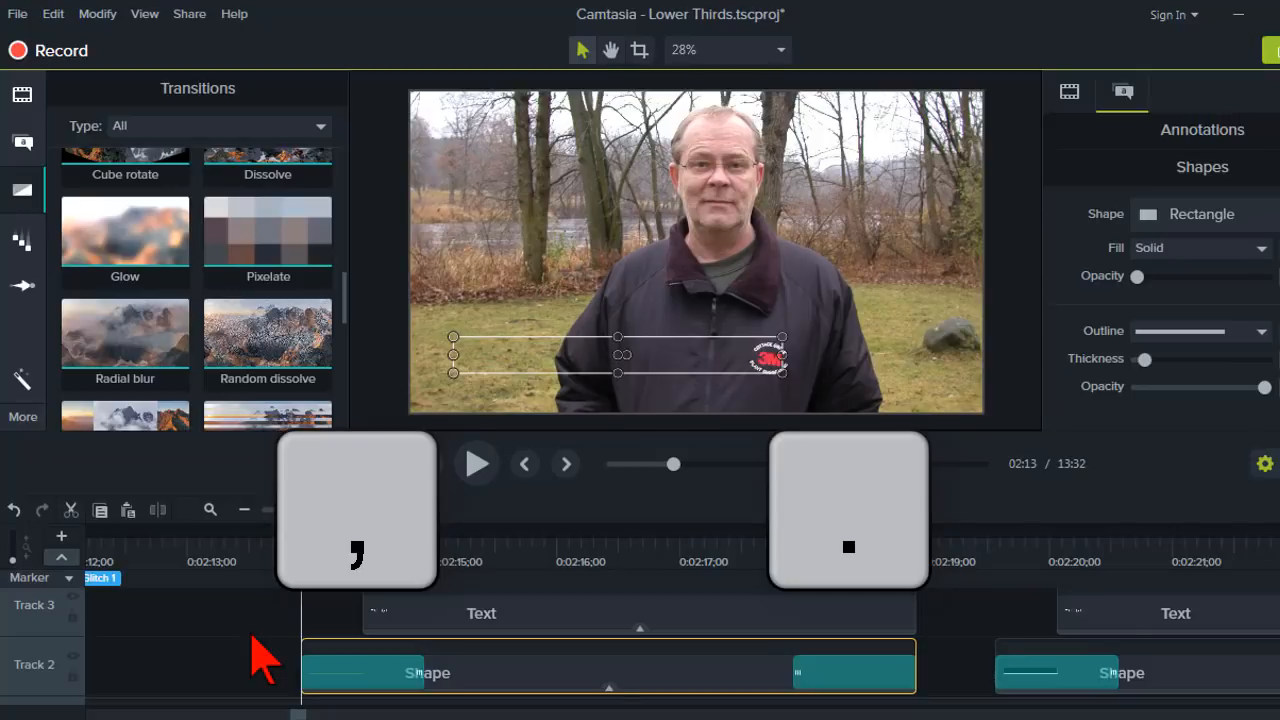
# Step frame by frame to 2:14, where the rectangle starts emerging
pyautogui.press('shift')
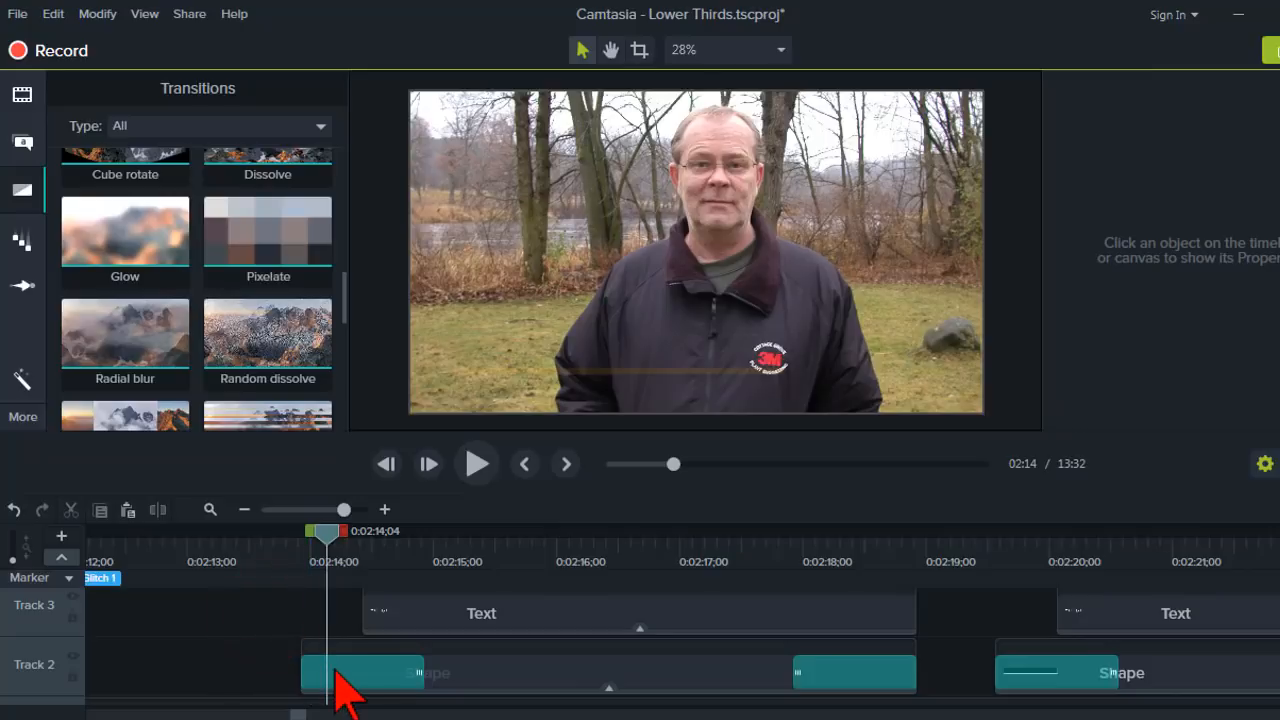
pyautogui.moveTo(320, 560)
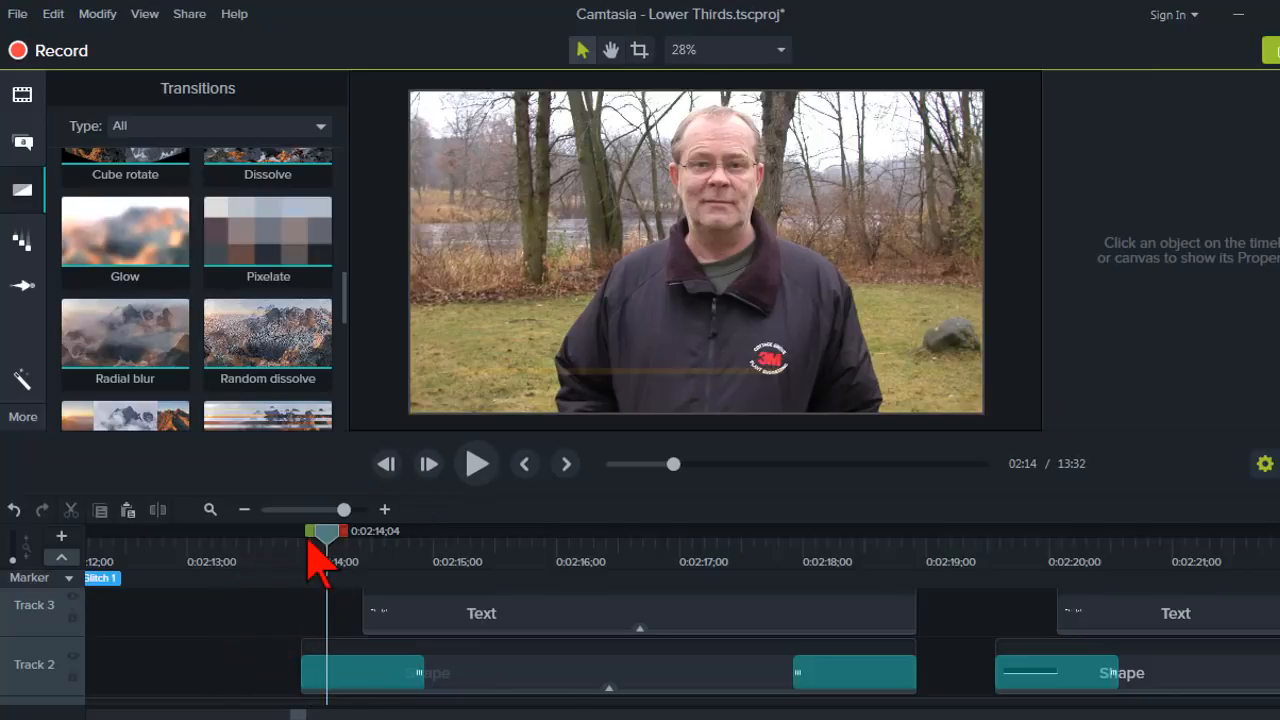
pyautogui.moveTo(332, 560)
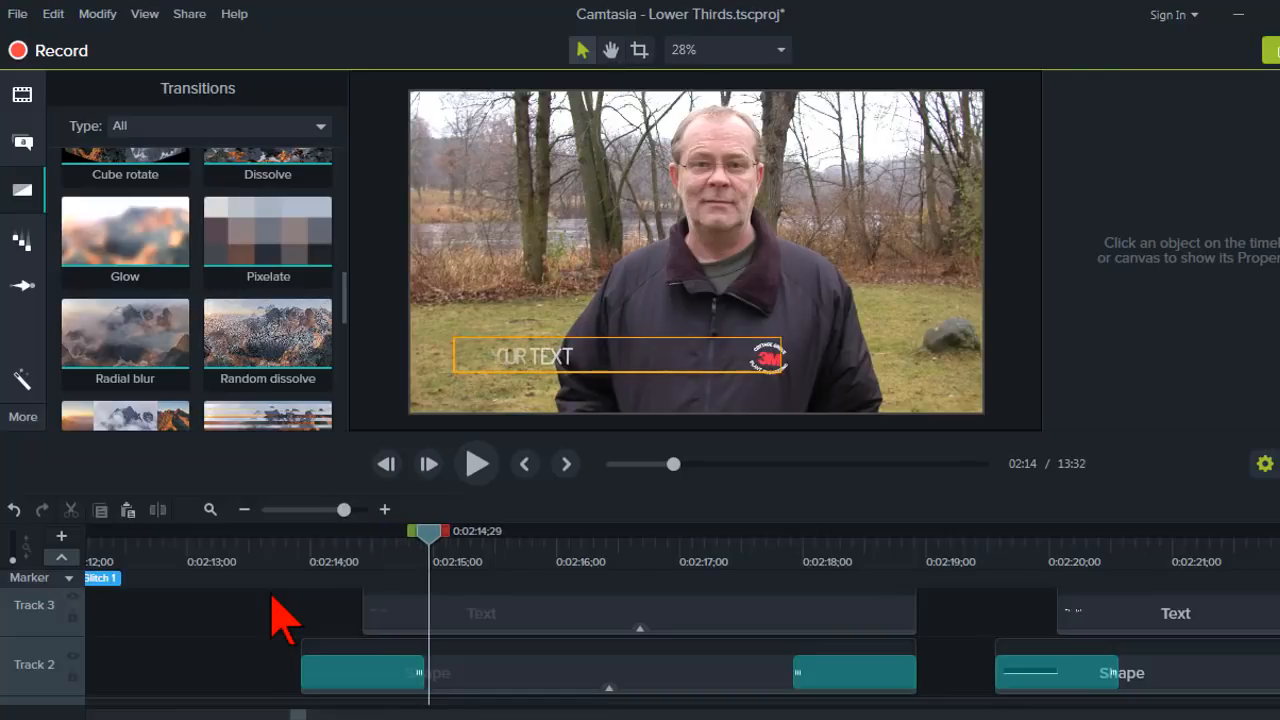
pyautogui.moveTo(315, 570)
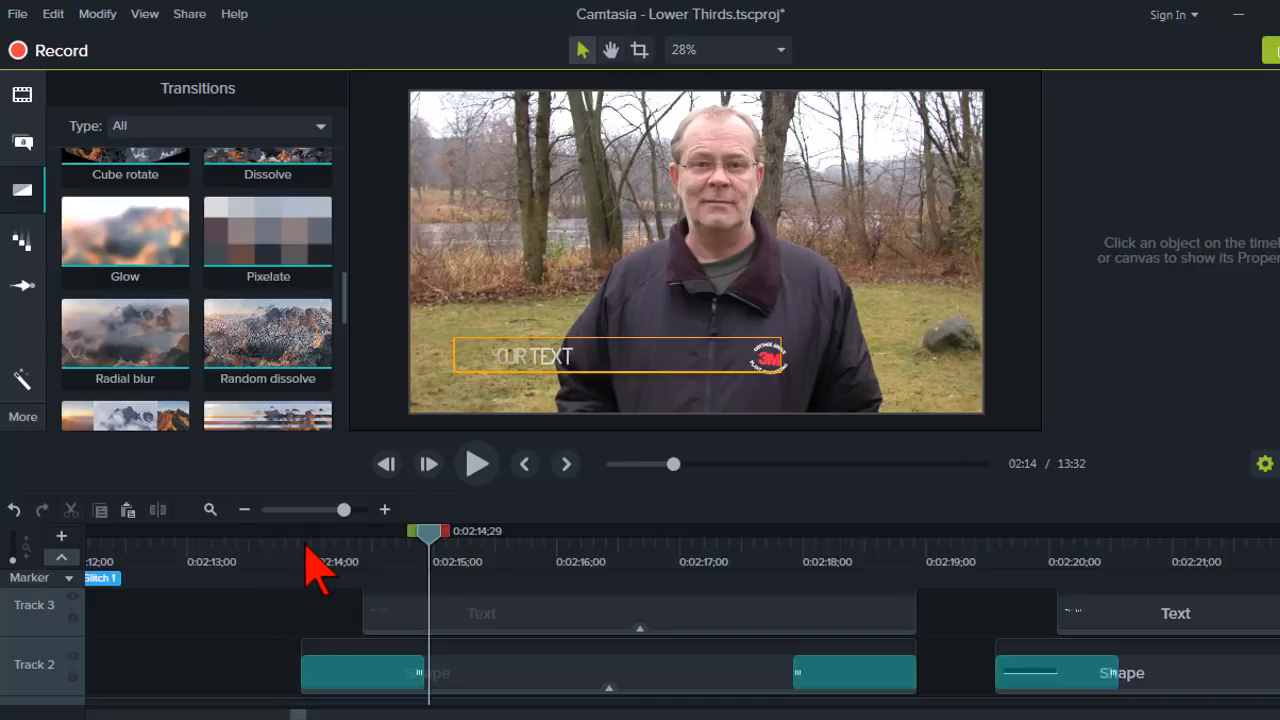
pyautogui.moveTo(427, 531); pyautogui.dragTo(305, 531)
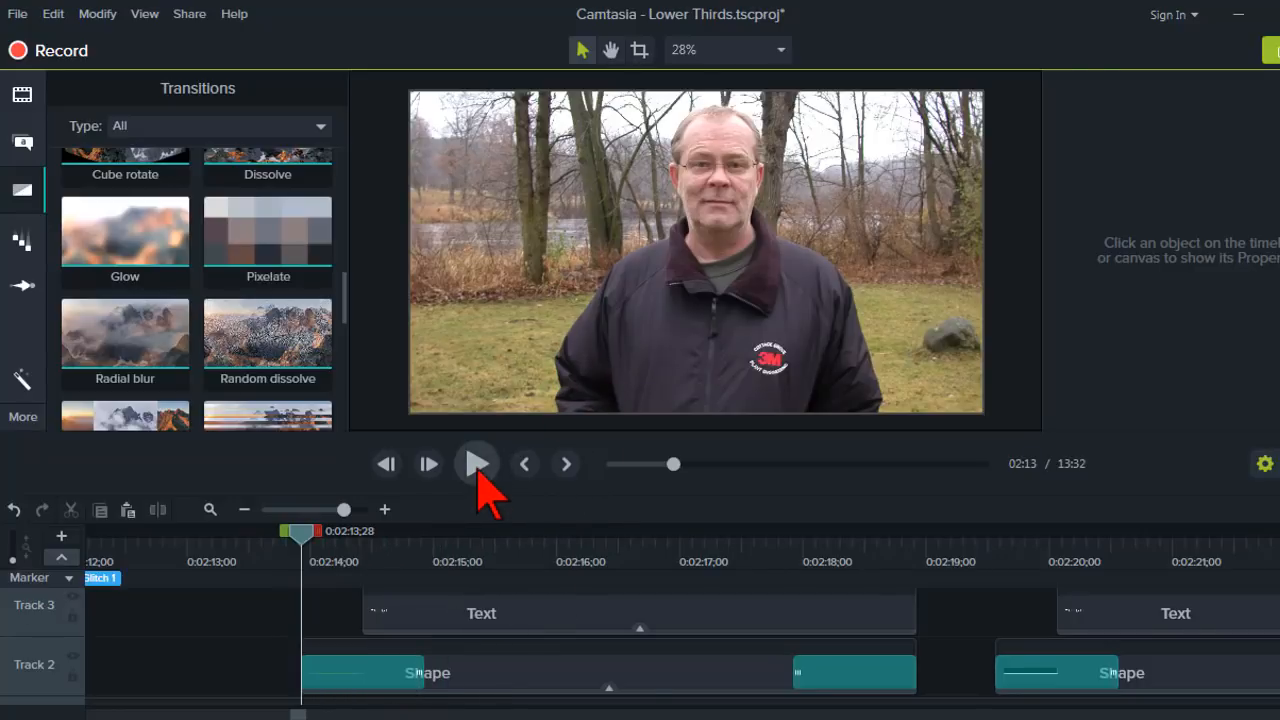
# Play the lower third and pause at 2:16 with 'YOUR TEXT' fully visible
pyautogui.click(476, 463)
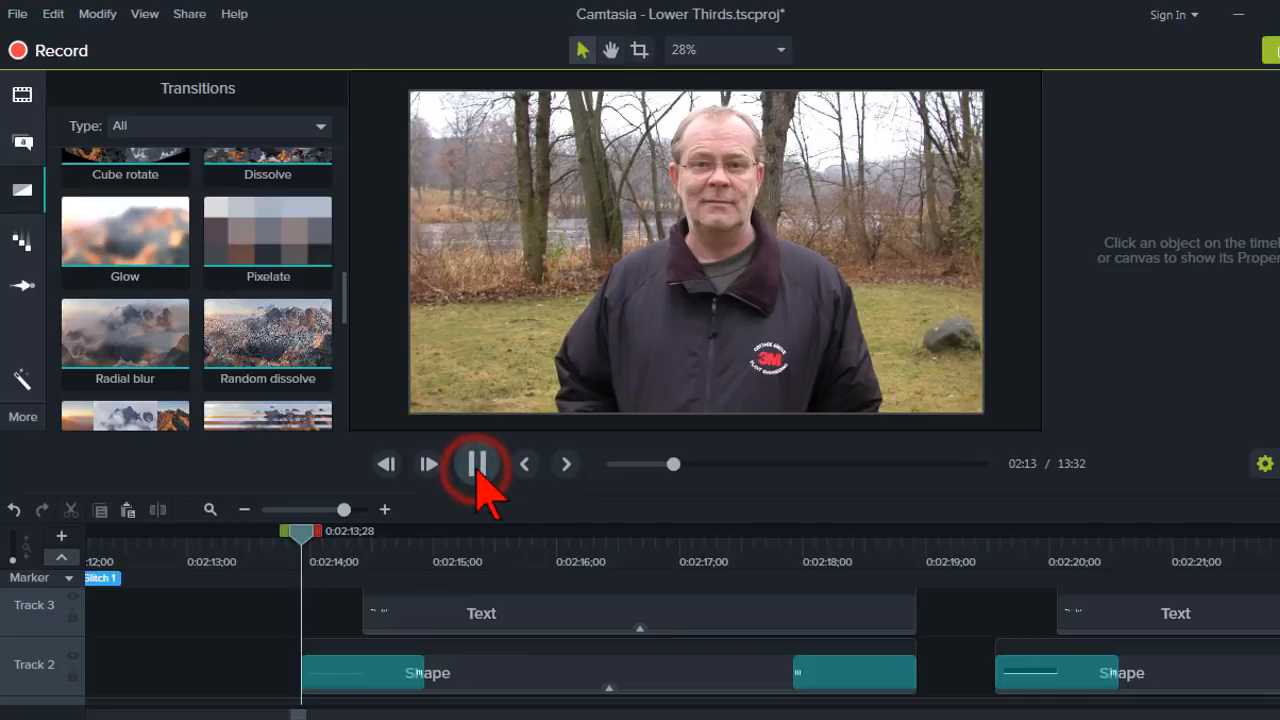
pyautogui.click(477, 463)
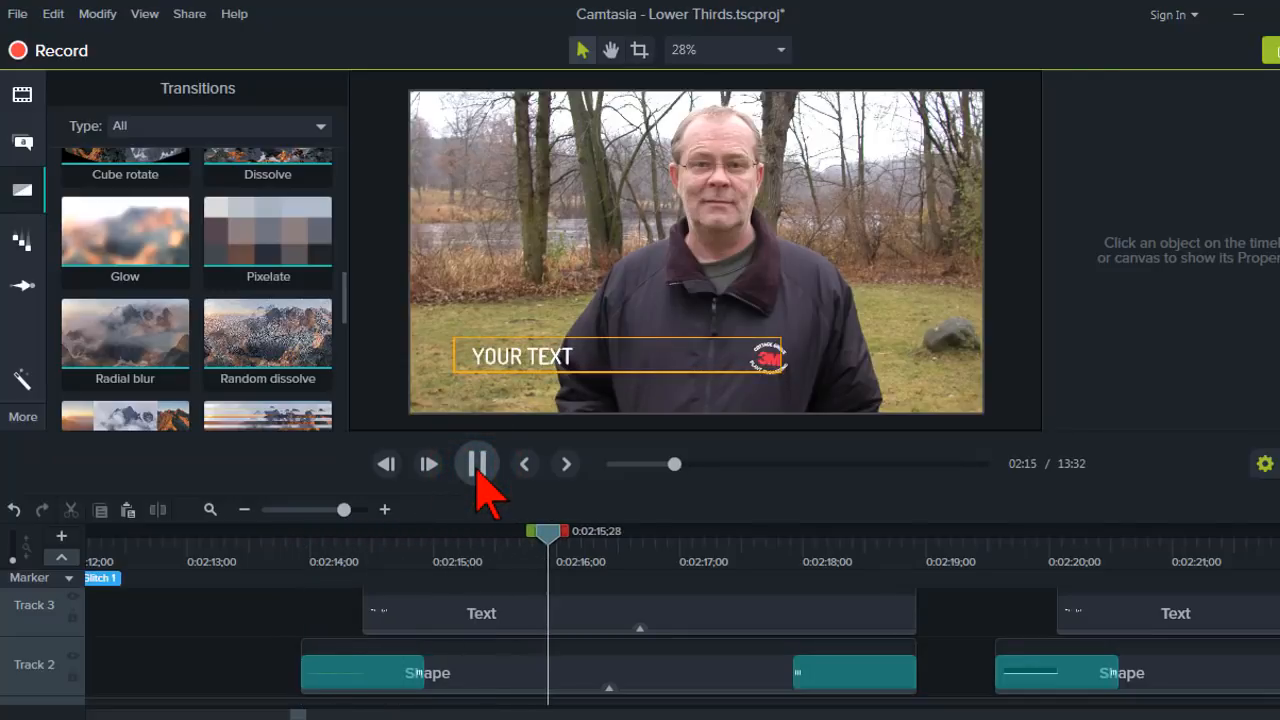
pyautogui.click(476, 463)
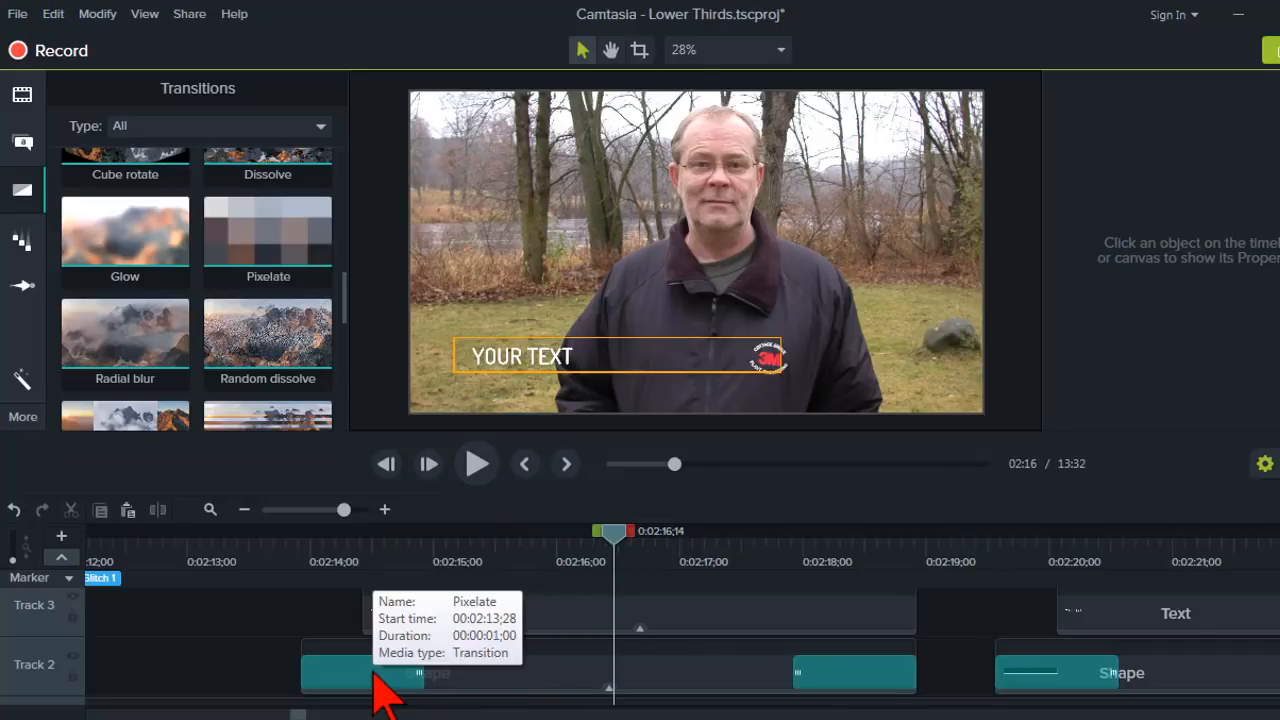
pyautogui.moveTo(810, 573)
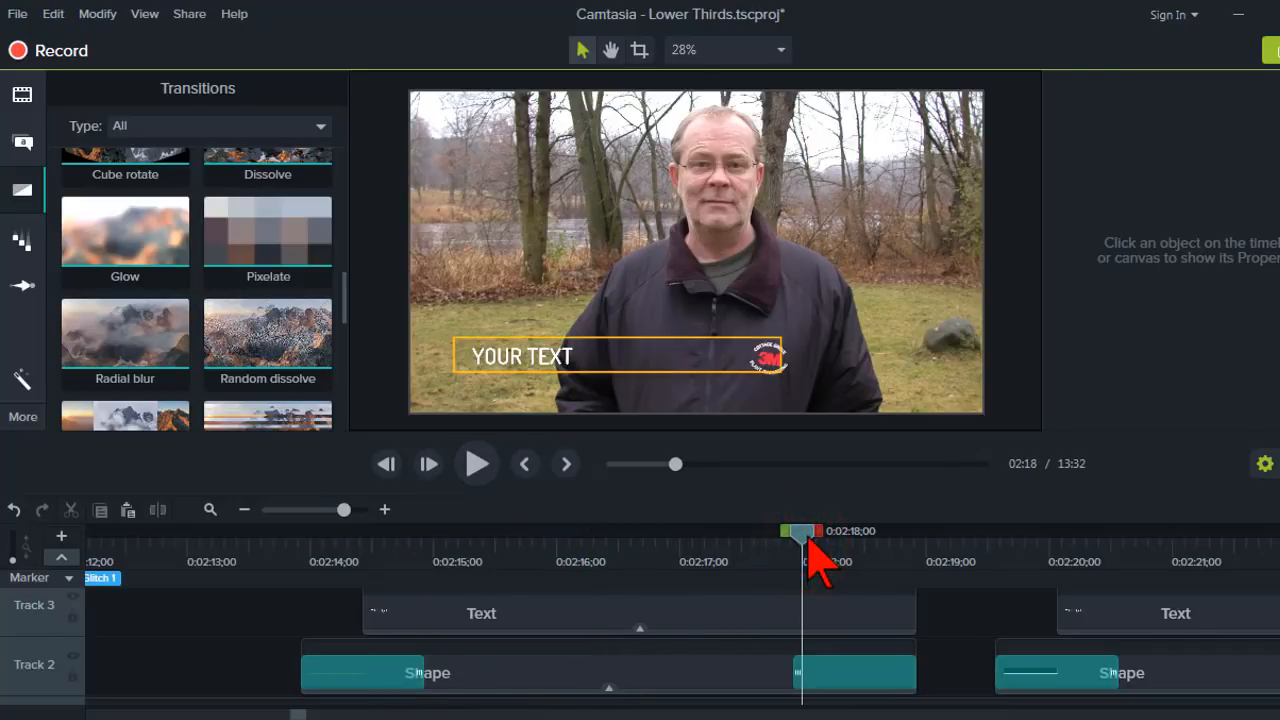
pyautogui.moveTo(855, 675)
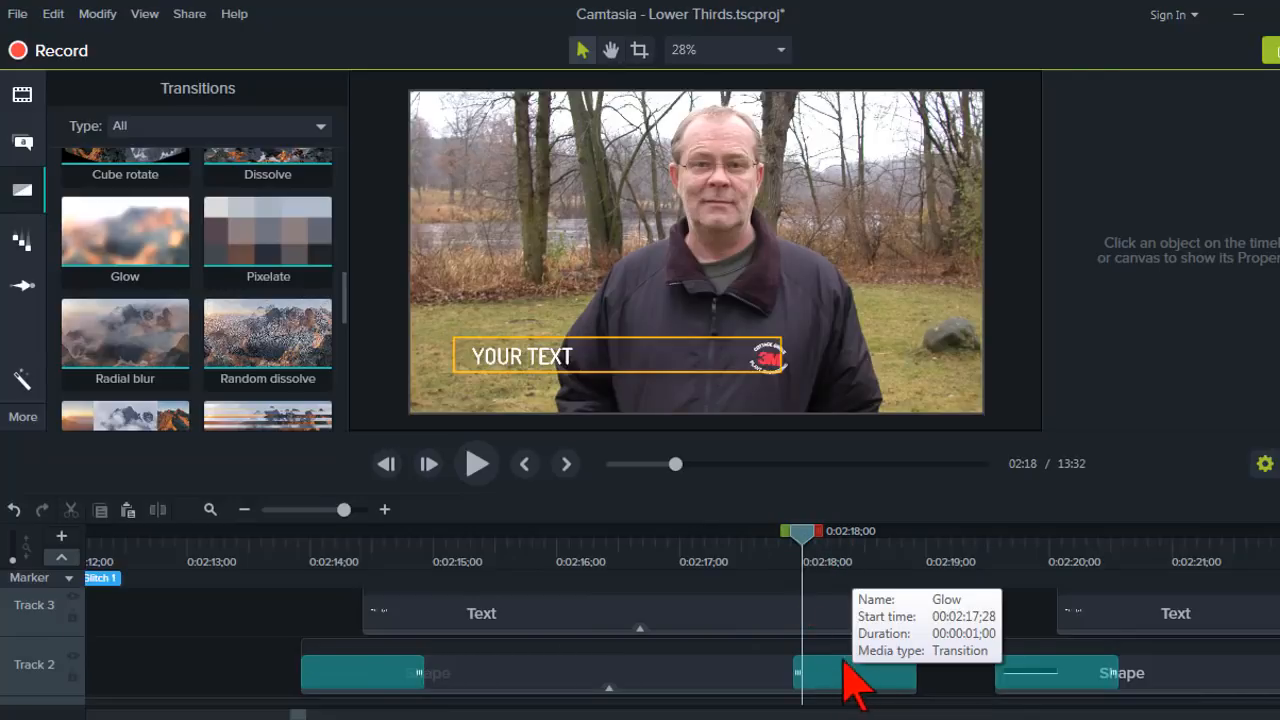
pyautogui.moveTo(830, 680)
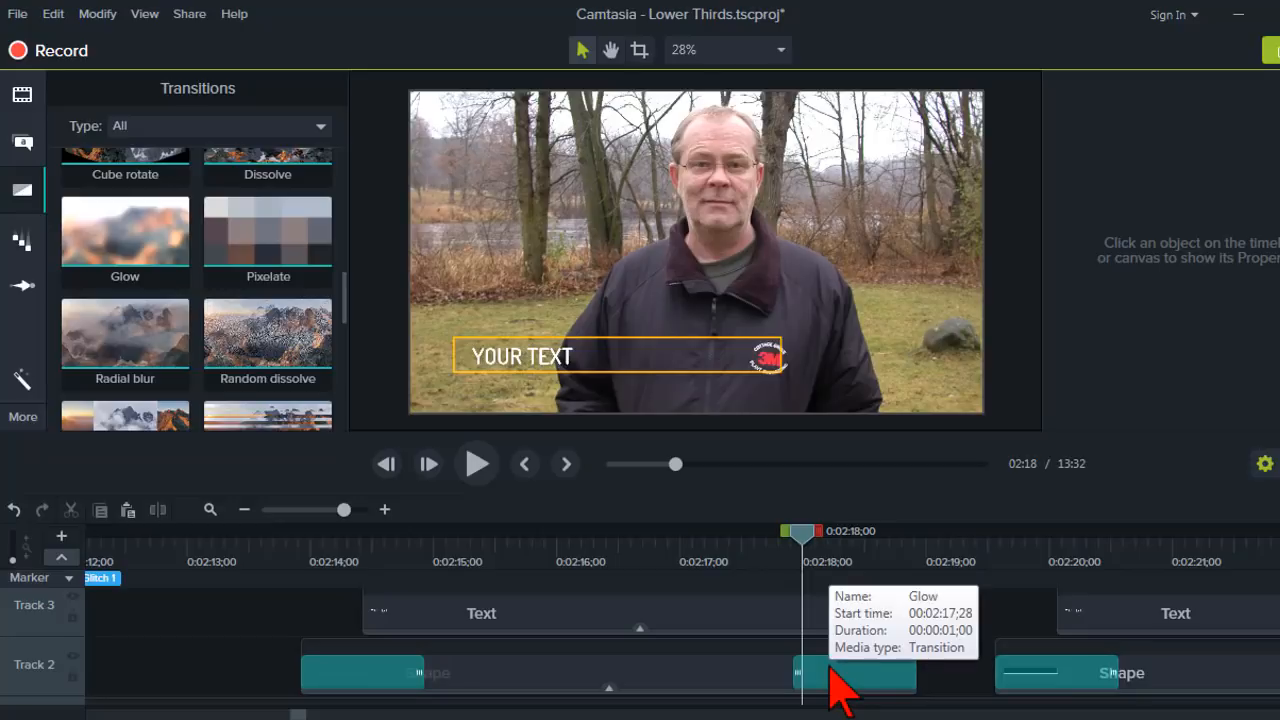
pyautogui.moveTo(720, 525)
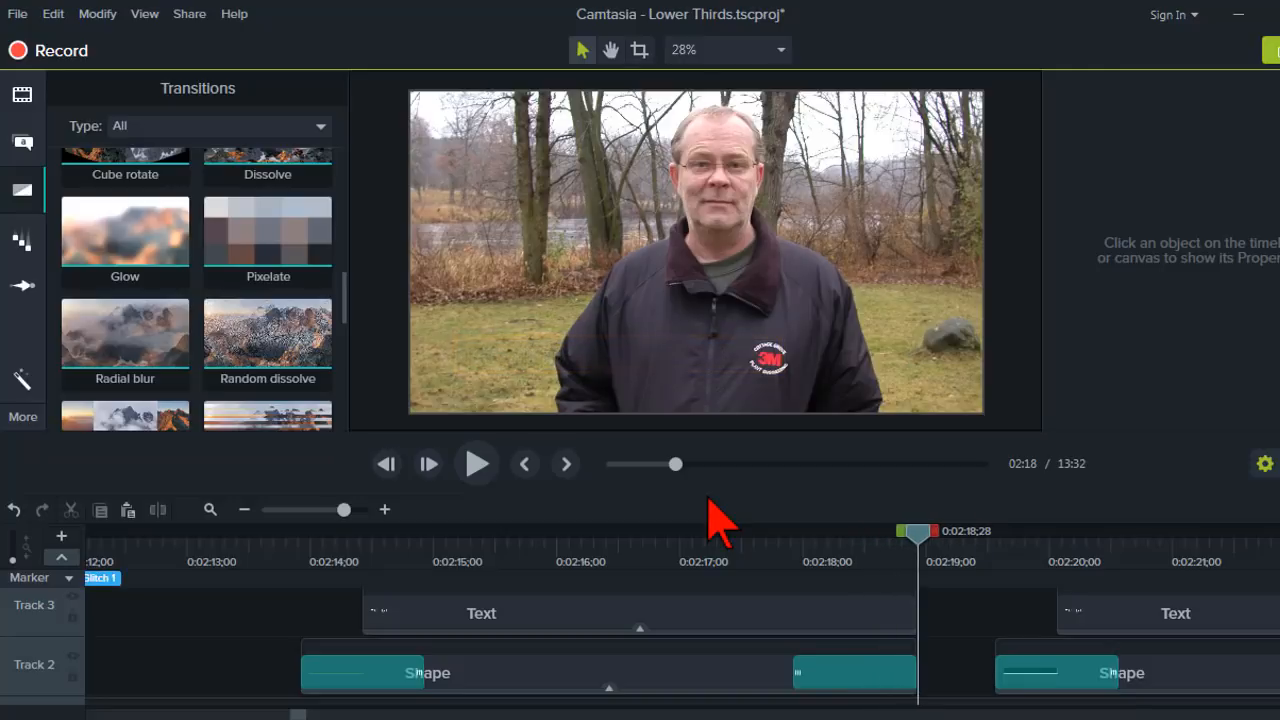
pyautogui.moveTo(660, 575)
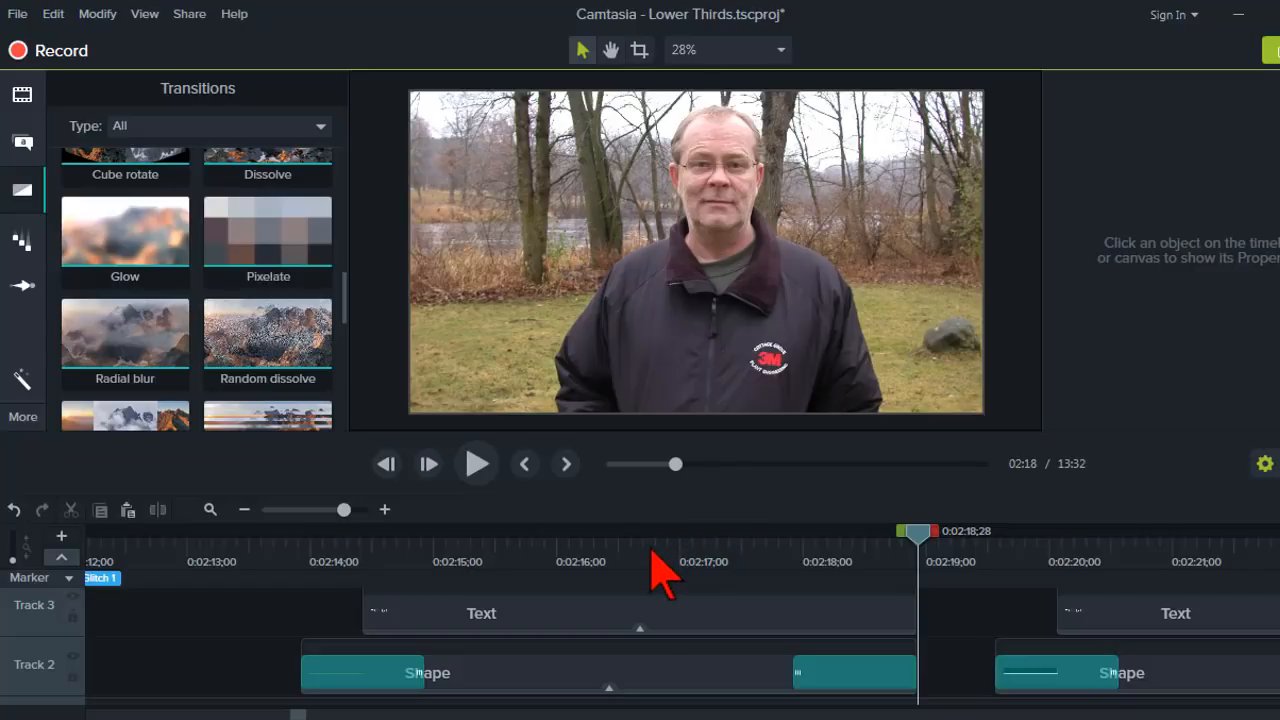
pyautogui.moveTo(570, 580)
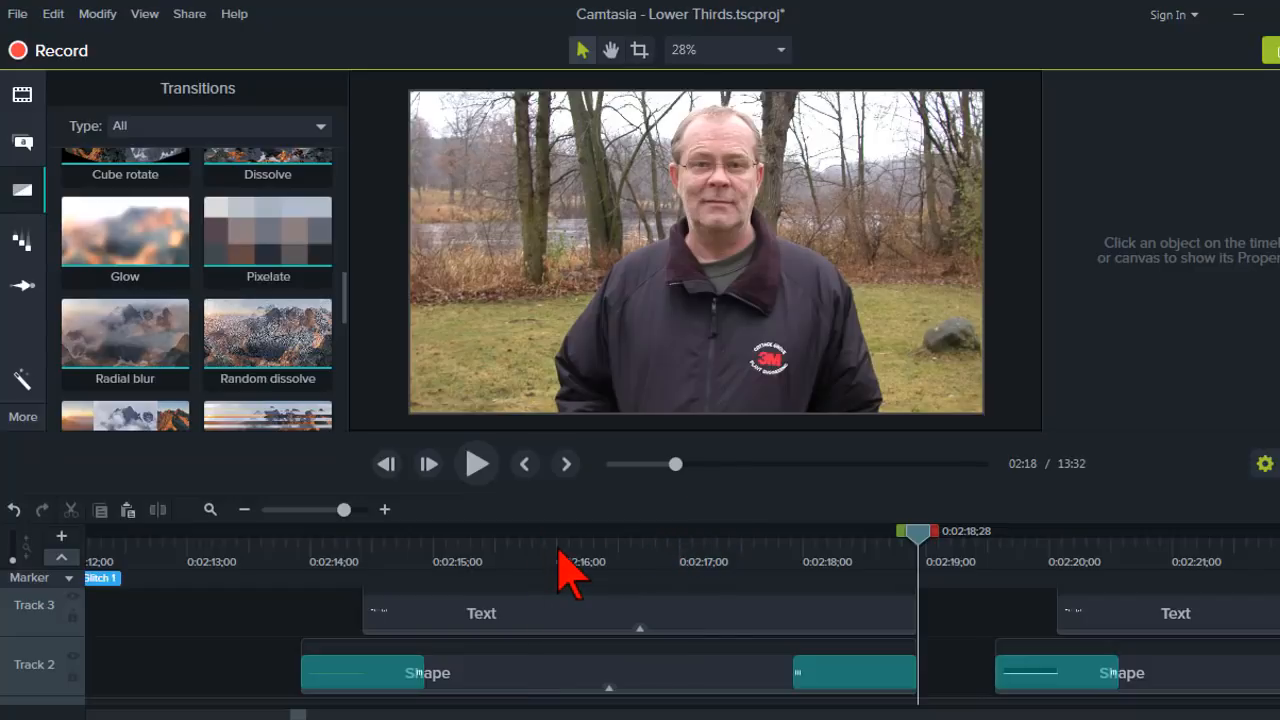
pyautogui.moveTo(1228, 300)
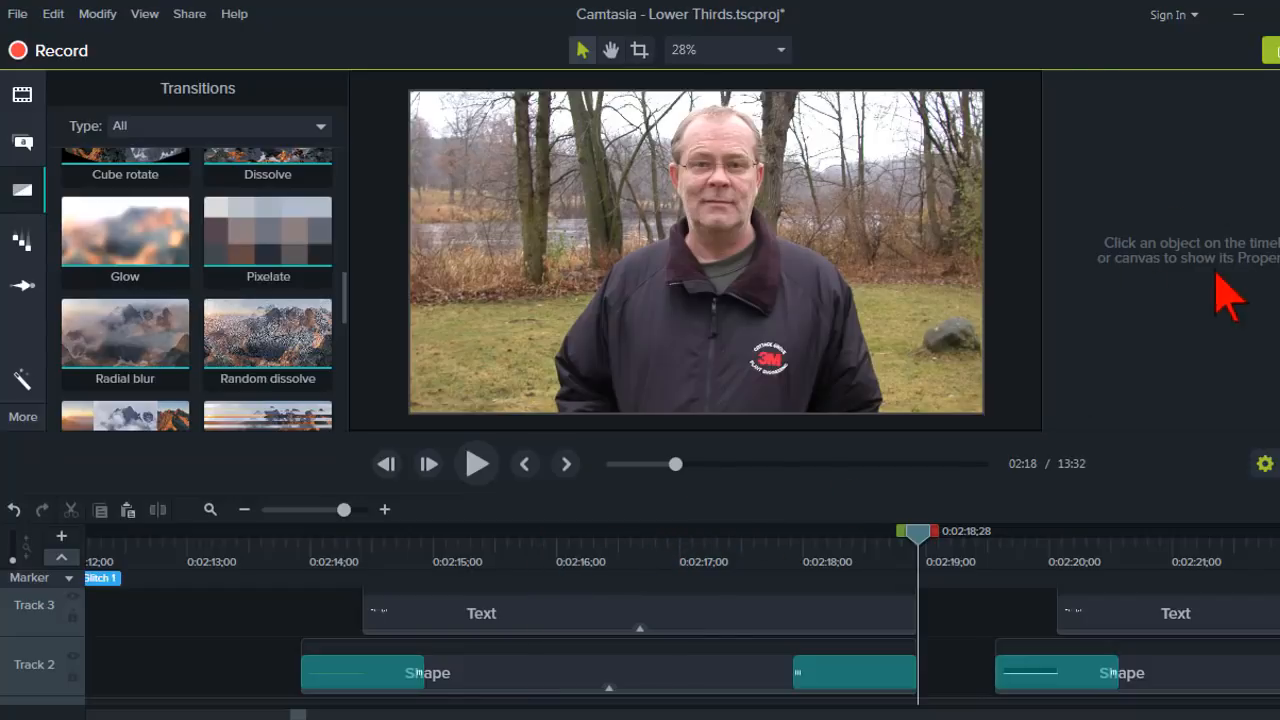
pyautogui.moveTo(315, 570)
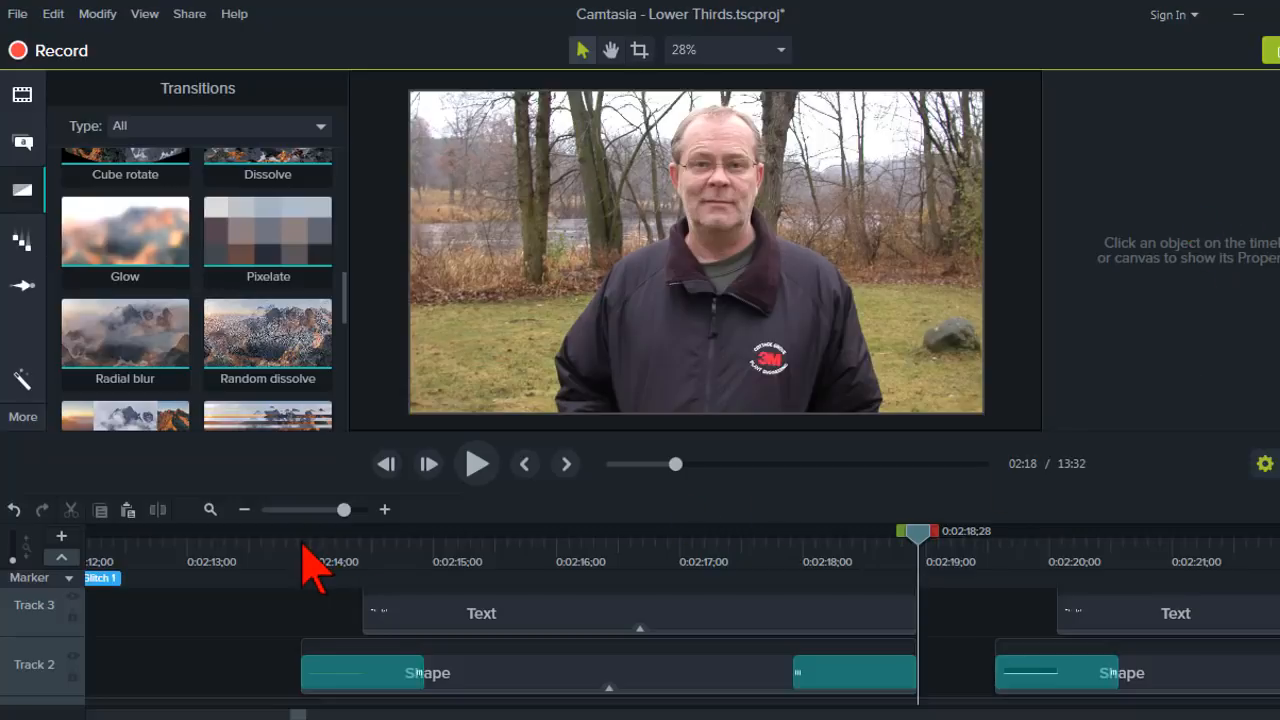
# Drag the playhead back to the Shape clip's start at 02:13;28
pyautogui.moveTo(917, 531); pyautogui.dragTo(302, 531)
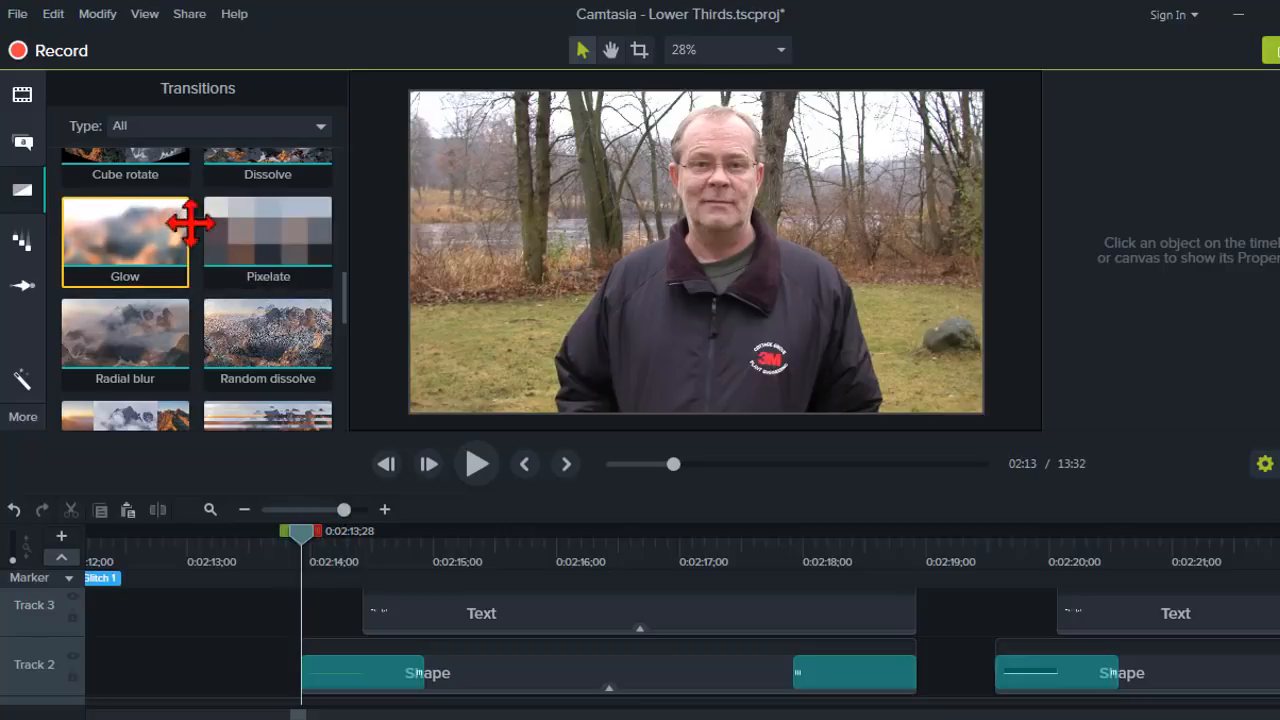
pyautogui.moveTo(355, 320)
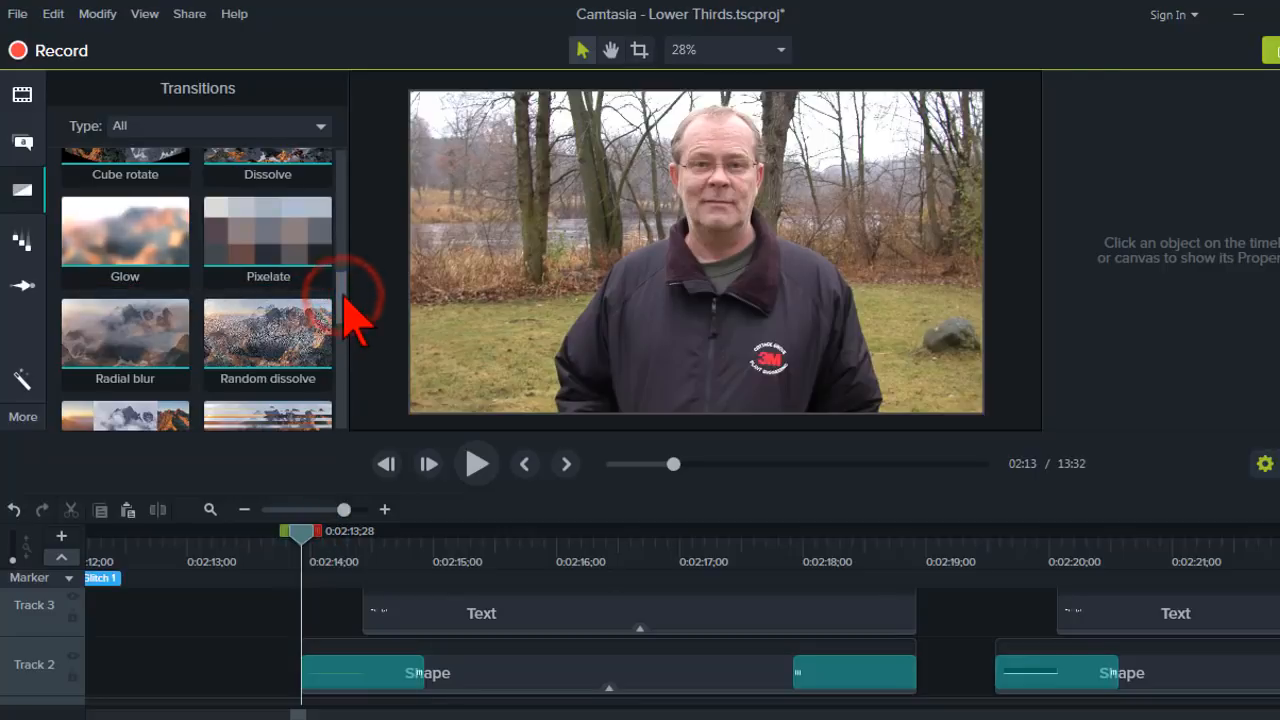
pyautogui.scroll(3)
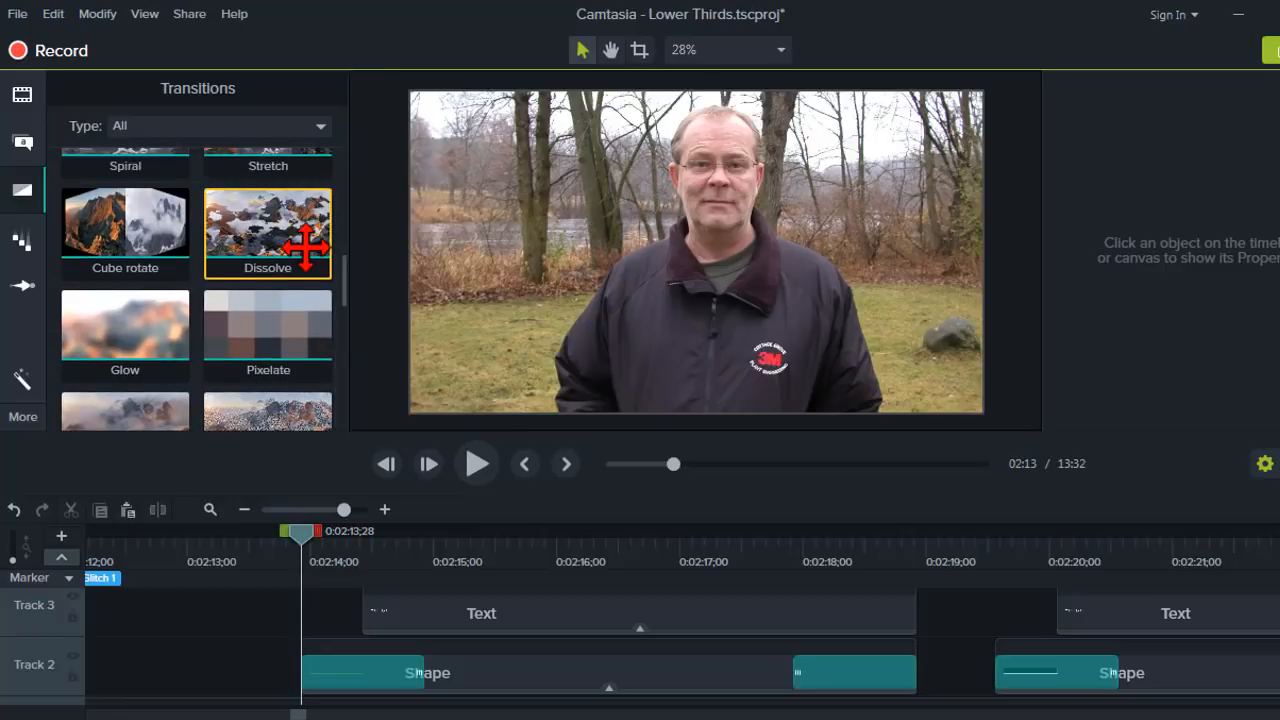
pyautogui.moveTo(770, 345)
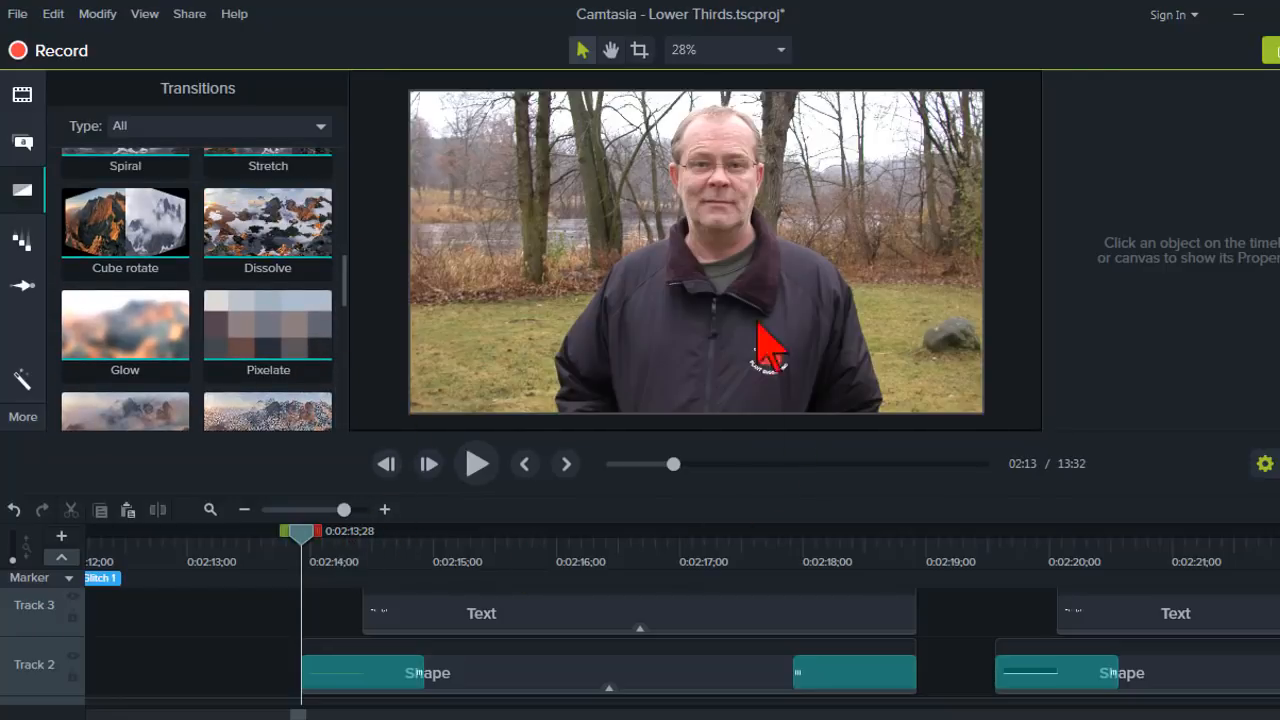
pyautogui.moveTo(350, 655)
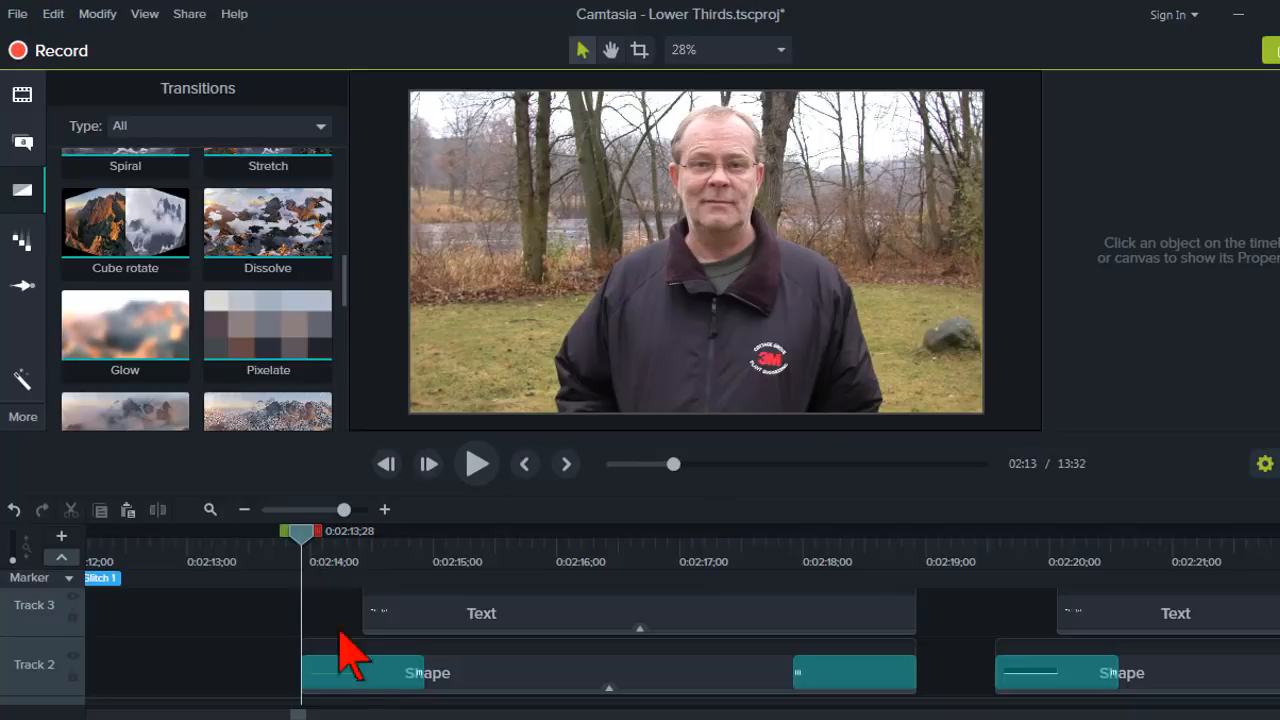
pyautogui.moveTo(355, 670)
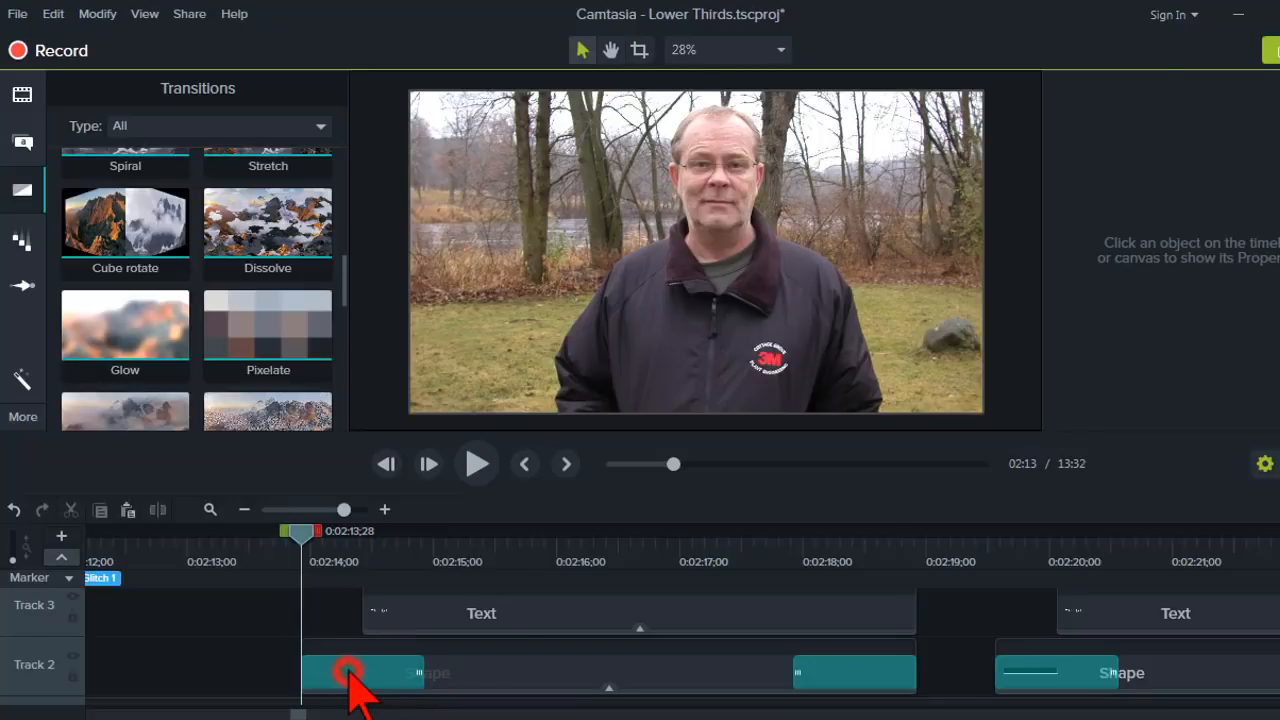
# Replace the Shape clip's opening Pixelate transition with Dissolve
pyautogui.click(360, 672)
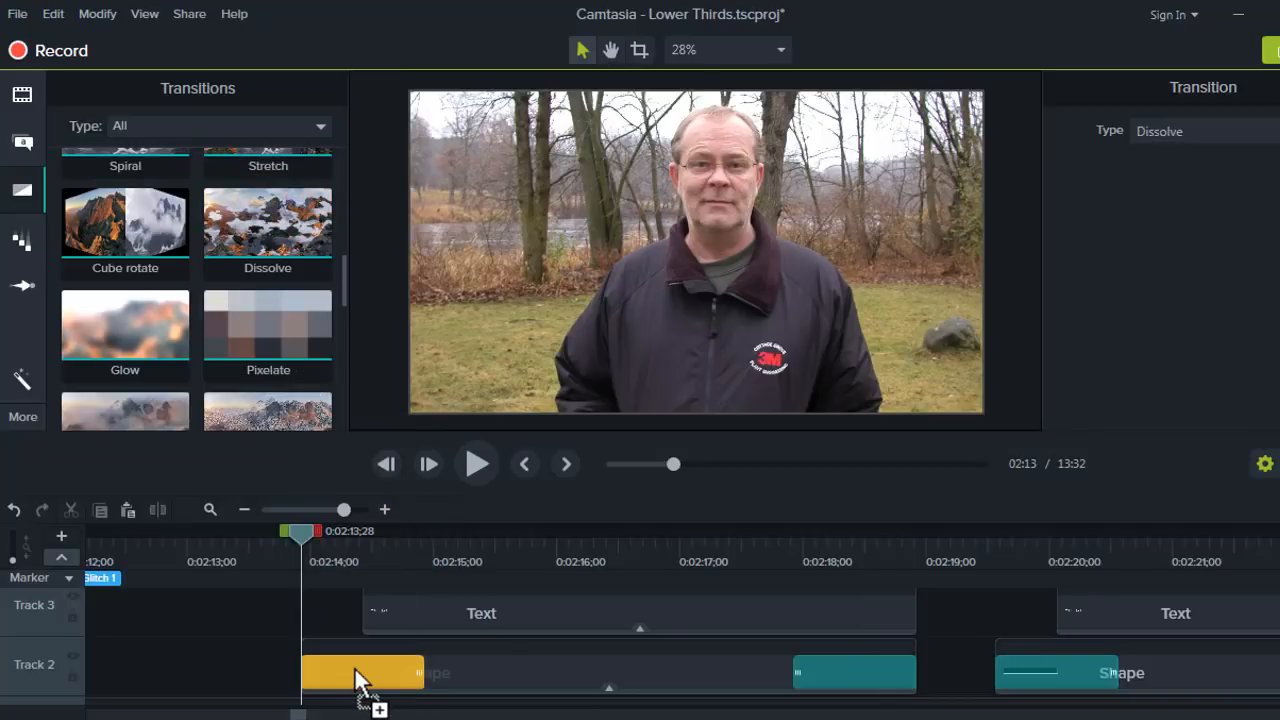
pyautogui.moveTo(360, 680)
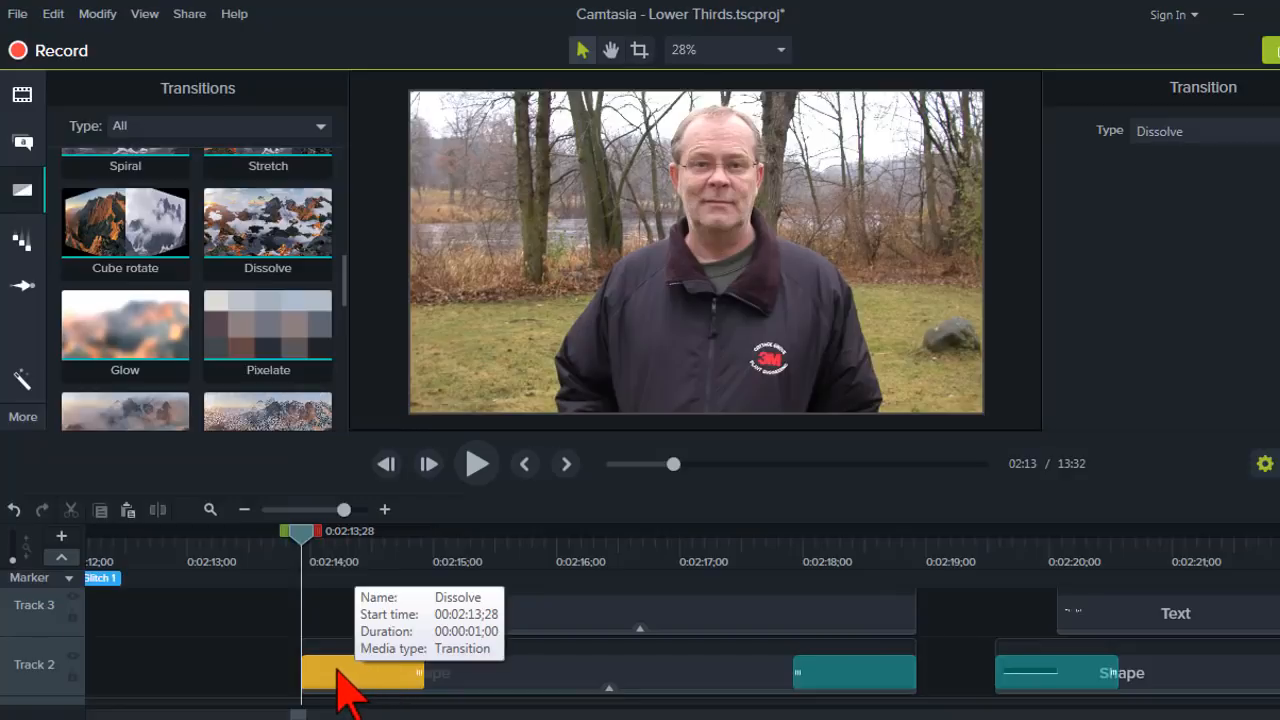
pyautogui.moveTo(477, 463)
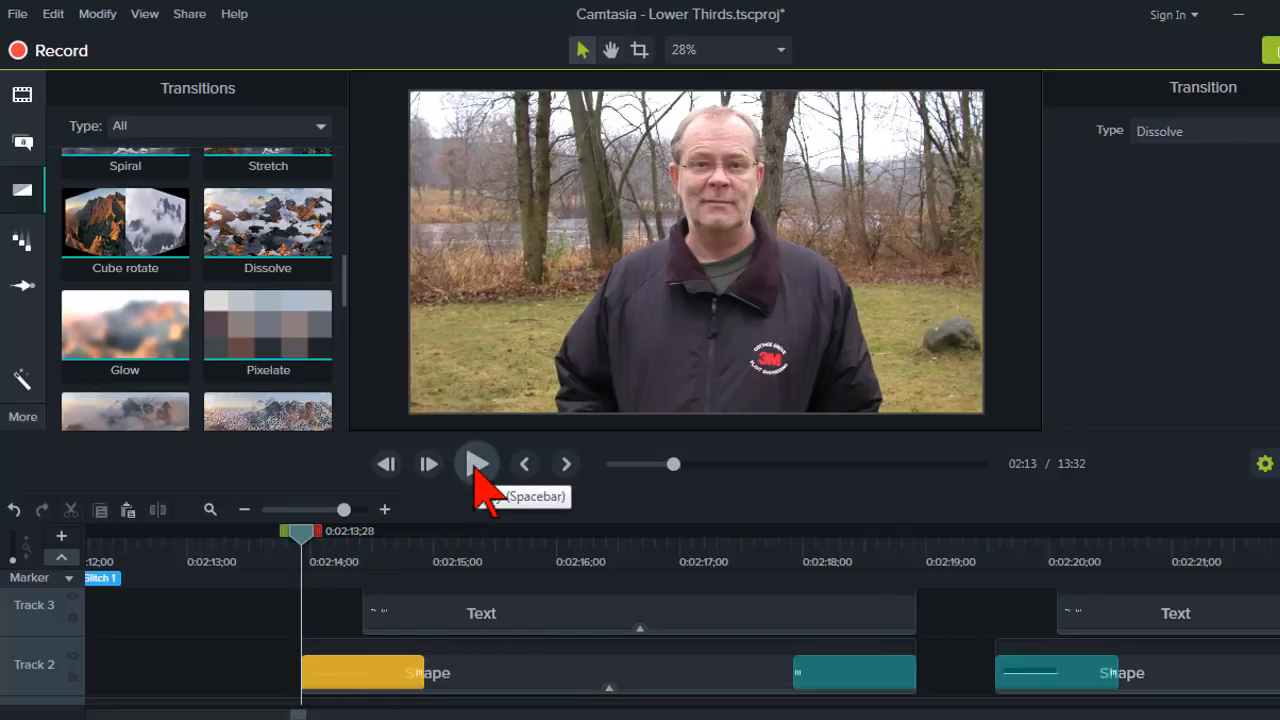
pyautogui.moveTo(490, 500)
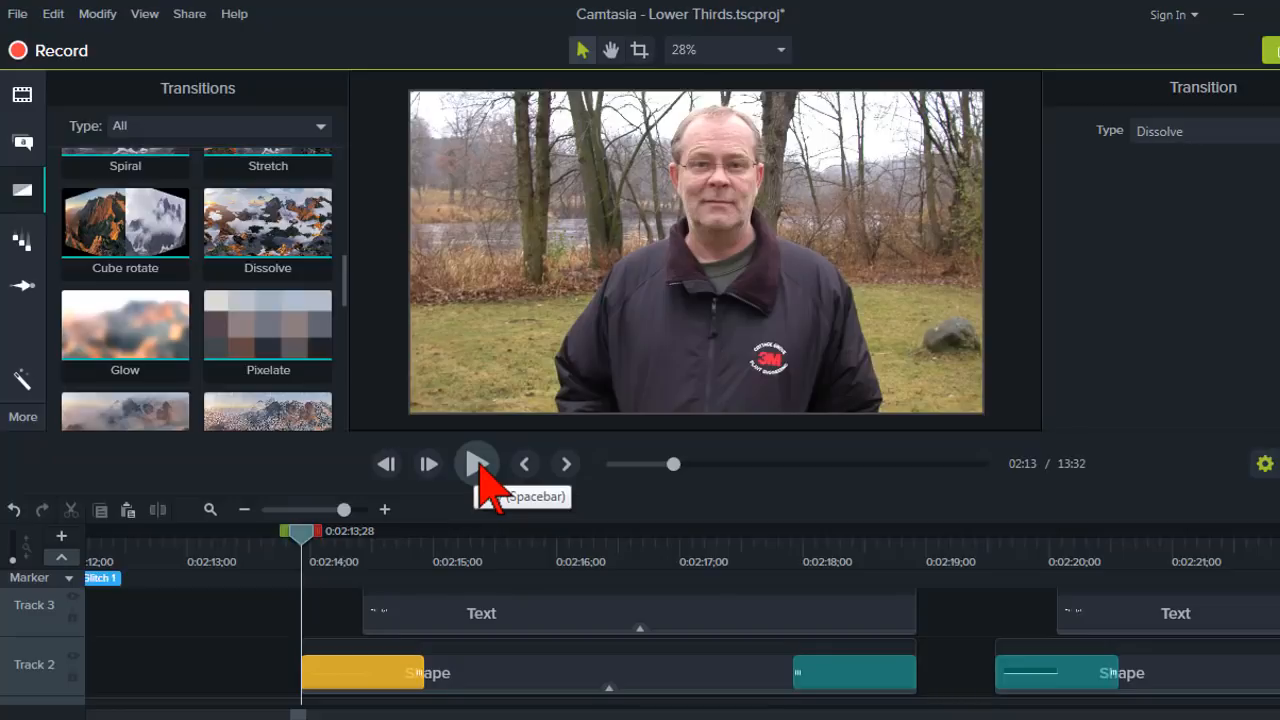
# Preview the Dissolve lower third, pausing at 2:16 with 'YOUR TEXT' showing
pyautogui.click(476, 463)
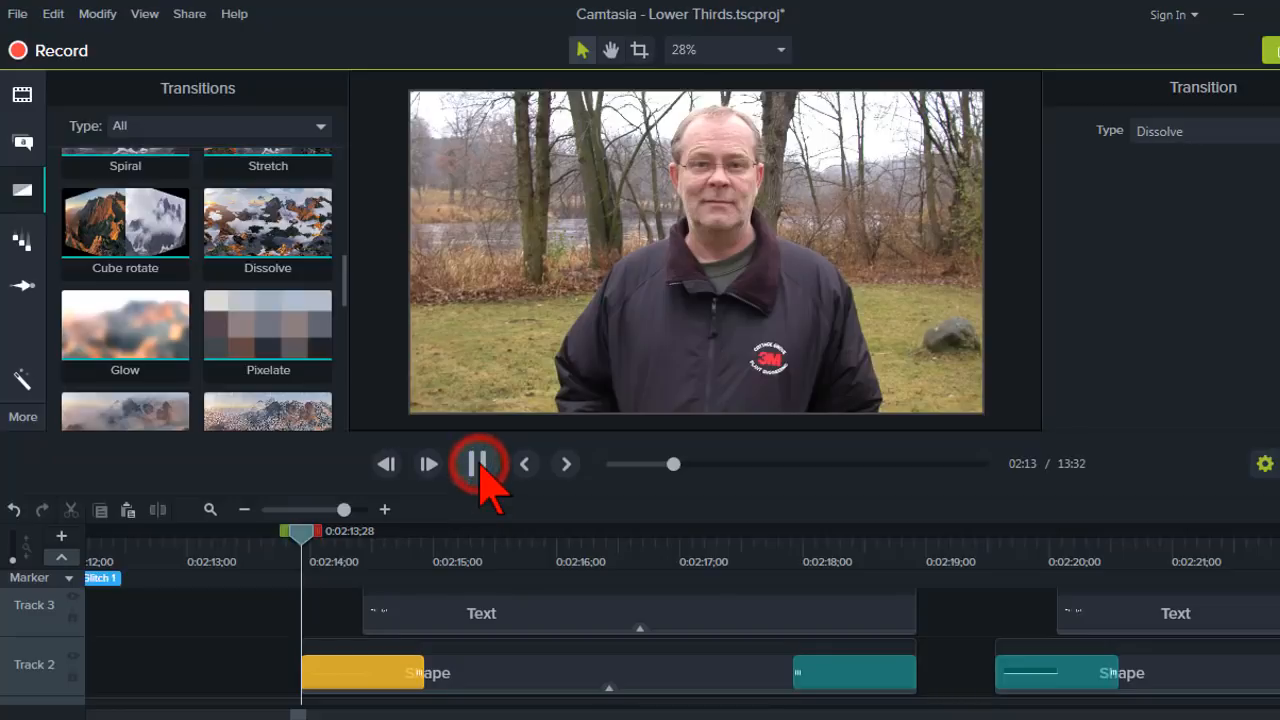
pyautogui.click(477, 463)
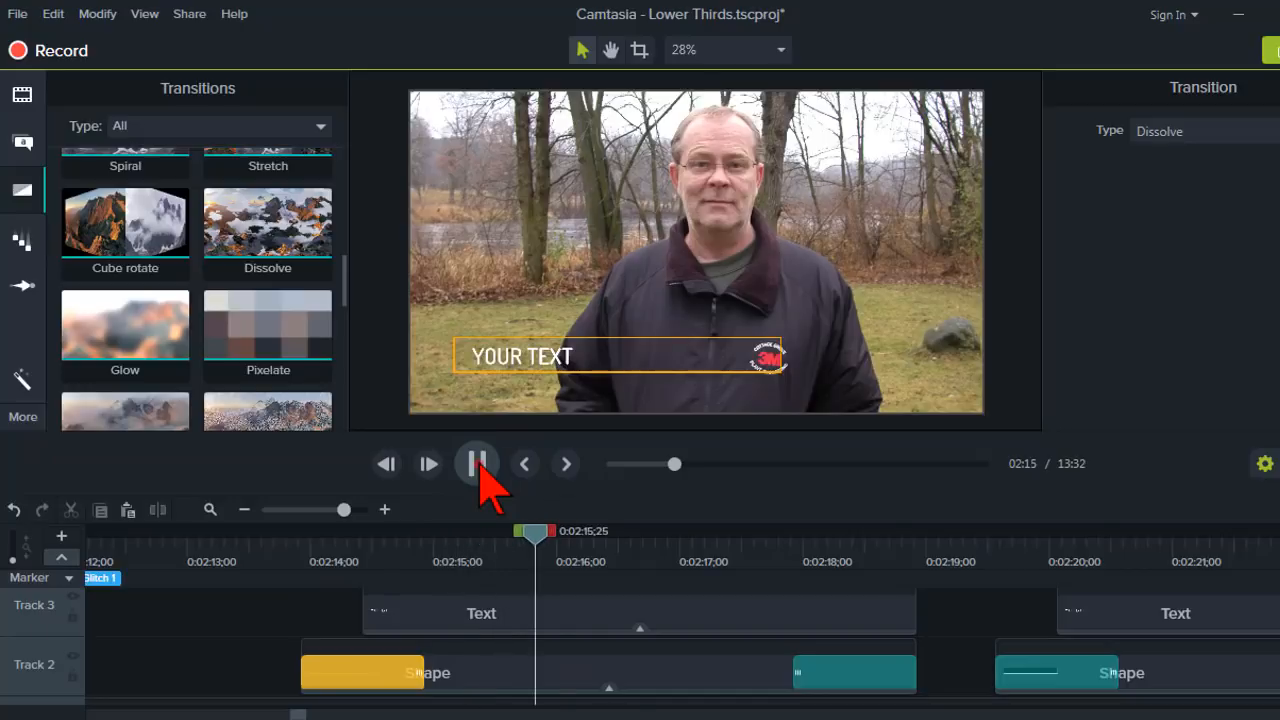
pyautogui.click(477, 463)
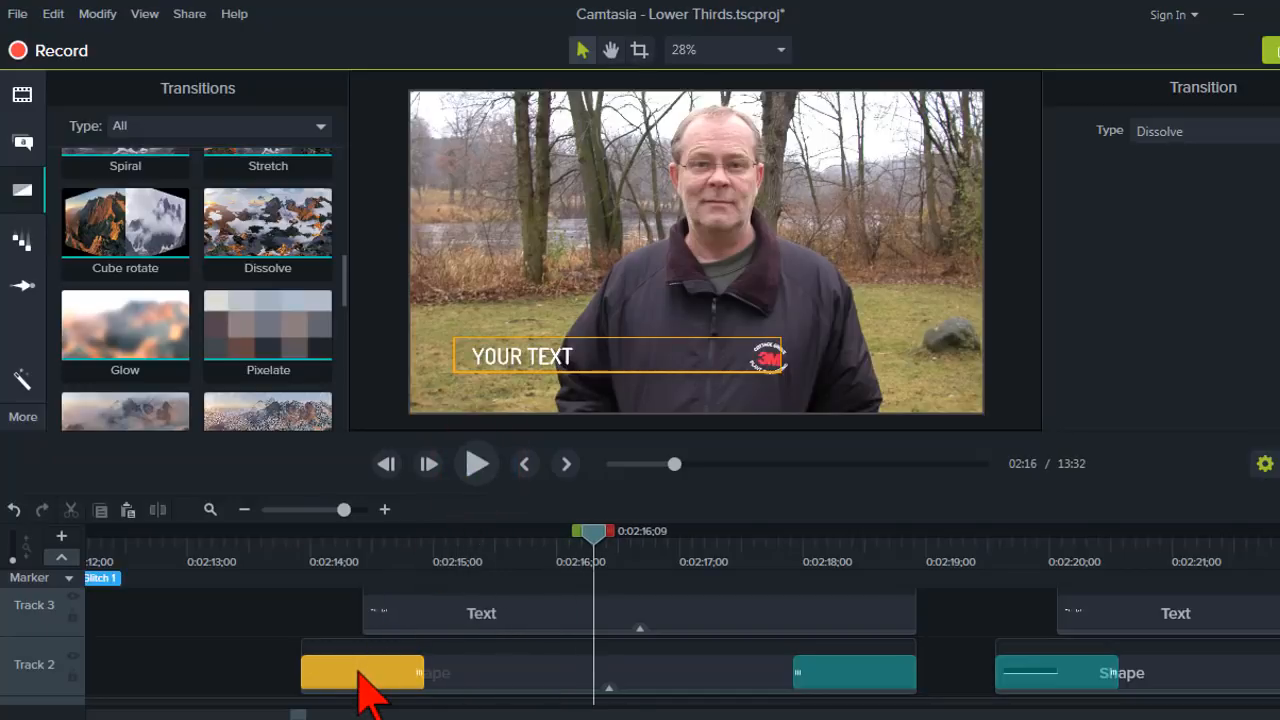
pyautogui.moveTo(515, 690)
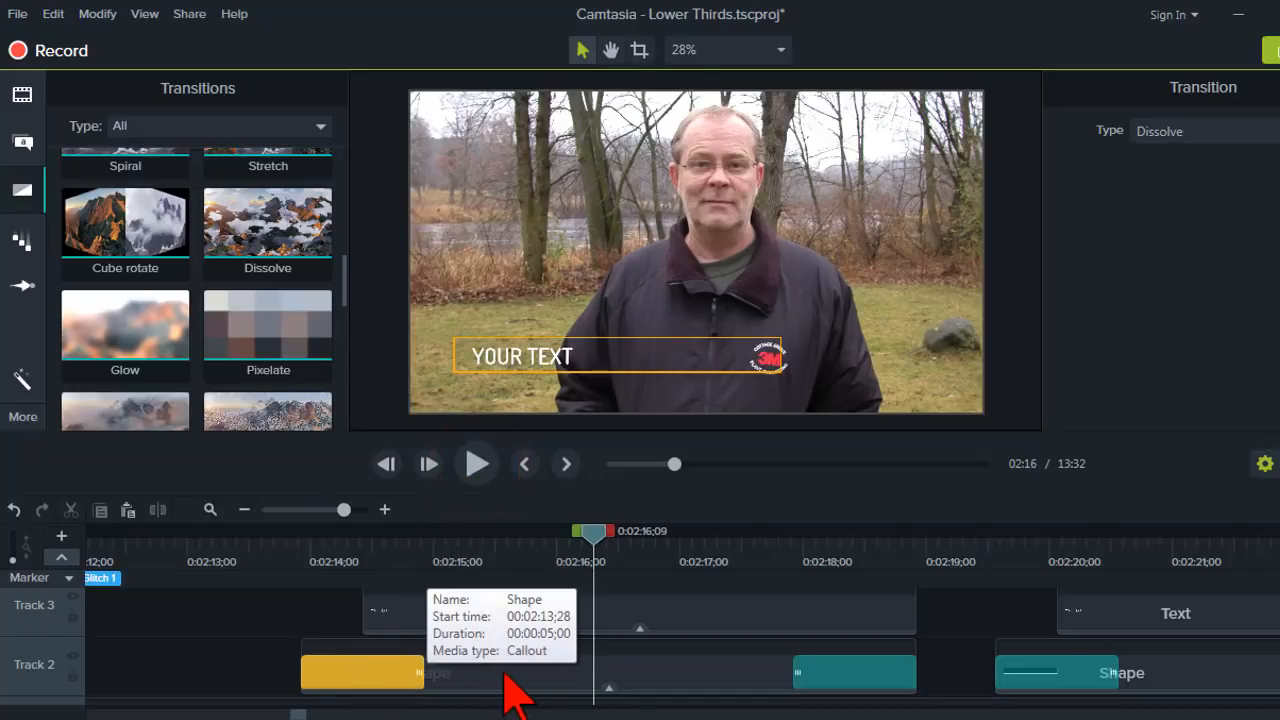
pyautogui.moveTo(490, 360)
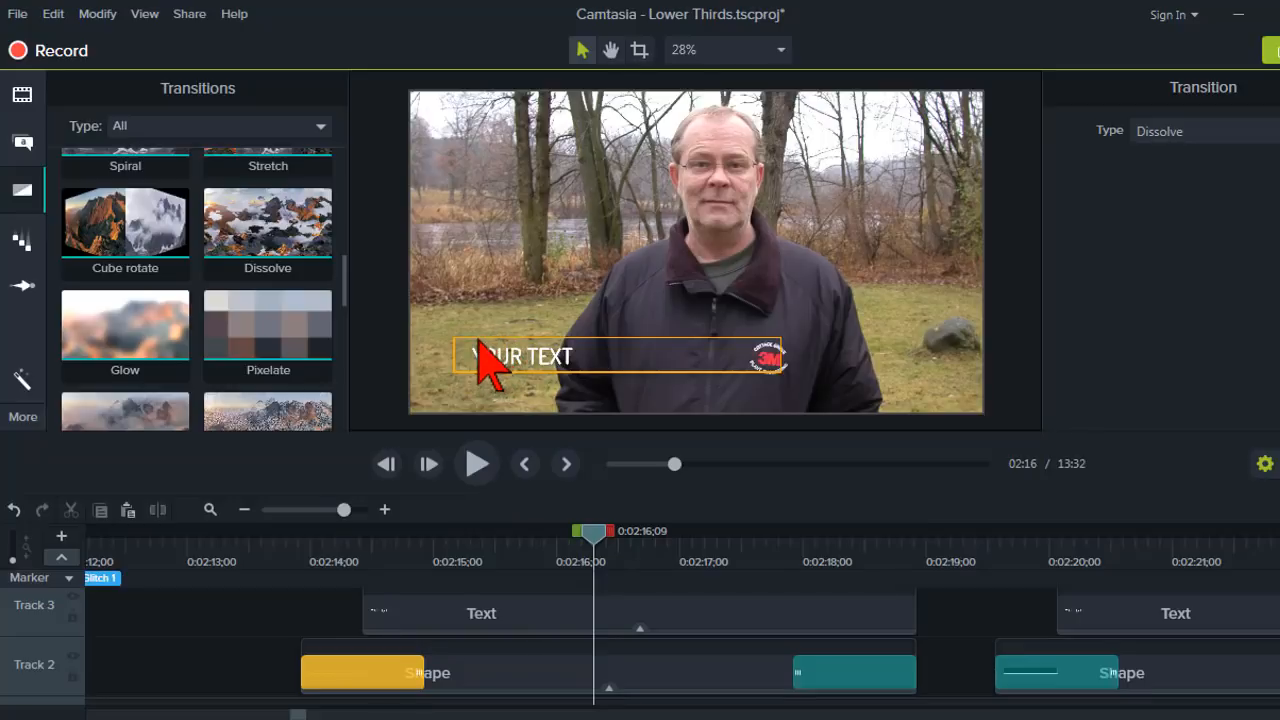
pyautogui.moveTo(545, 360)
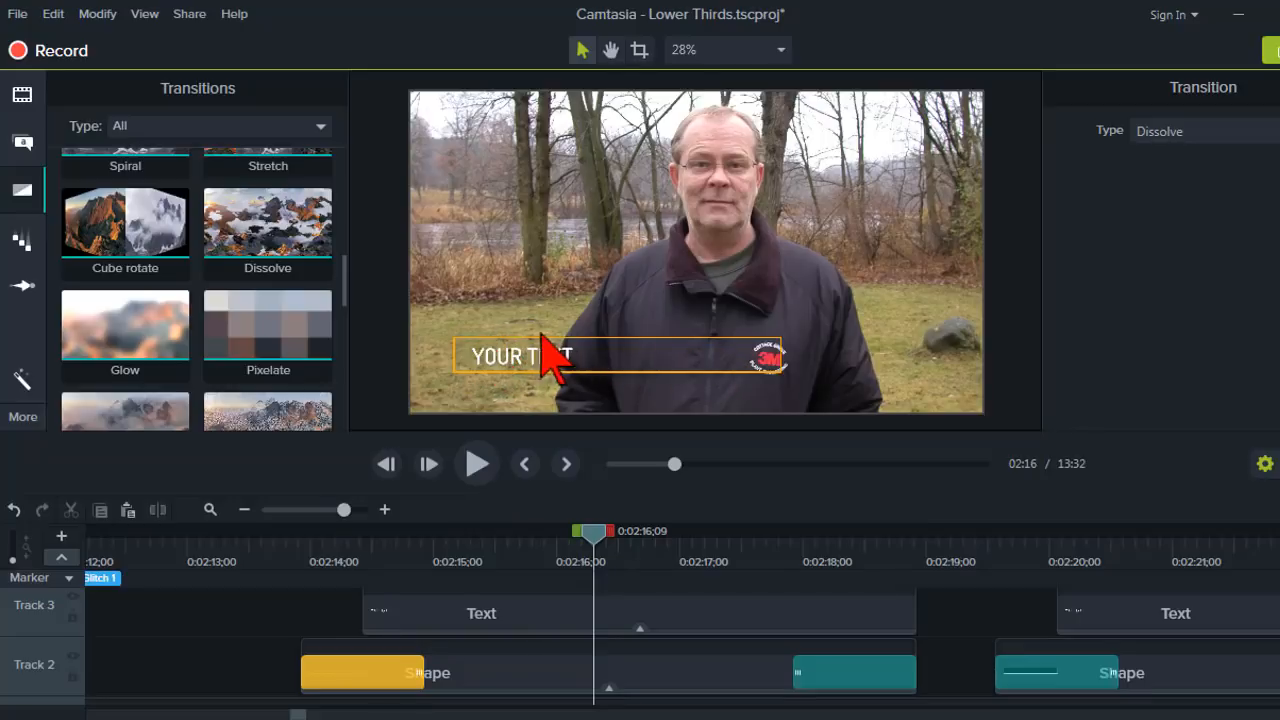
pyautogui.moveTo(355, 570)
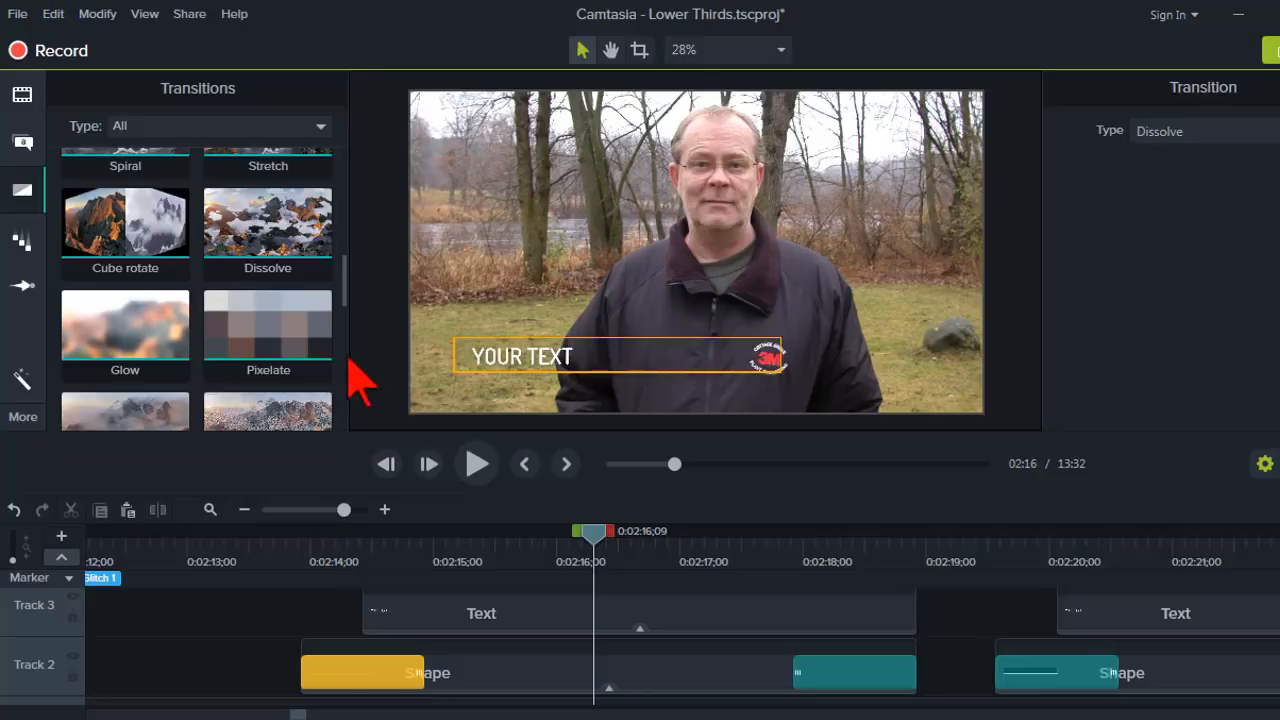
# Scroll the Transitions library down to Barn door, Blinds, Checkerboard and Circle reveal
pyautogui.scroll(-3)
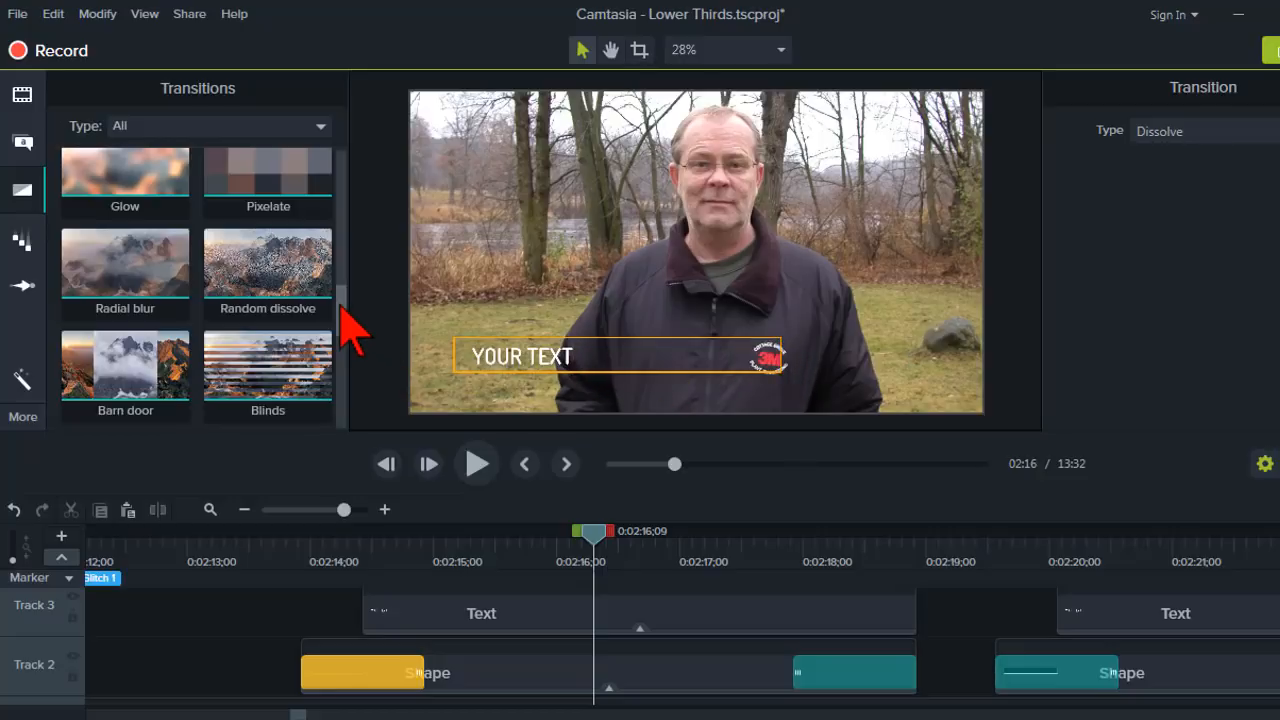
pyautogui.scroll(-3)
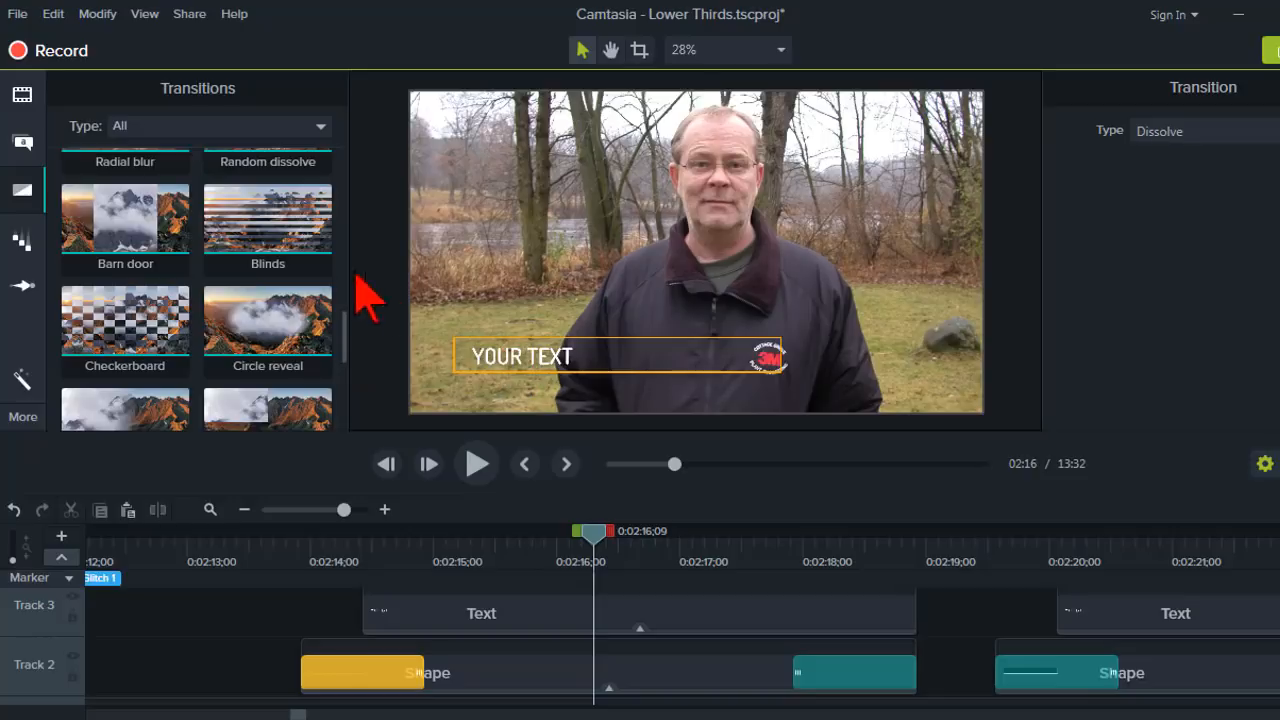
pyautogui.moveTo(385, 315)
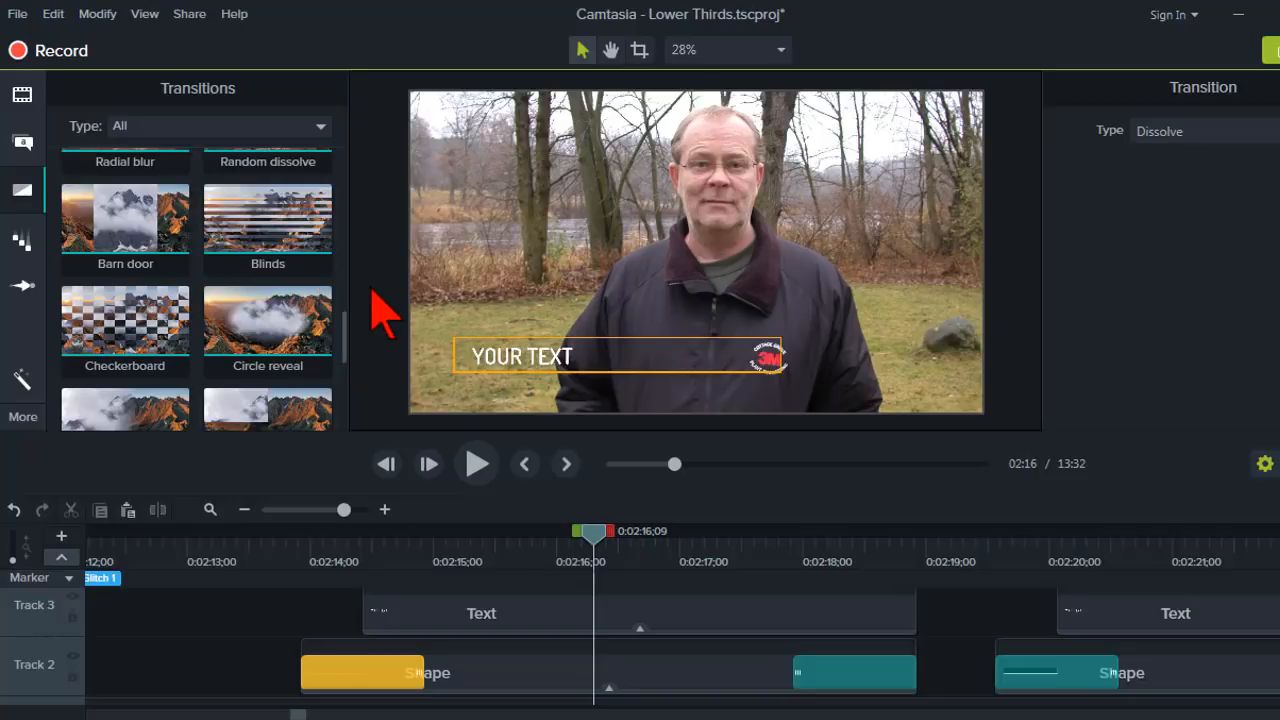
pyautogui.moveTo(125, 222)
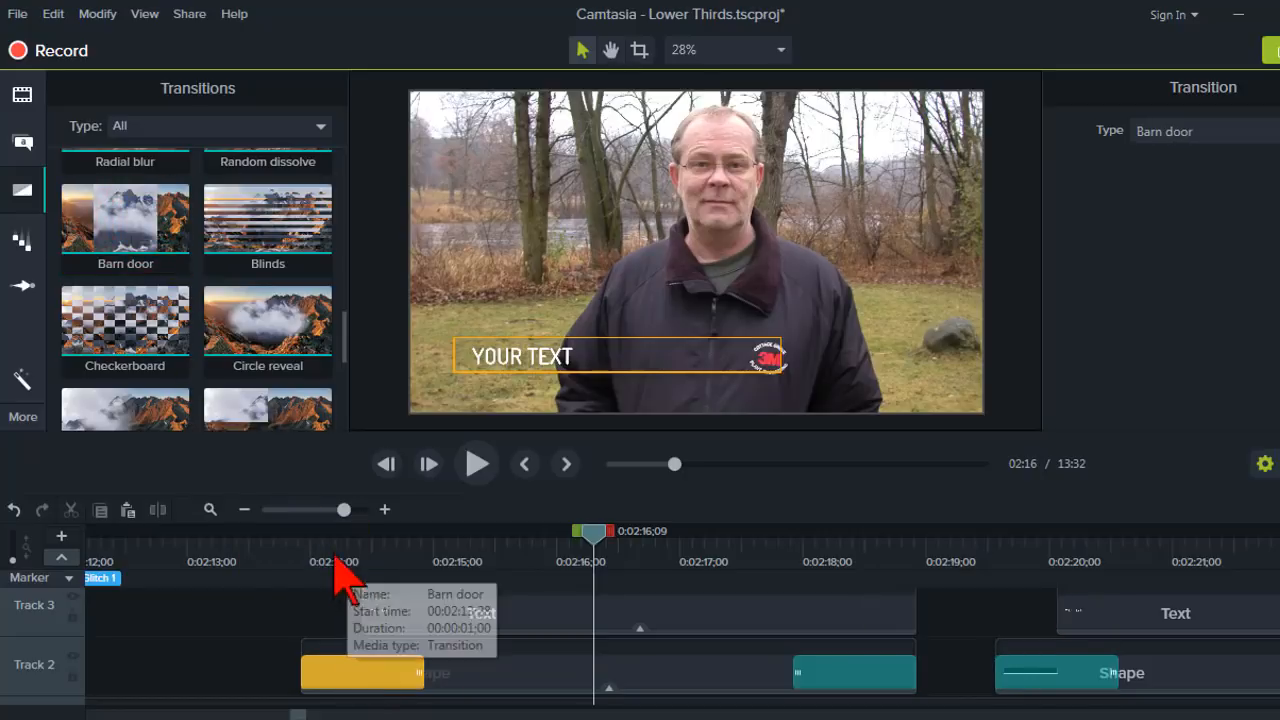
pyautogui.click(476, 463)
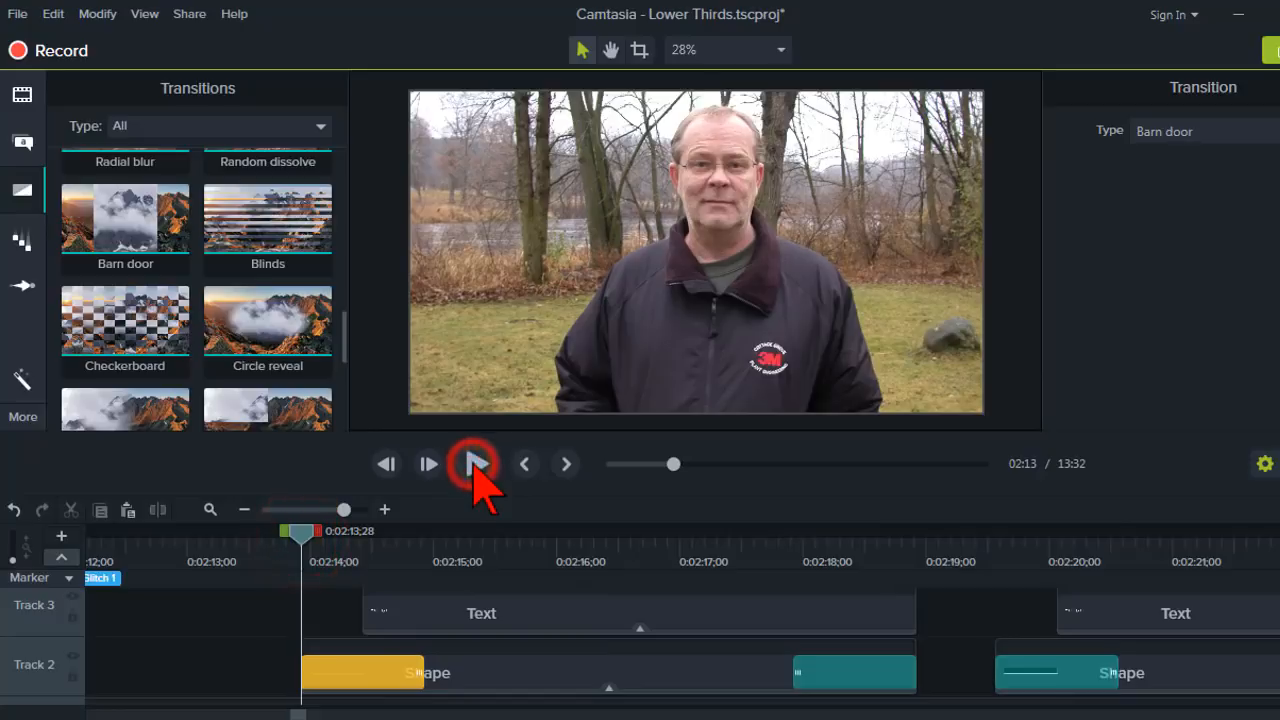
pyautogui.click(474, 463)
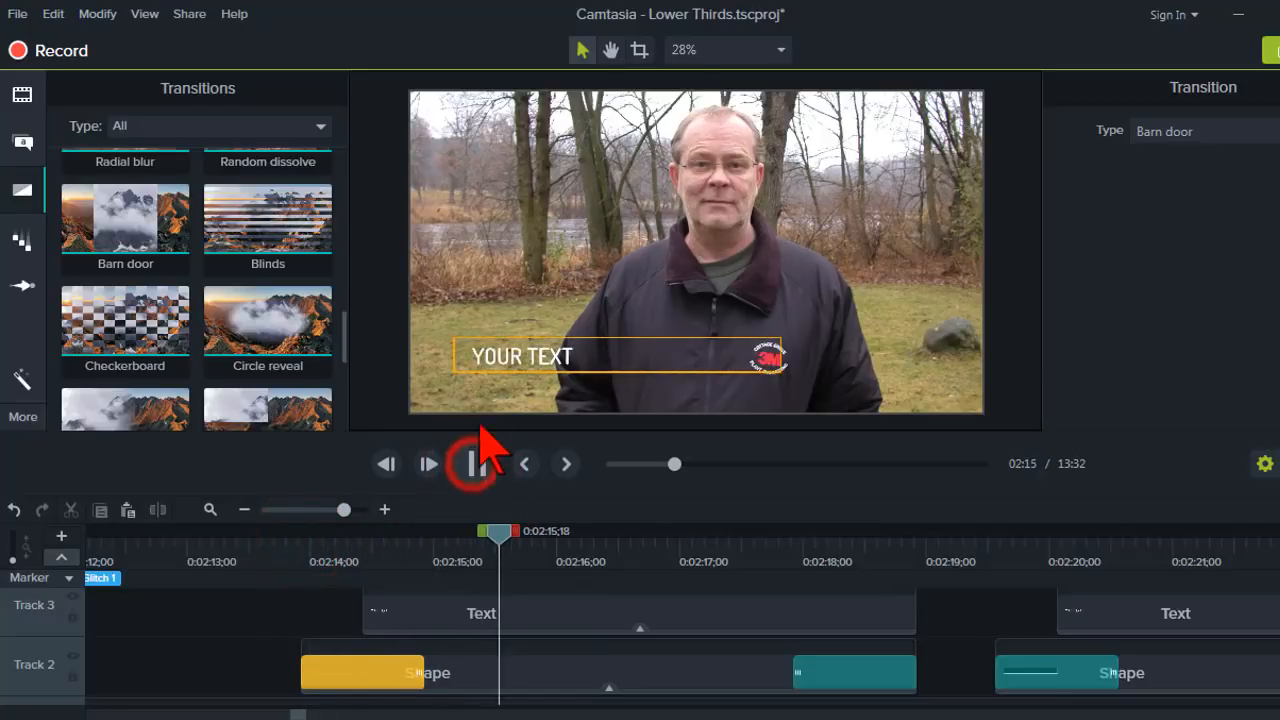
pyautogui.click(476, 463)
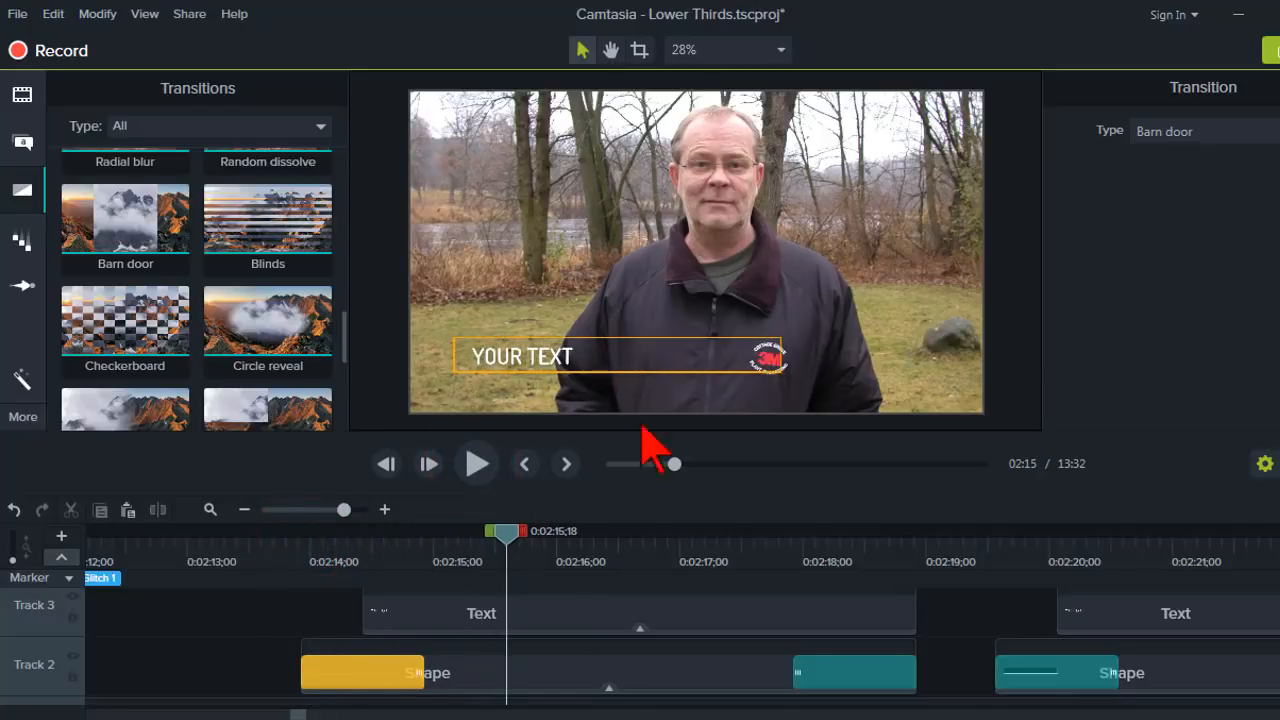
pyautogui.moveTo(505, 531); pyautogui.dragTo(300, 531)
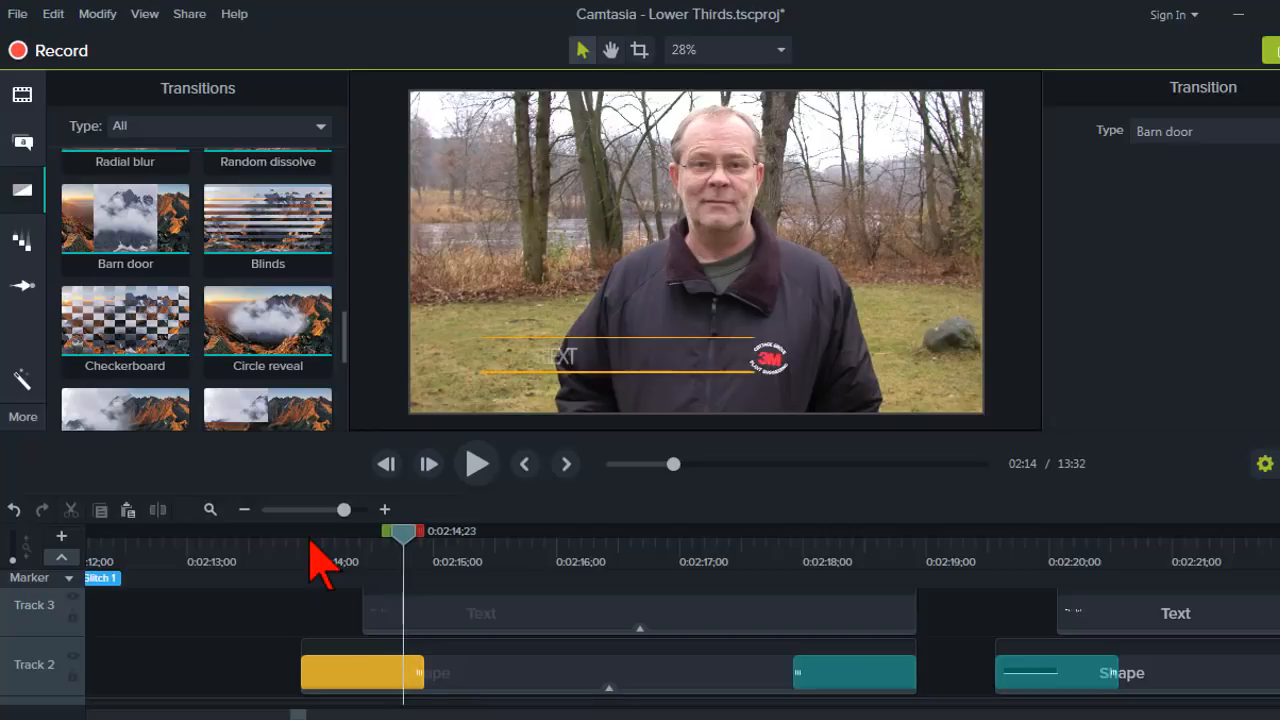
pyautogui.moveTo(400, 531); pyautogui.dragTo(424, 531)
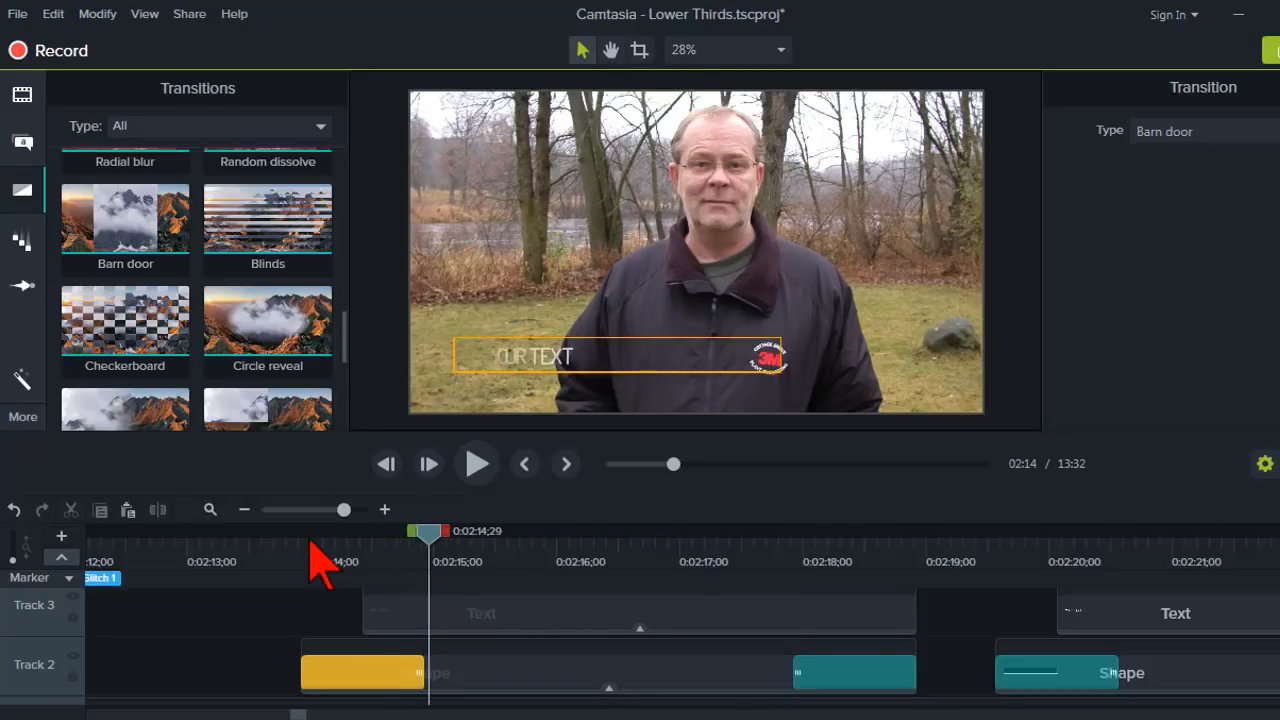
pyautogui.moveTo(305, 575)
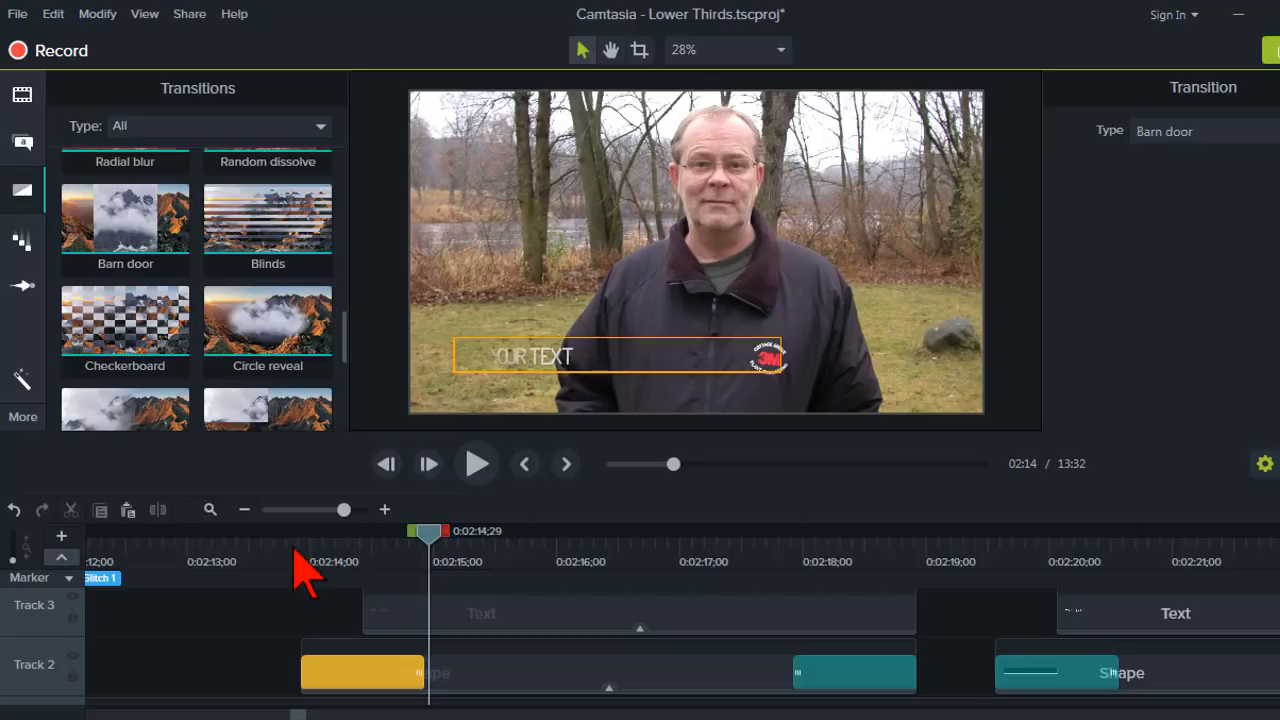
pyautogui.moveTo(427, 531); pyautogui.dragTo(293, 531)
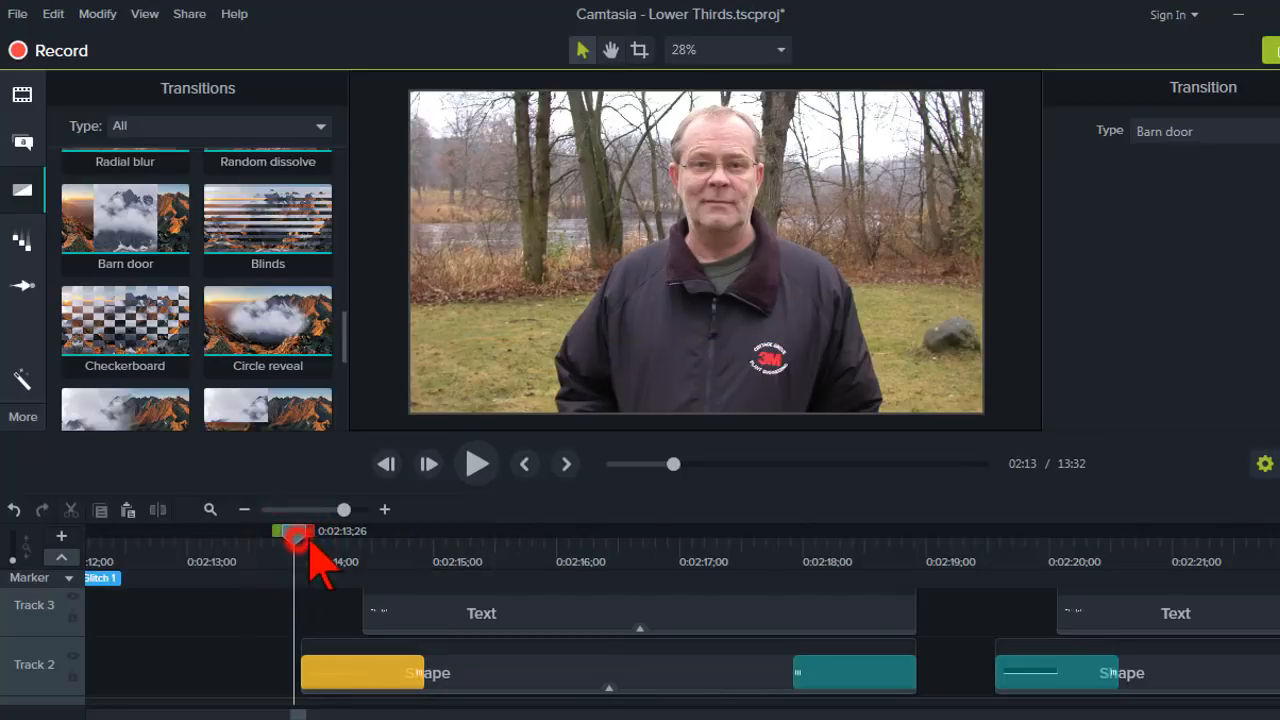
pyautogui.moveTo(570, 685)
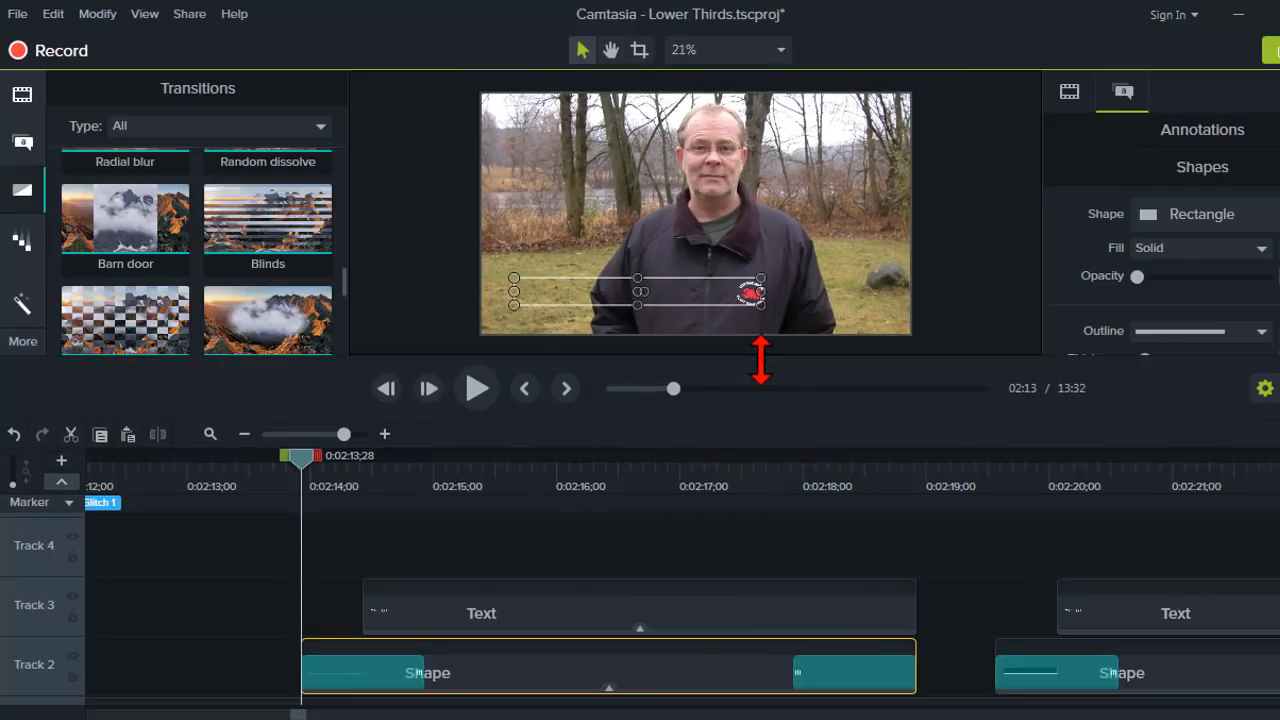
pyautogui.moveTo(580, 490)
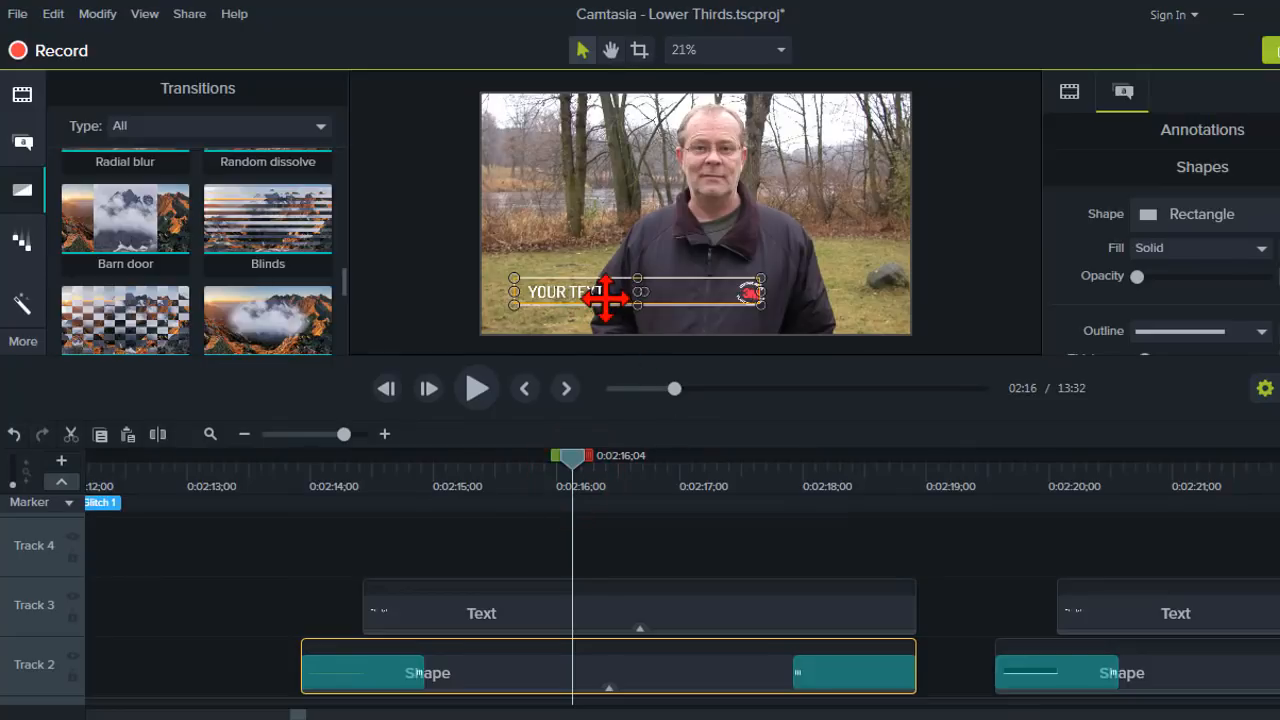
pyautogui.moveTo(630, 450)
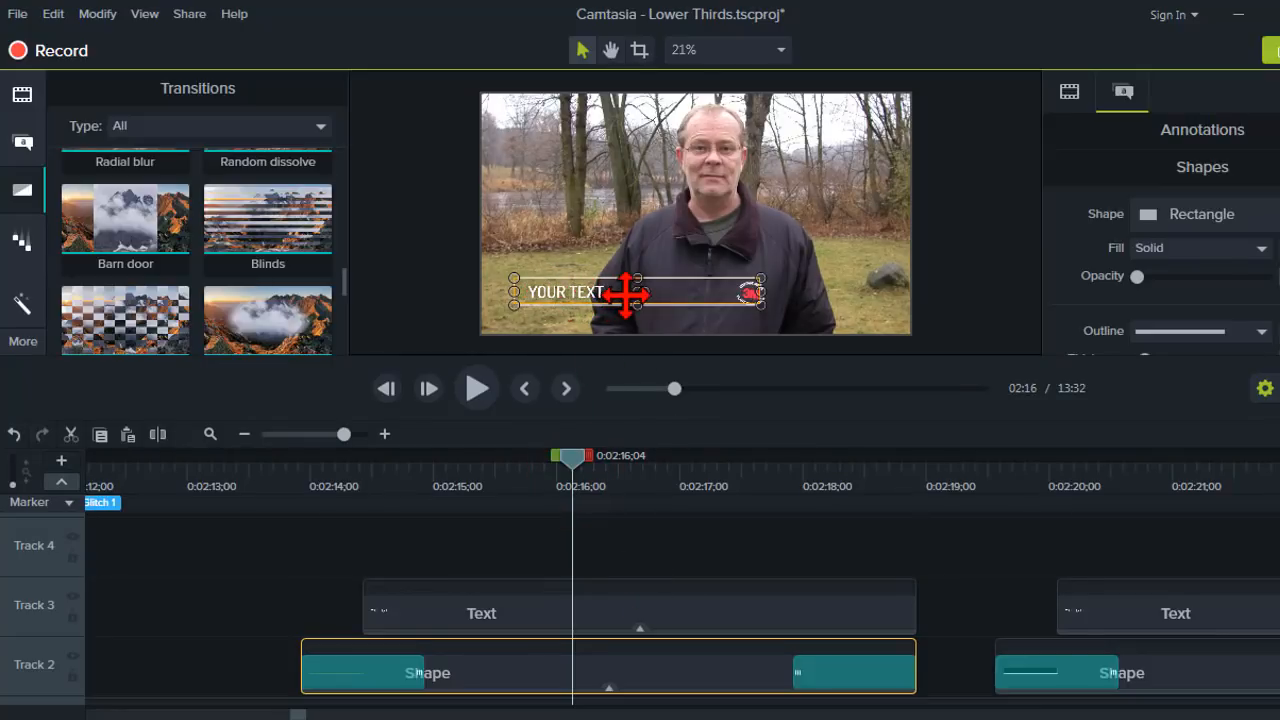
pyautogui.moveTo(950, 685)
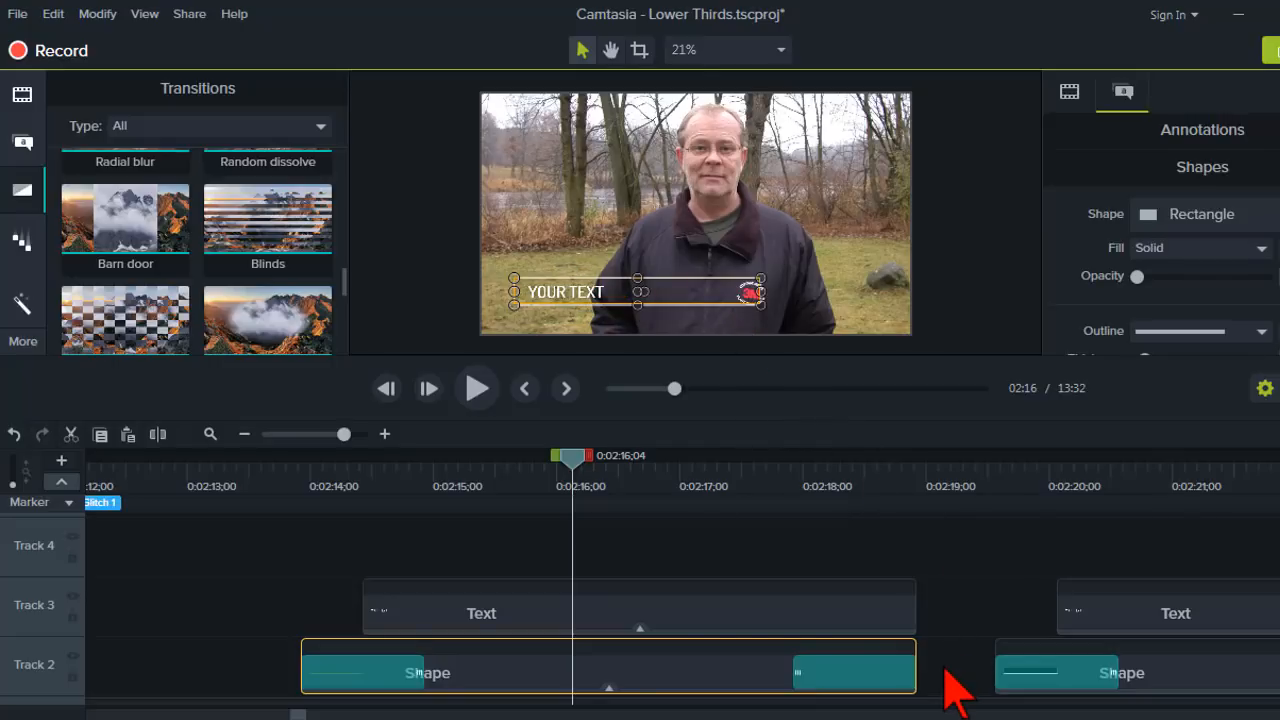
pyautogui.moveTo(960, 685)
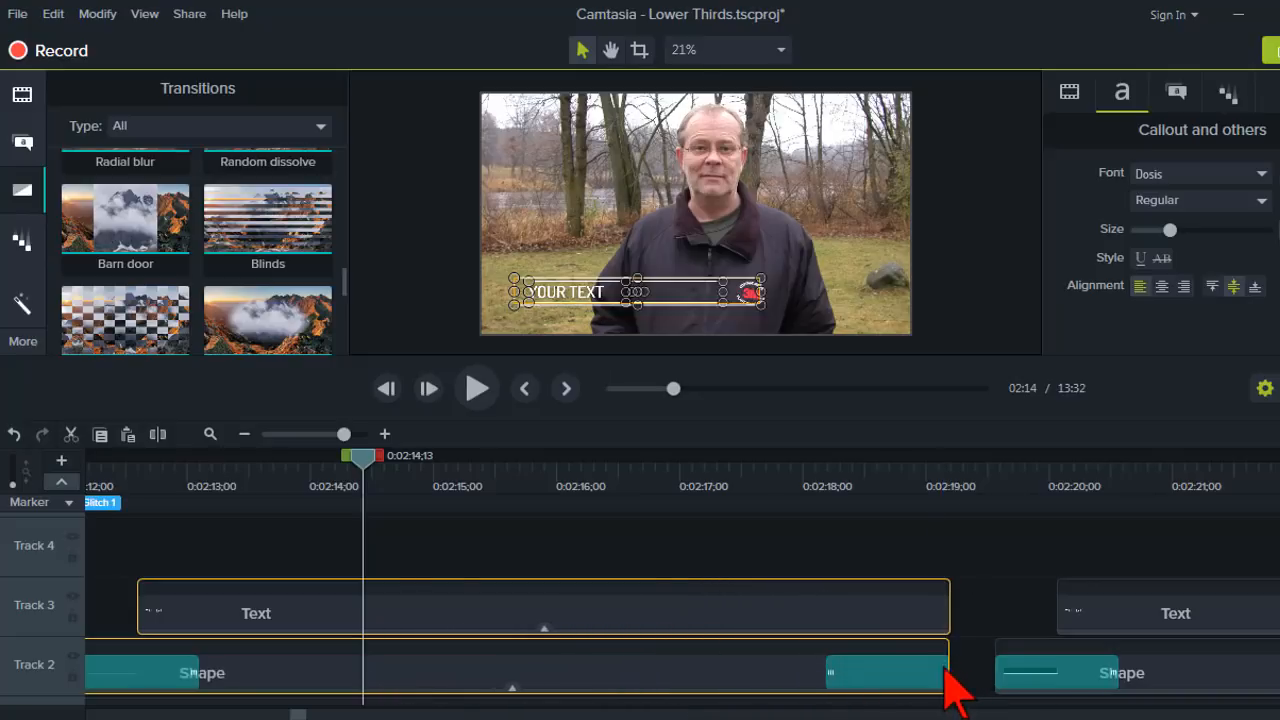
pyautogui.moveTo(510, 530)
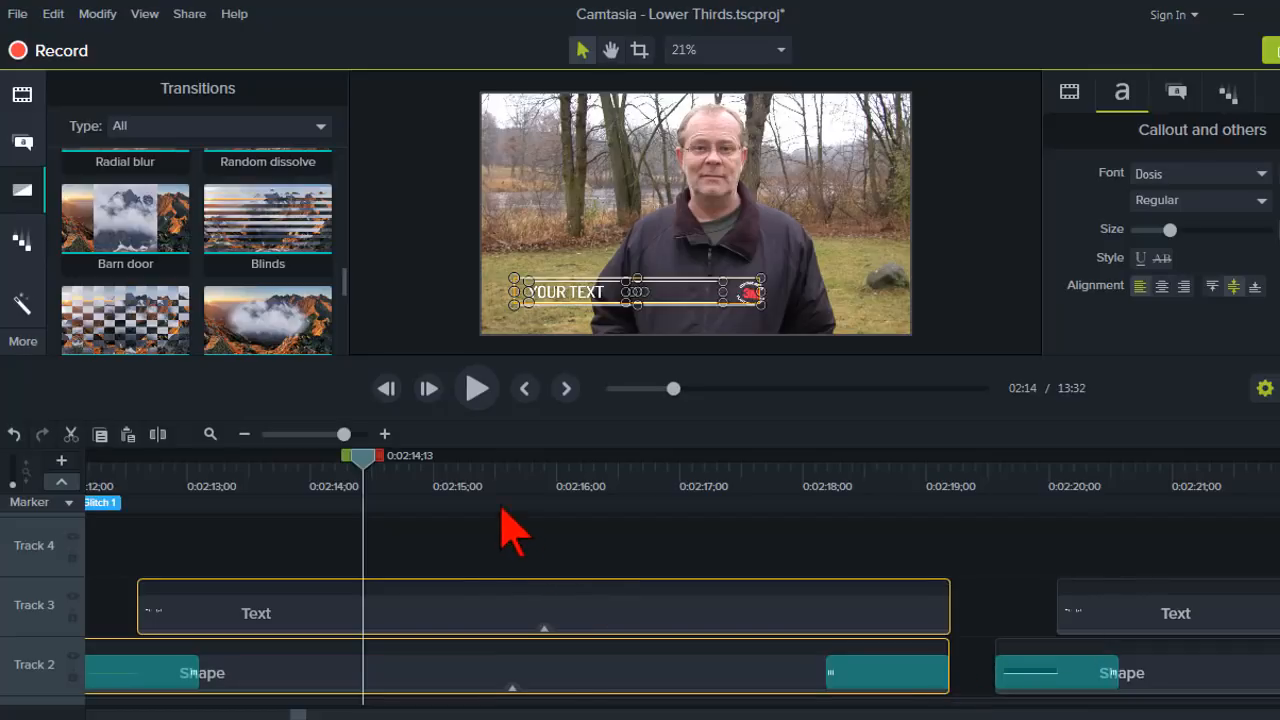
pyautogui.moveTo(490, 500)
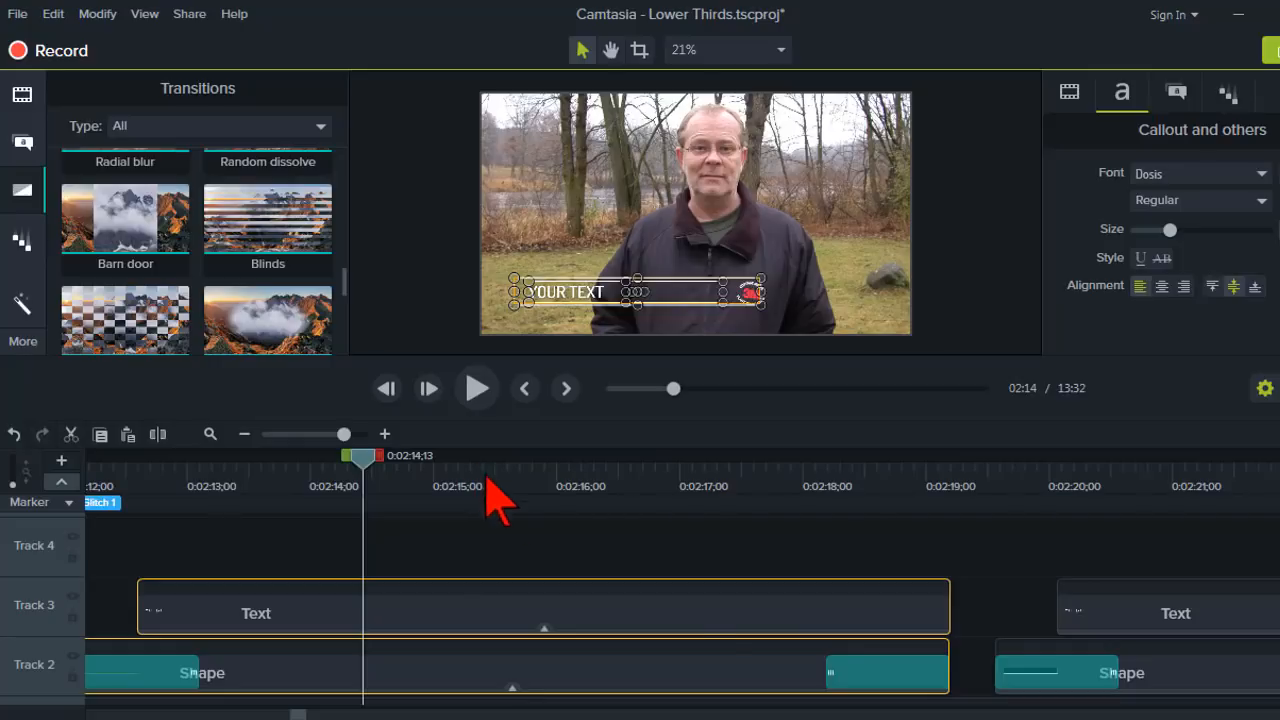
pyautogui.moveTo(775, 685)
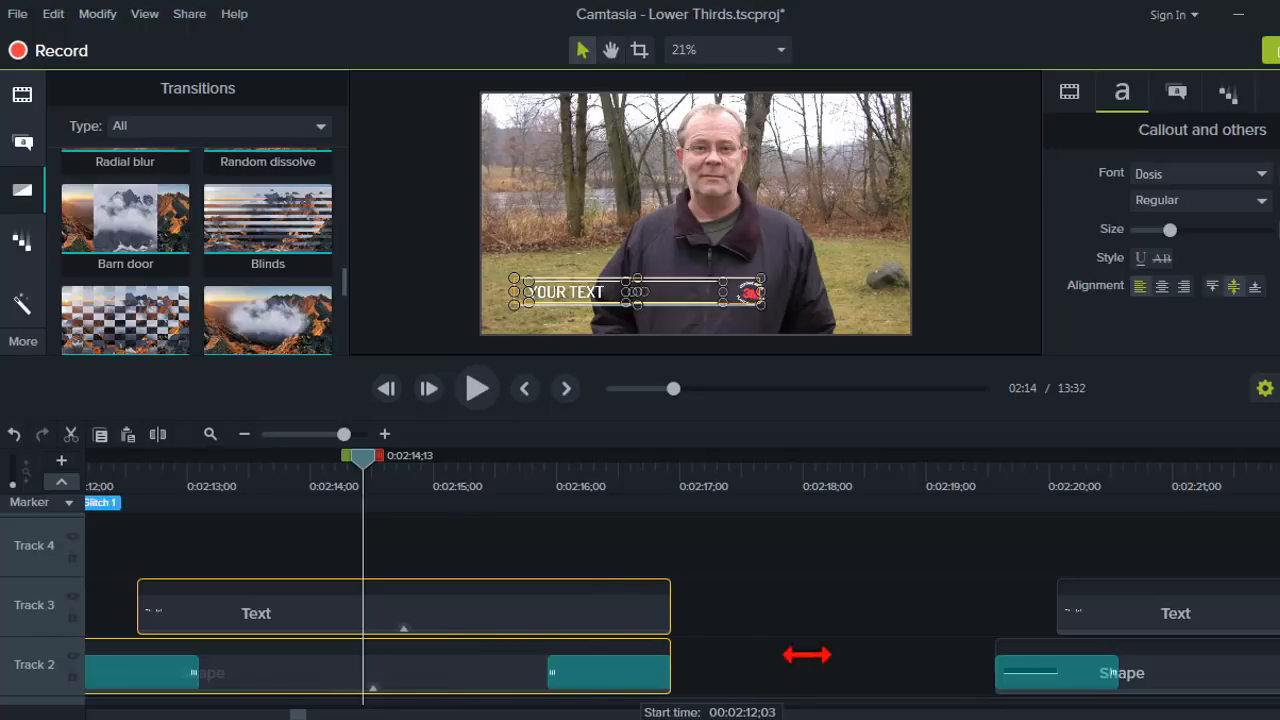
# Resize the rectangle and text clips together to end just past 2:18
pyautogui.moveTo(670, 672); pyautogui.dragTo(900, 672)
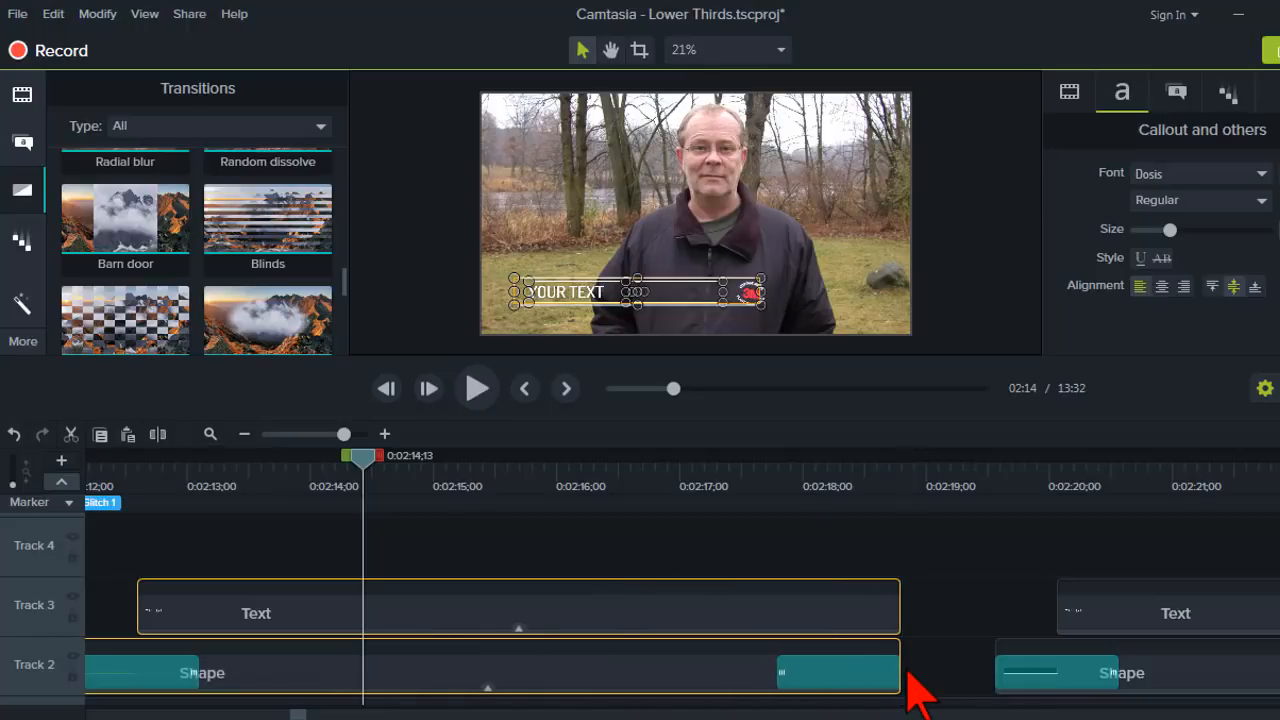
pyautogui.moveTo(830, 675)
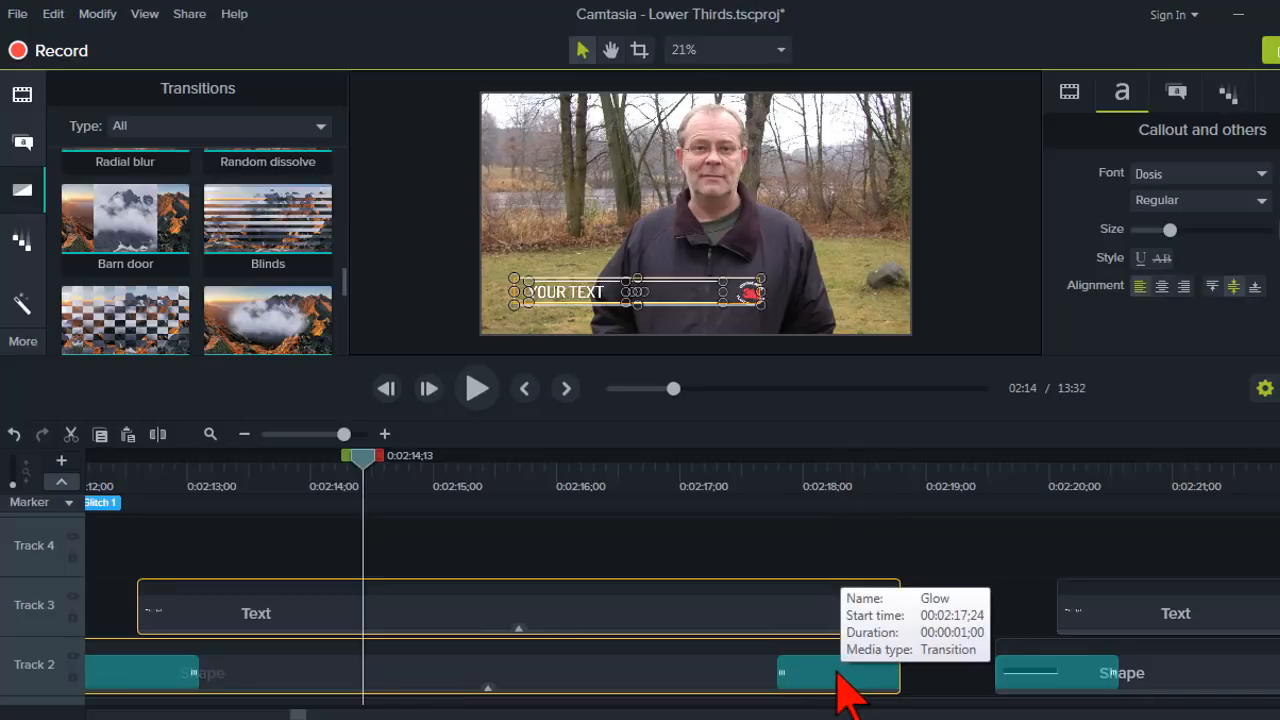
pyautogui.moveTo(935, 690)
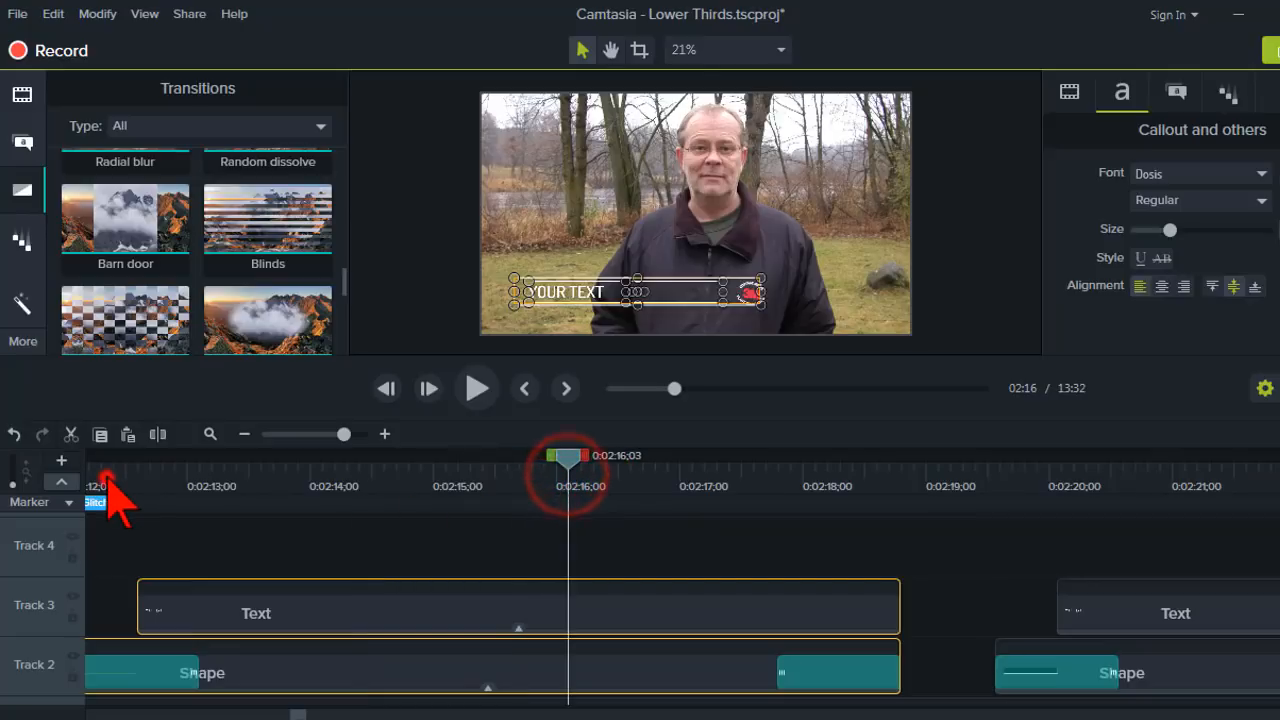
pyautogui.click(476, 388)
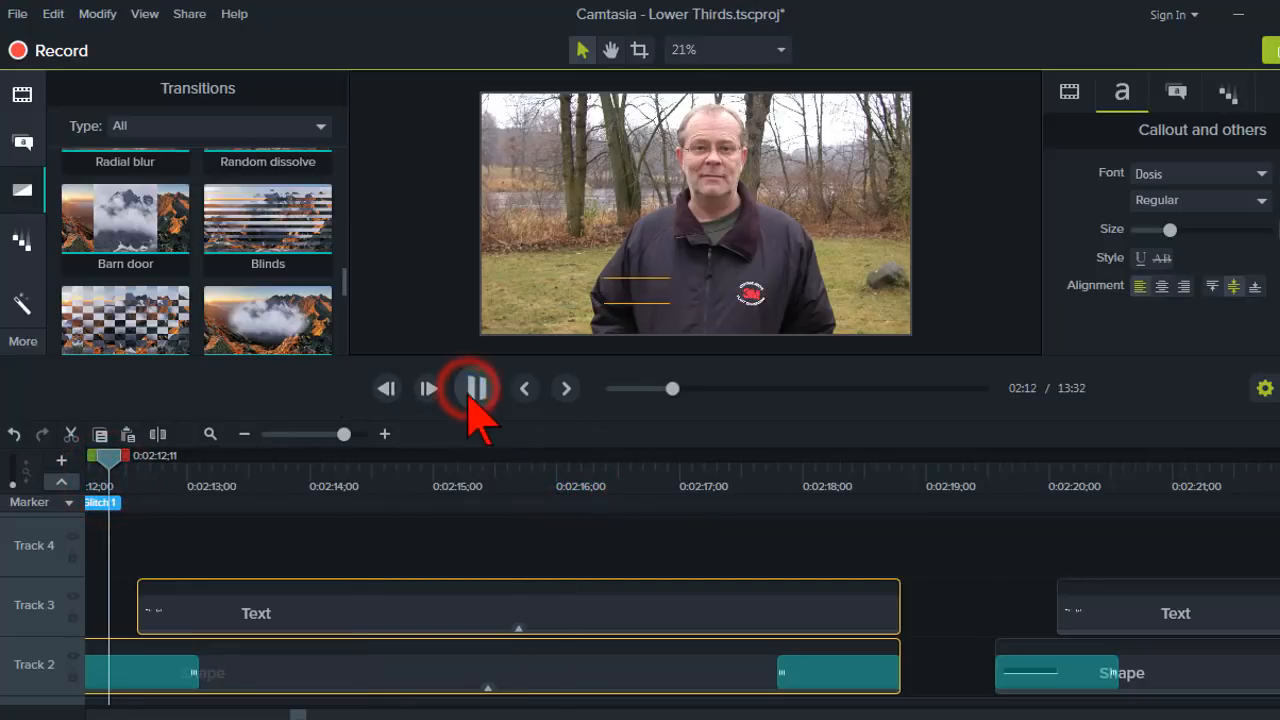
pyautogui.click(473, 388)
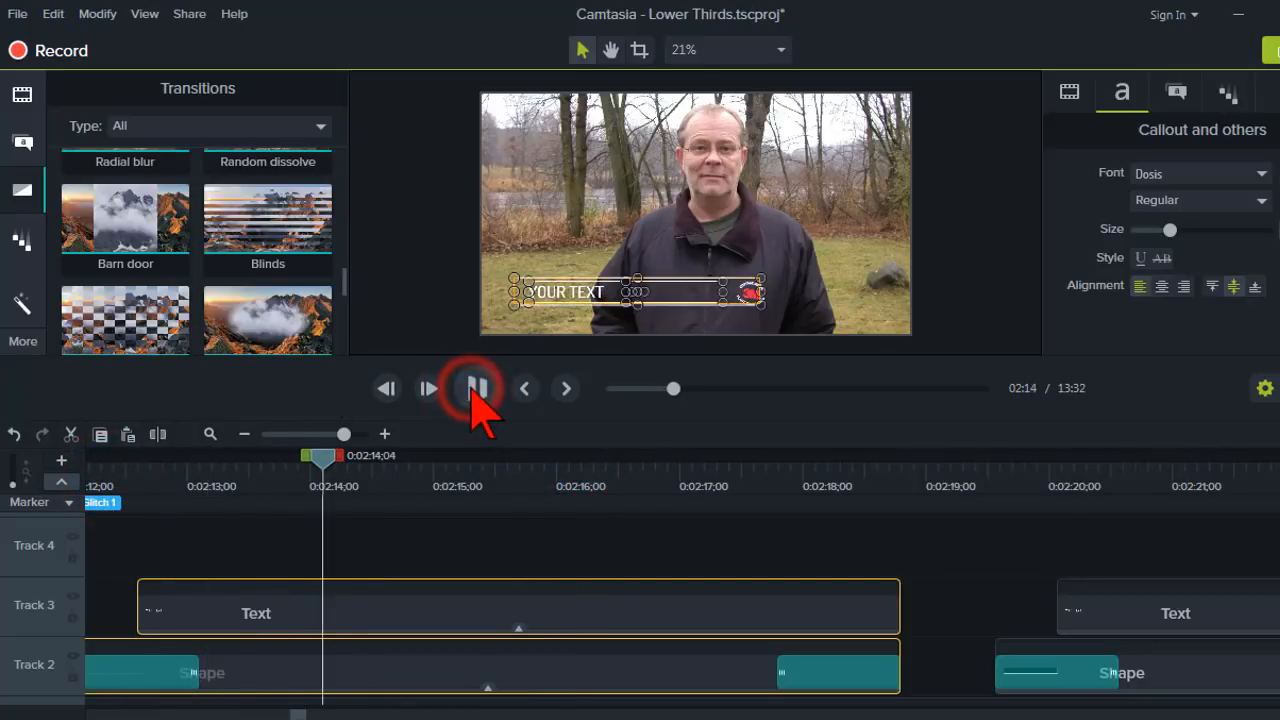
pyautogui.click(476, 388)
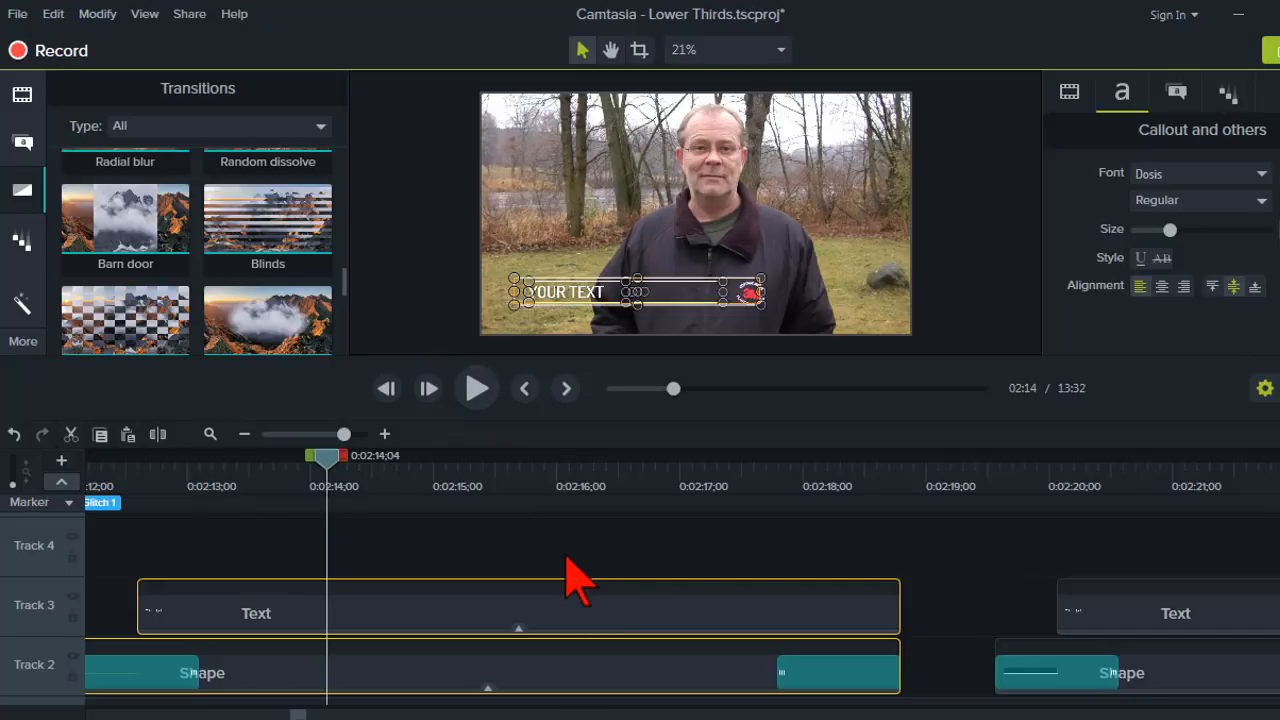